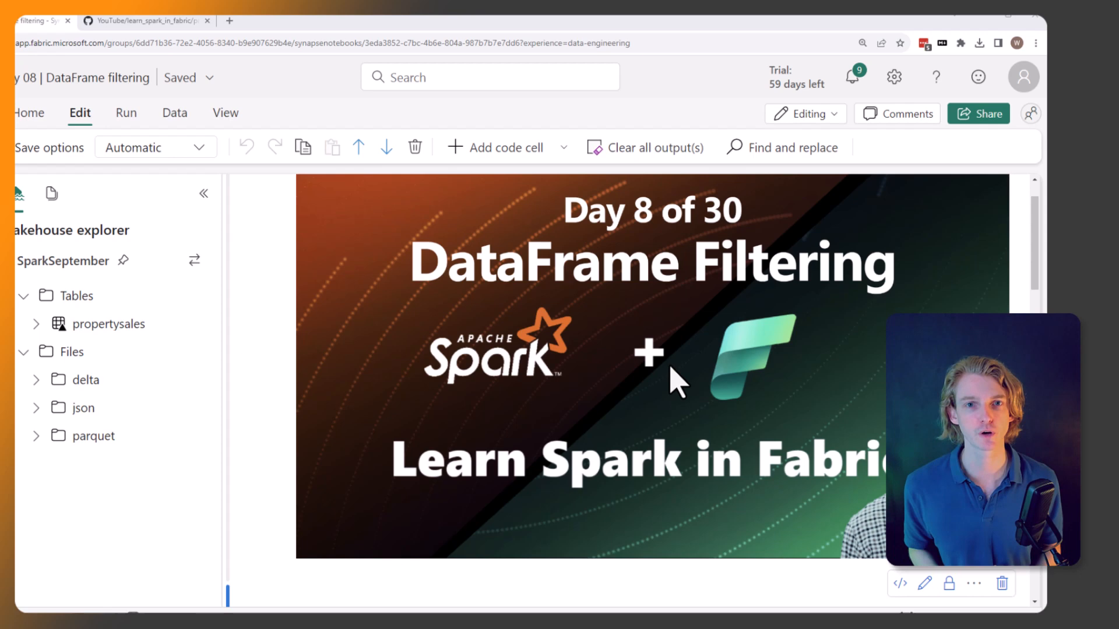
pyautogui.moveTo(717, 357)
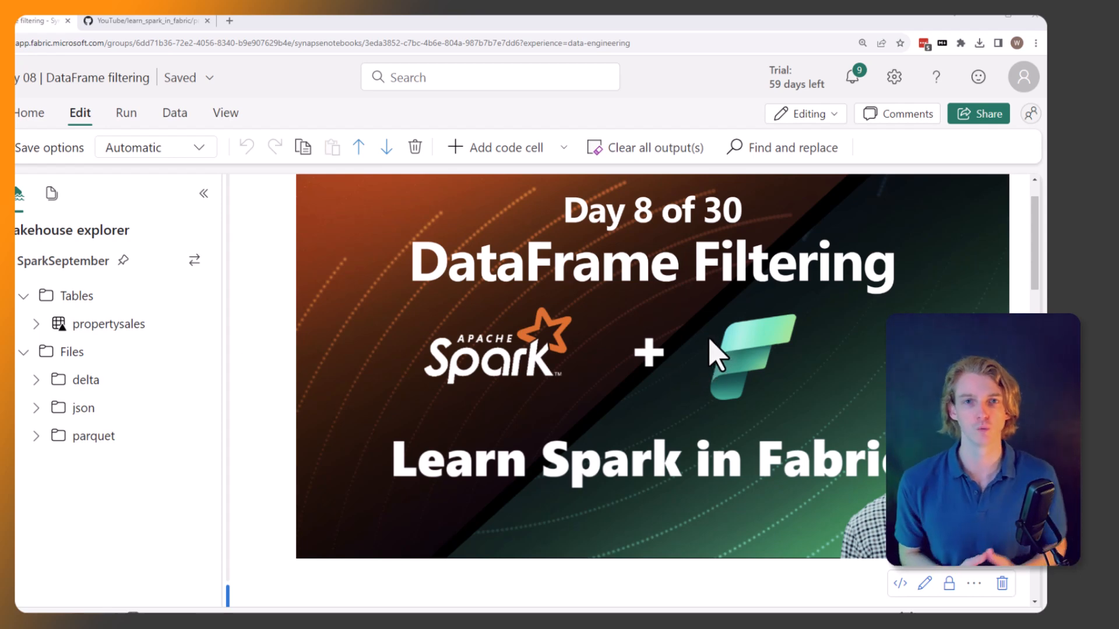
pyautogui.moveTo(667, 299)
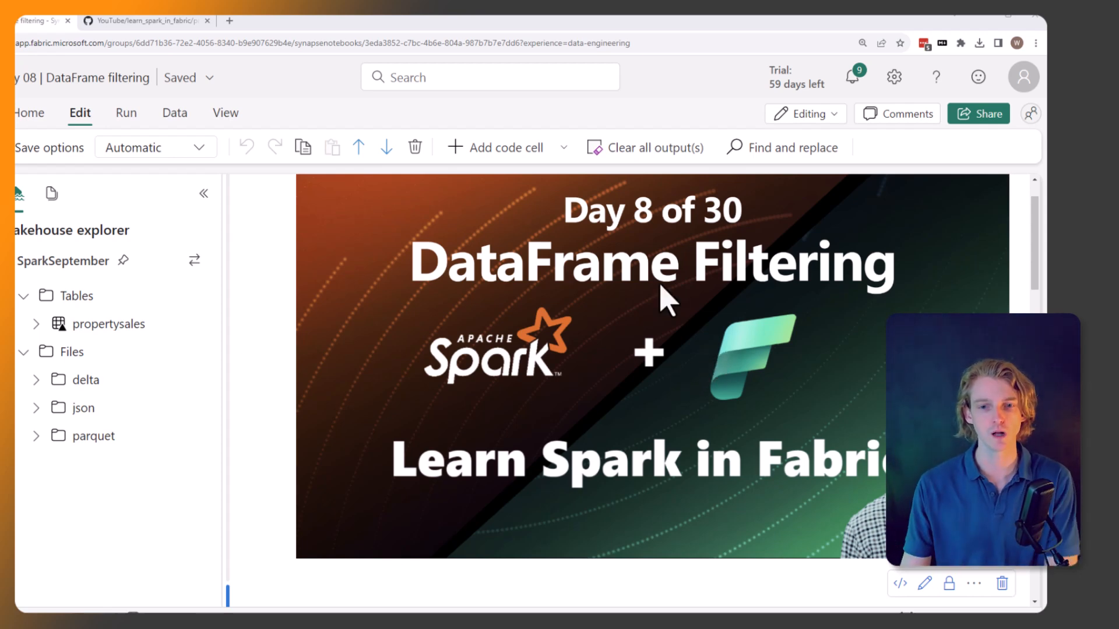
# Expand 'First, we need a dataframe' to reveal the Spark SQL cell loading propertysales into df.
pyautogui.scroll(-3)
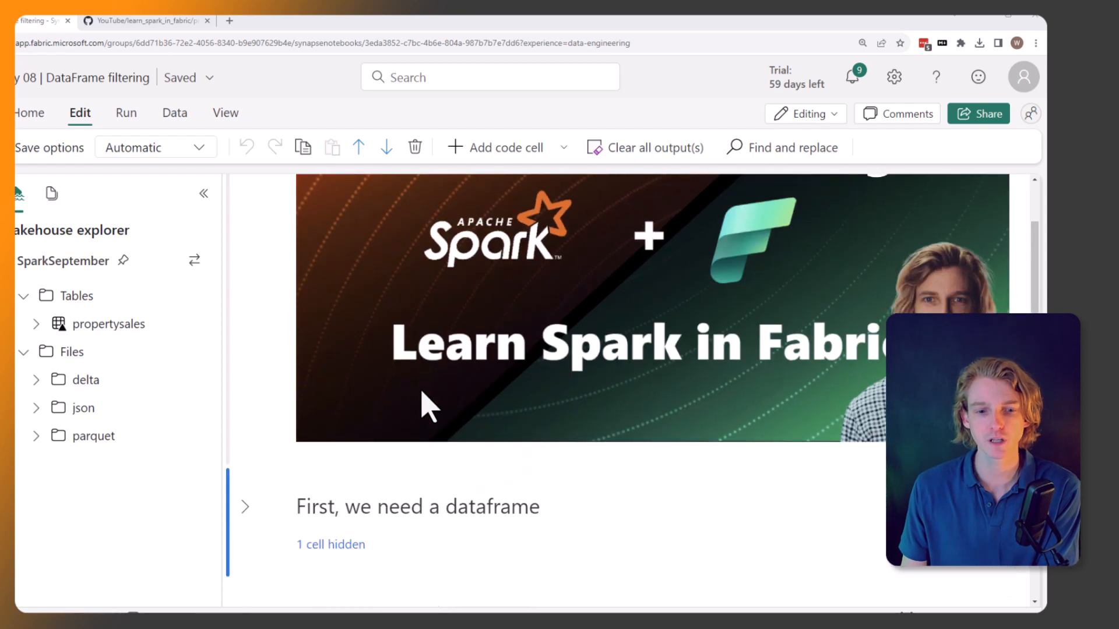
pyautogui.click(245, 506)
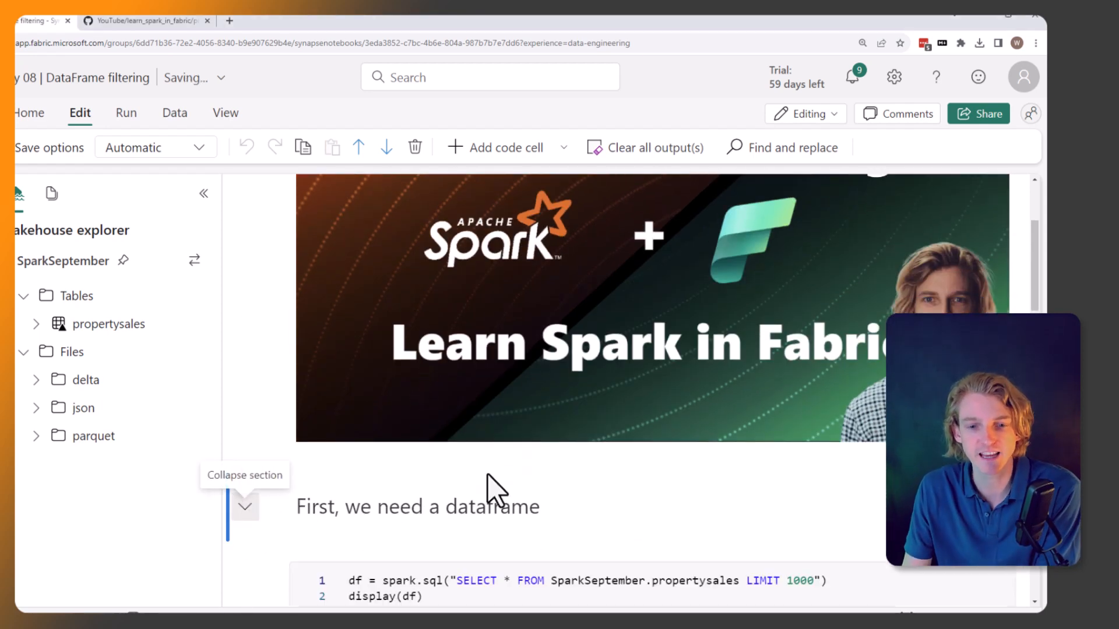
pyautogui.scroll(-3)
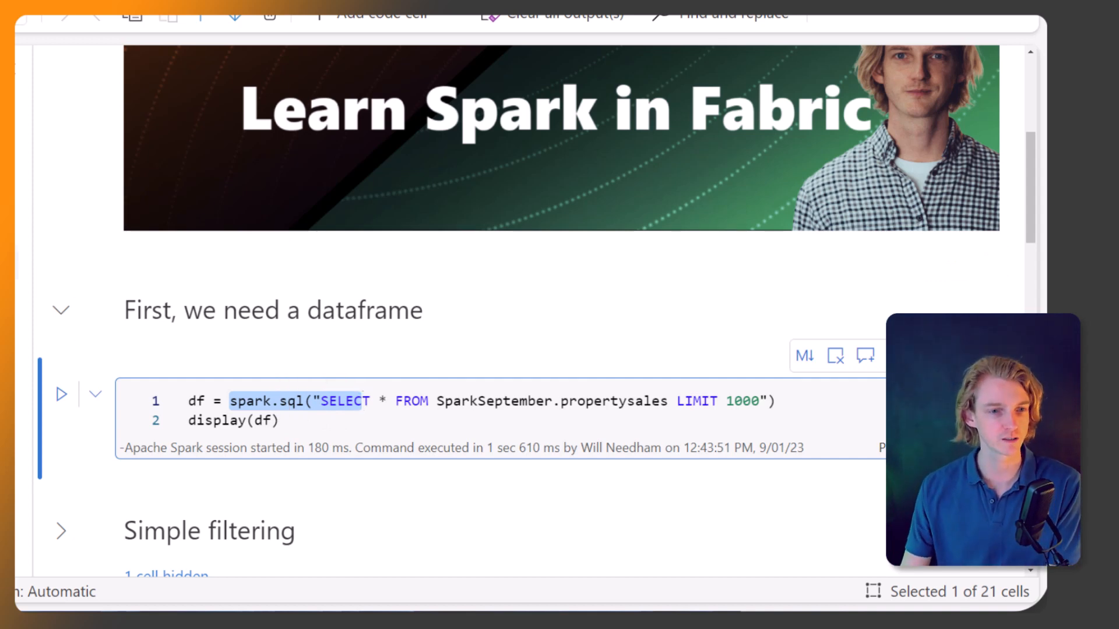
pyautogui.moveTo(456, 412)
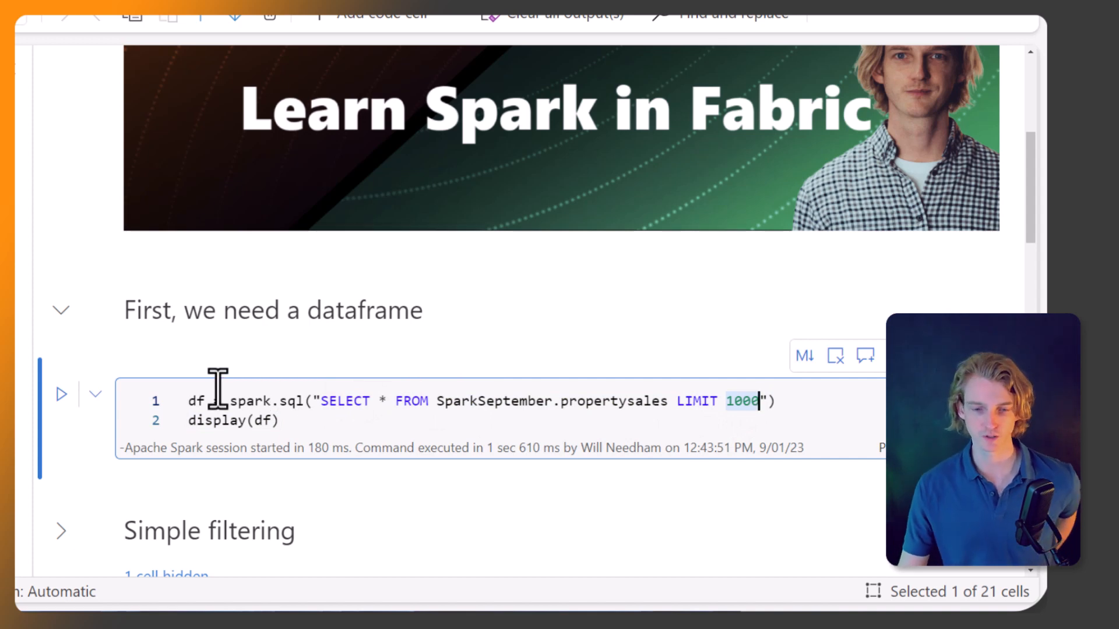
pyautogui.moveTo(397, 401)
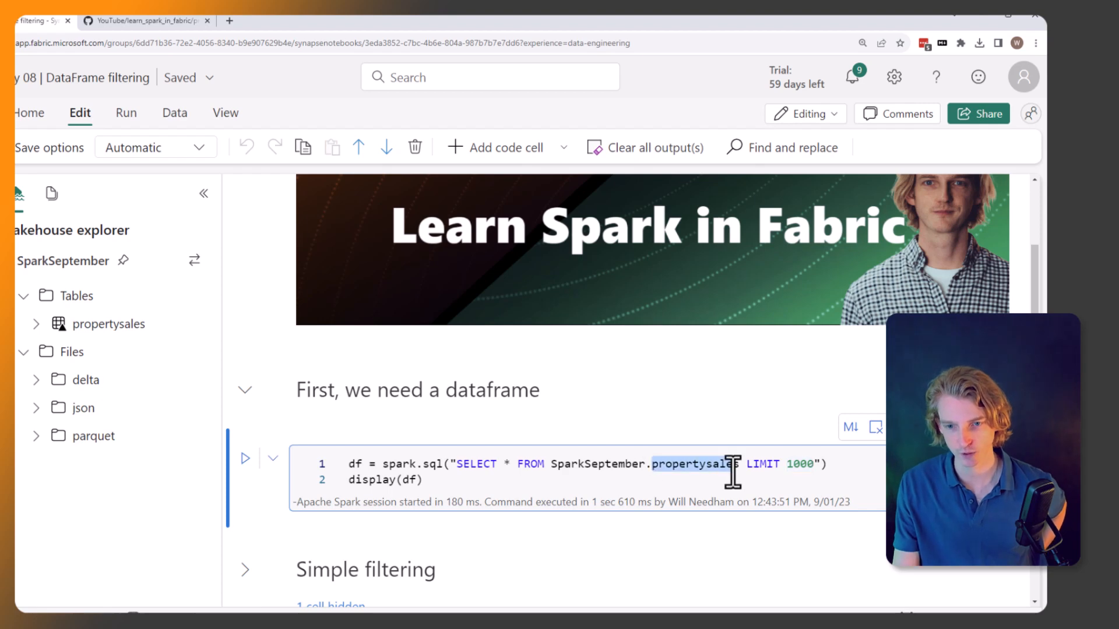
pyautogui.moveTo(109, 324)
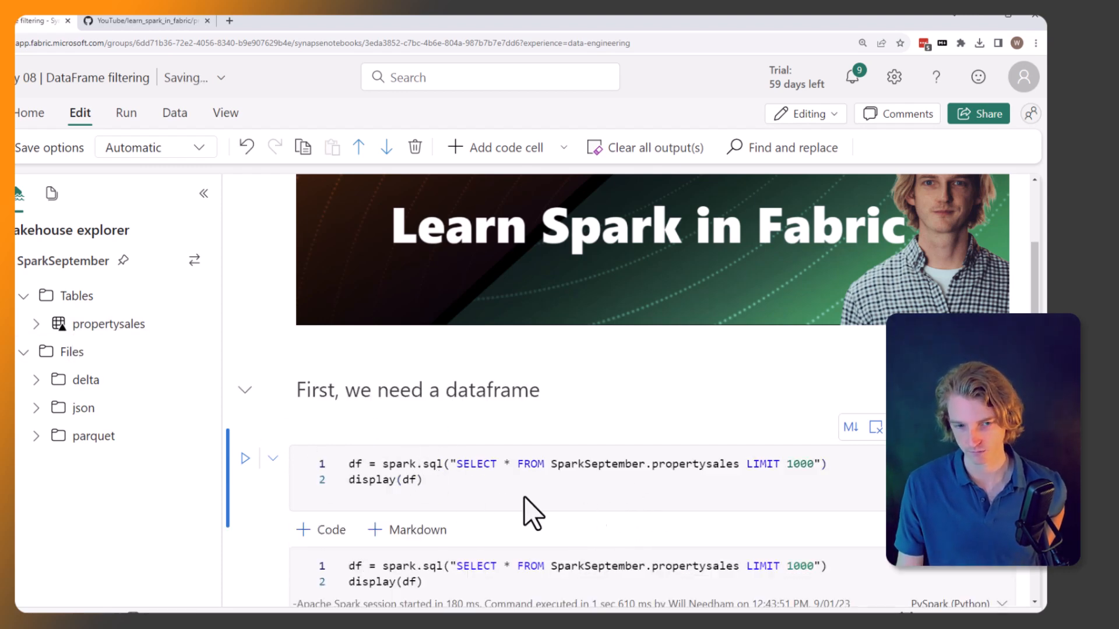
# Run the spark.sql cell that loads propertysales into the df dataframe.
pyautogui.click(244, 458)
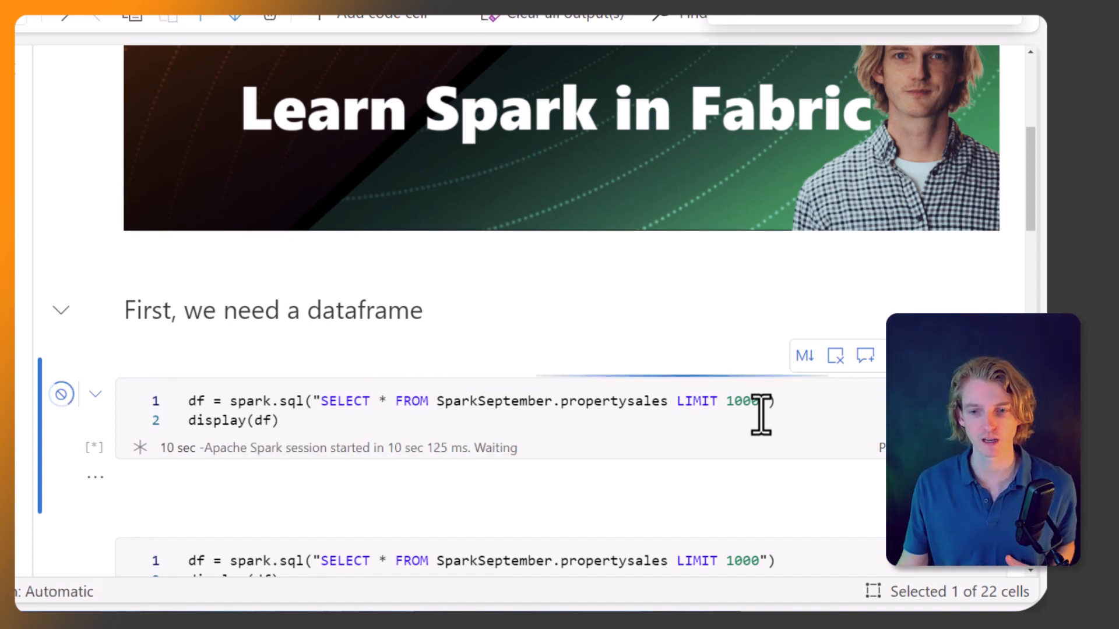
pyautogui.moveTo(567, 431)
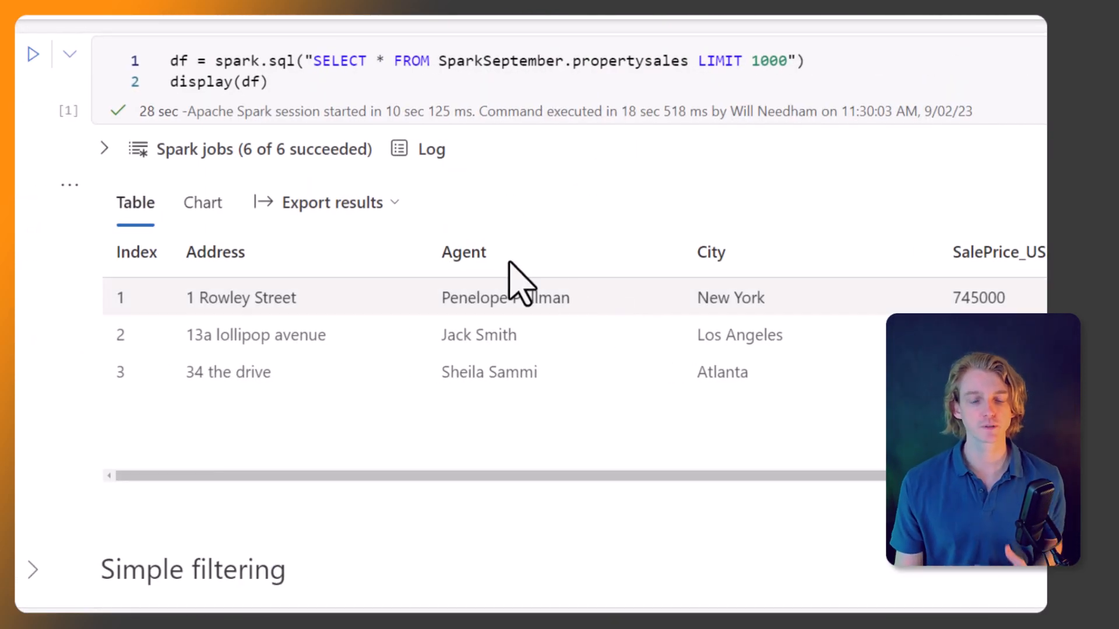
pyautogui.moveTo(425, 262)
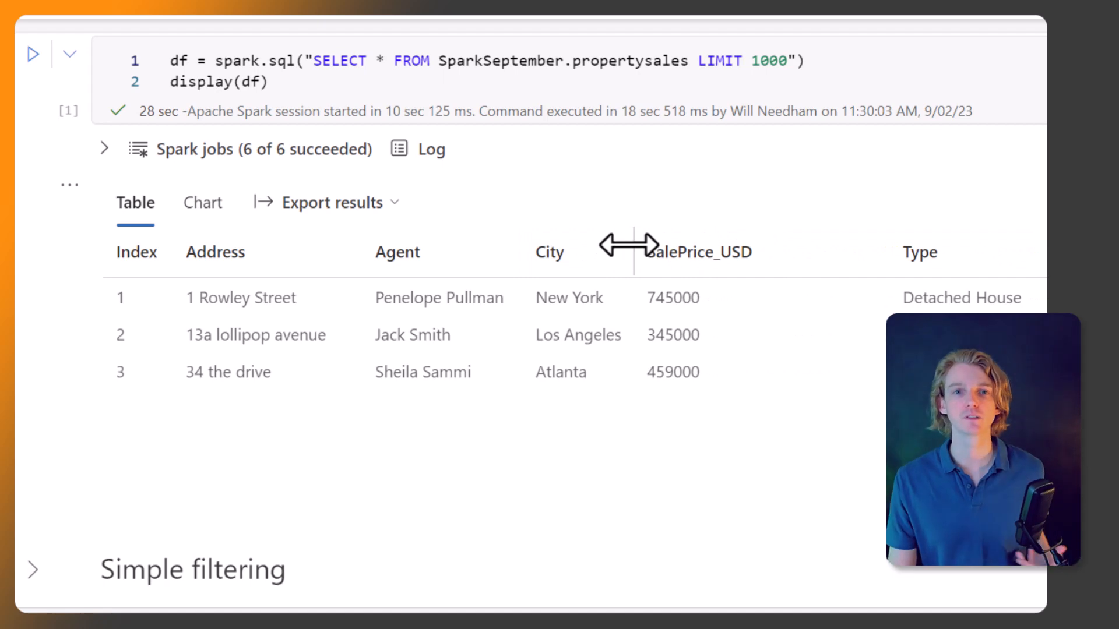
pyautogui.moveTo(824, 425)
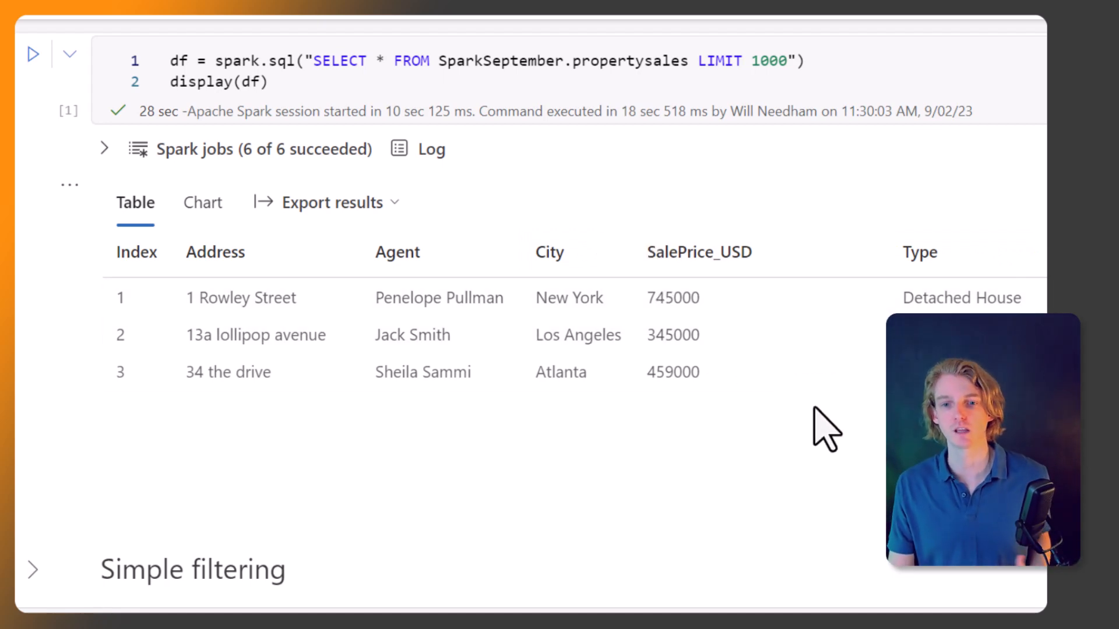
pyautogui.moveTo(807, 421)
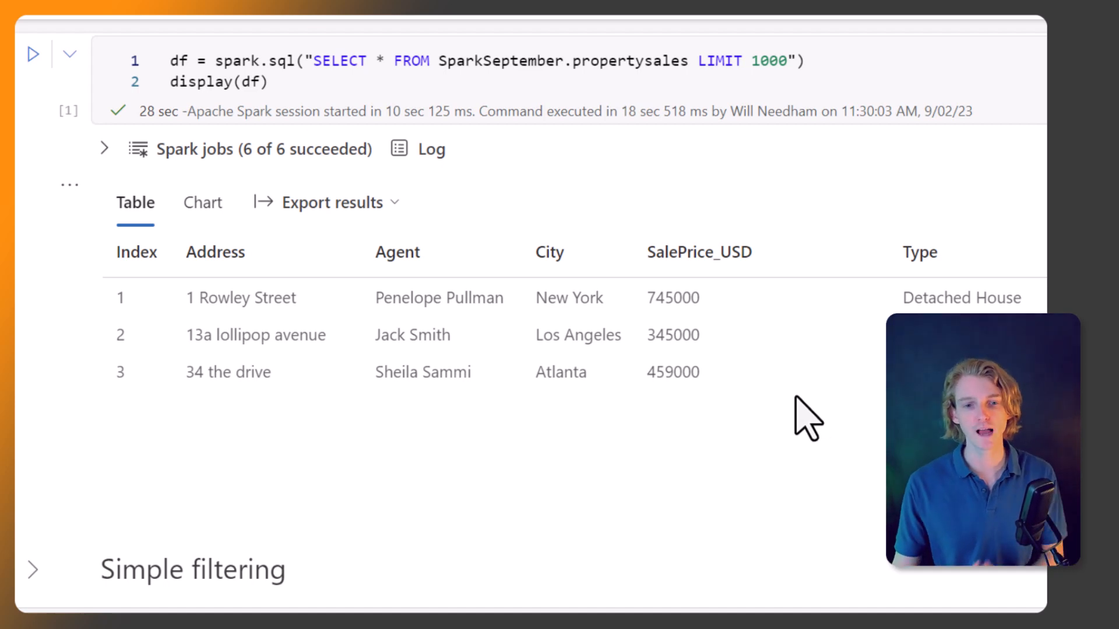
pyautogui.moveTo(842, 357)
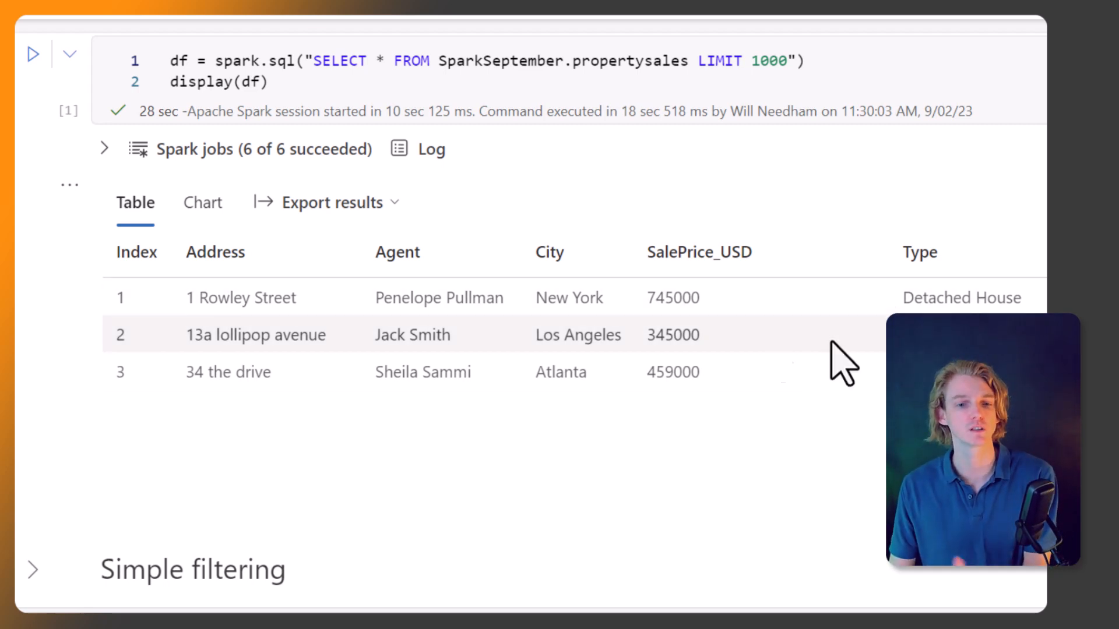
pyautogui.moveTo(528, 332)
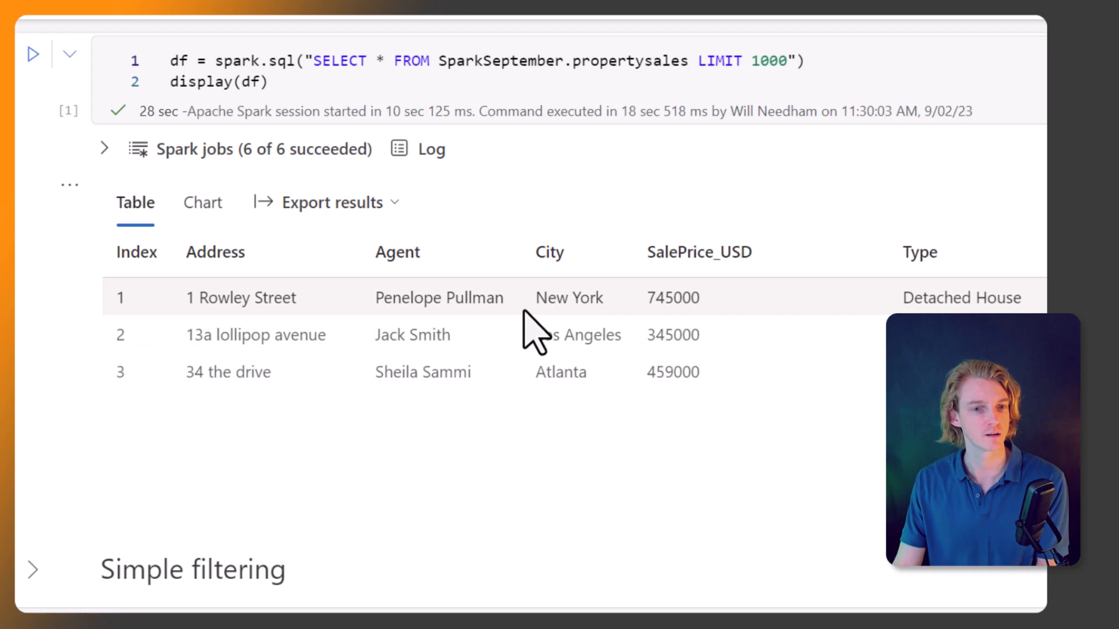
# Expand 'Simple filtering' to show the City equal and not-equal New York filters.
pyautogui.scroll(-3)
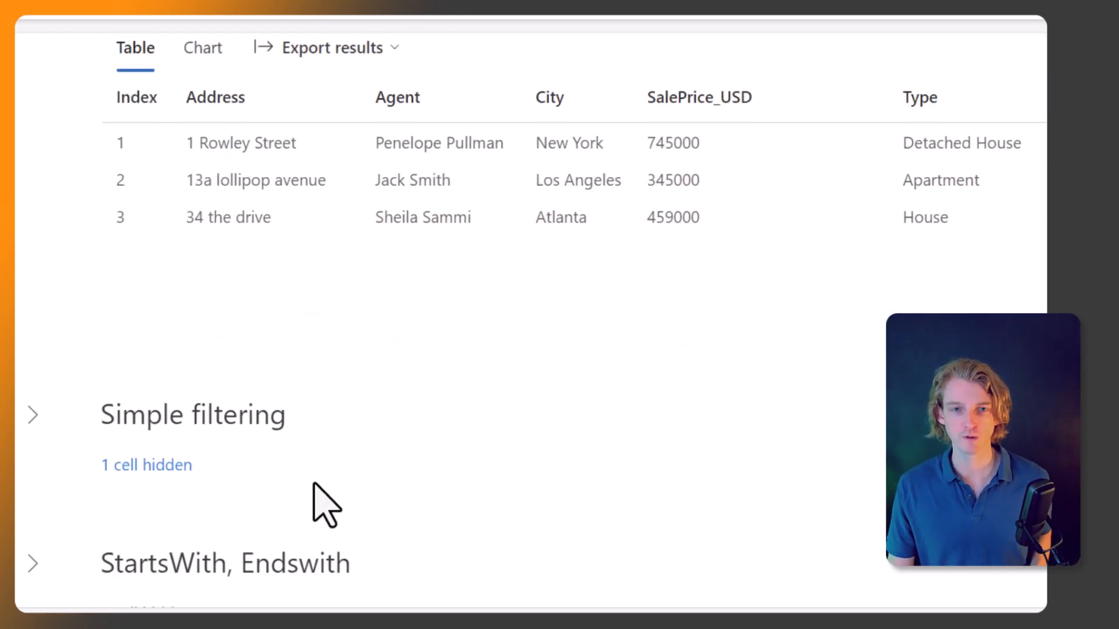
pyautogui.moveTo(449, 454)
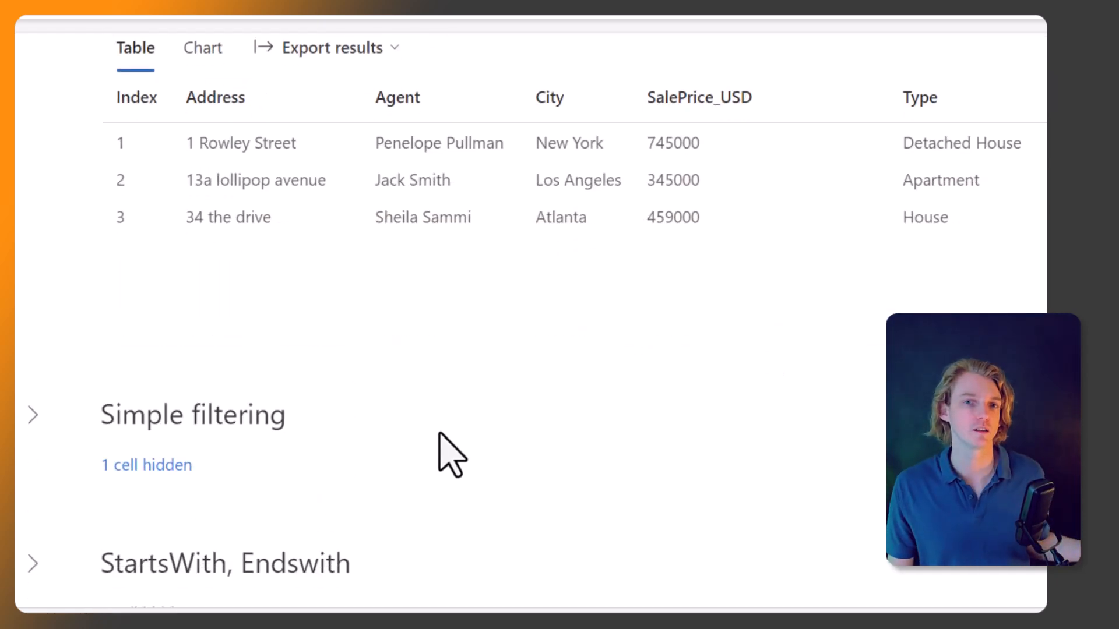
pyautogui.click(32, 415)
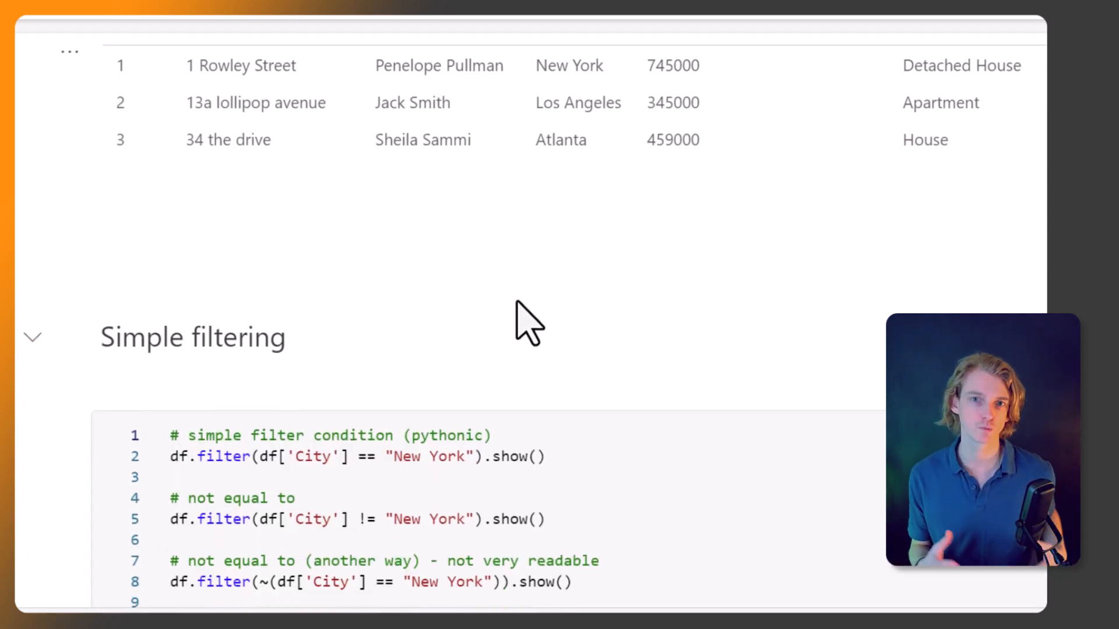
pyautogui.moveTo(581, 336)
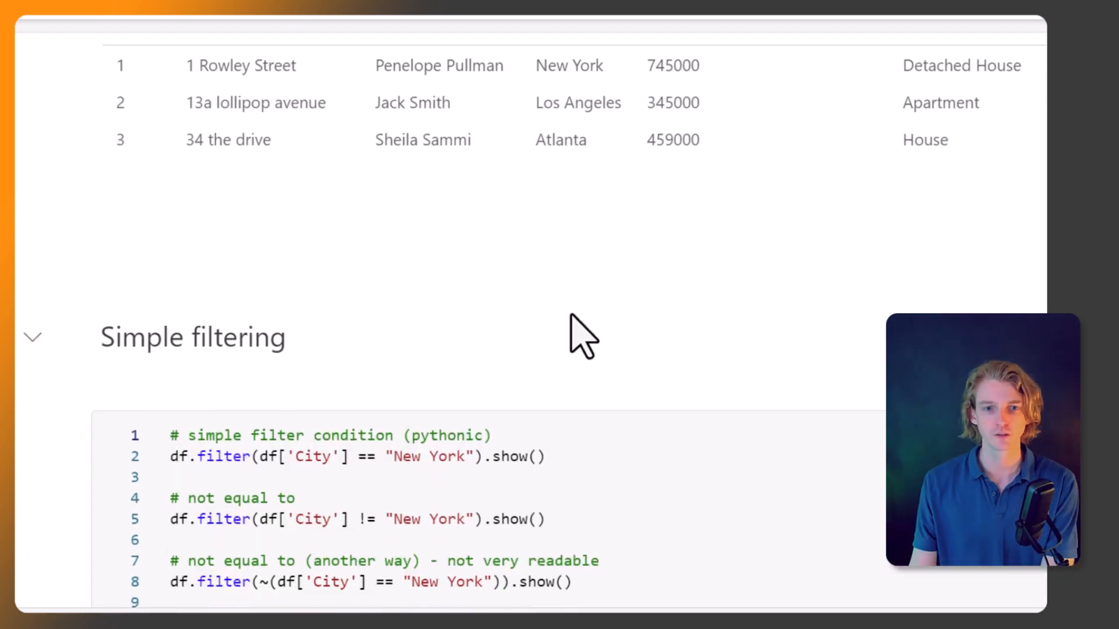
pyautogui.scroll(-3)
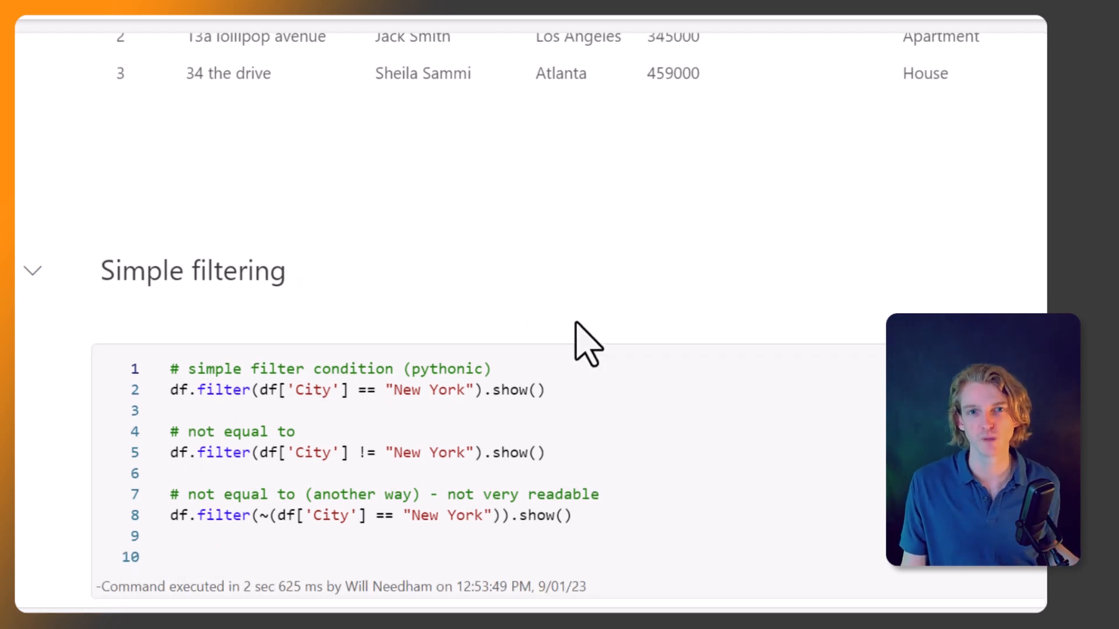
pyautogui.scroll(-3)
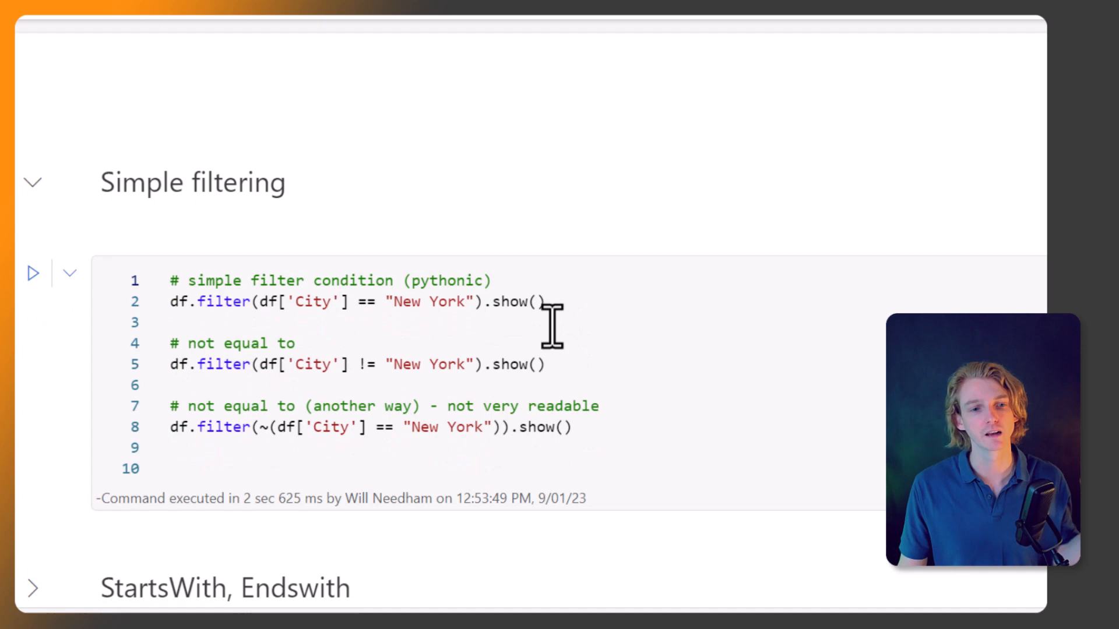
pyautogui.scroll(3)
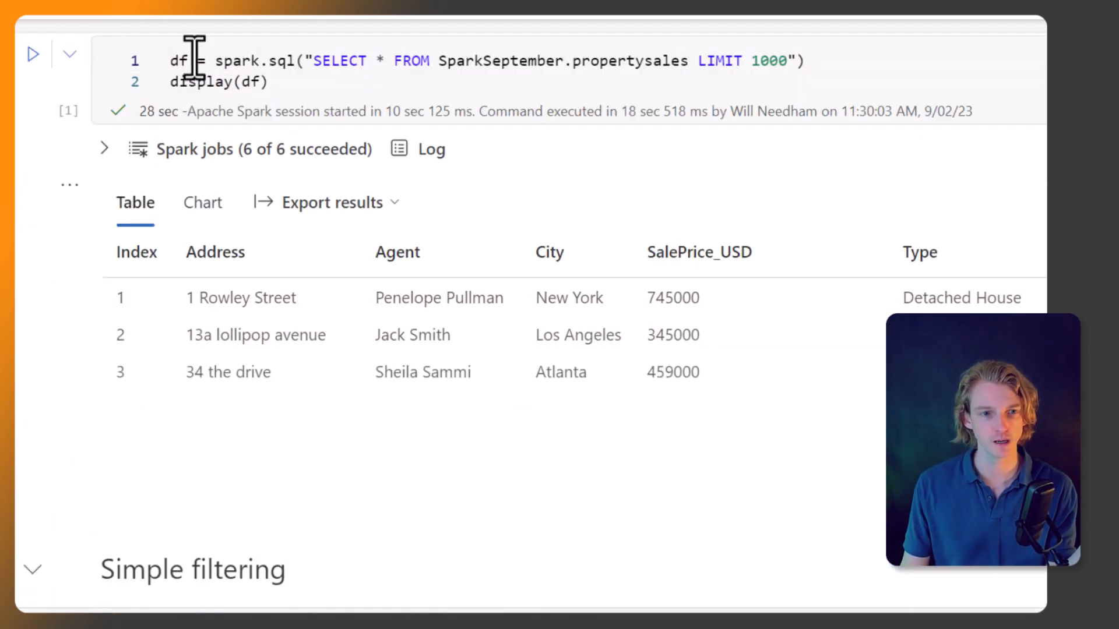
pyautogui.scroll(-3)
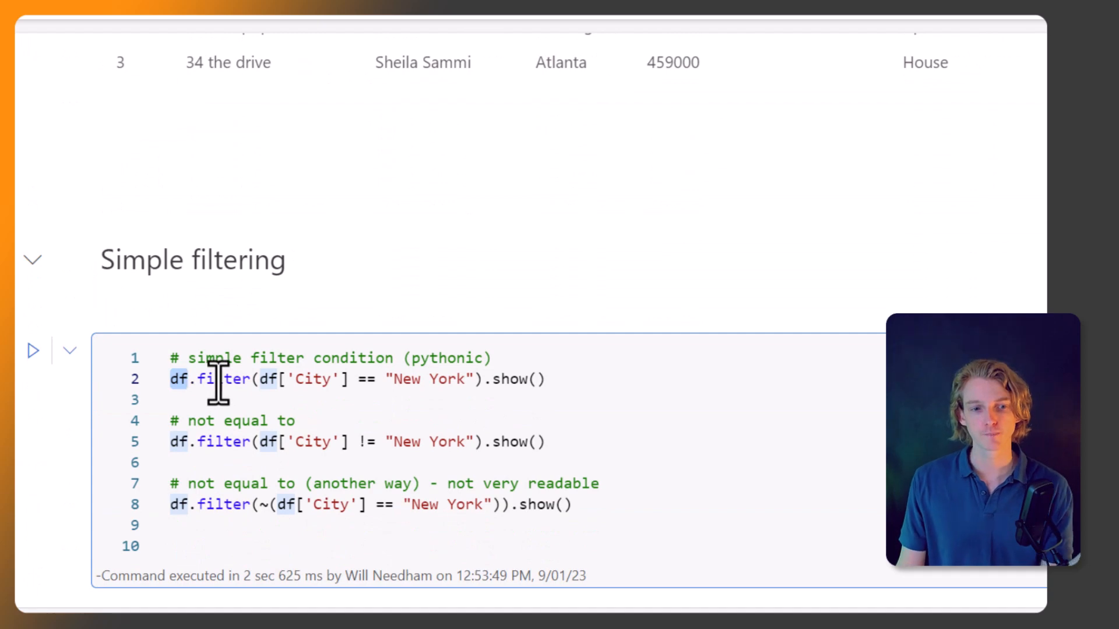
pyautogui.moveTo(487, 335)
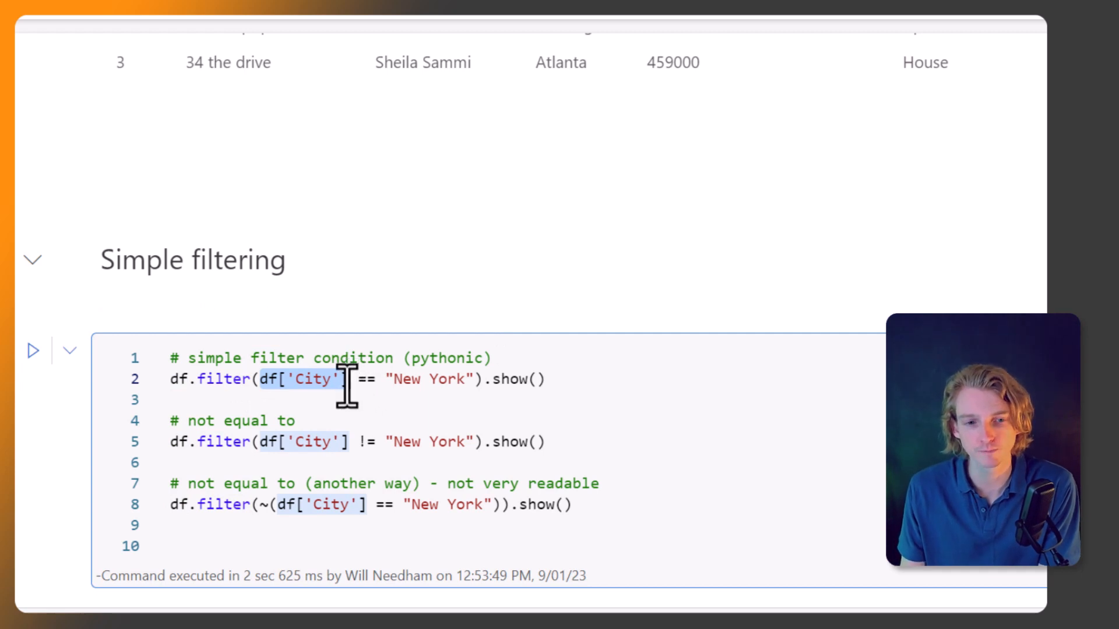
pyautogui.moveTo(485, 379)
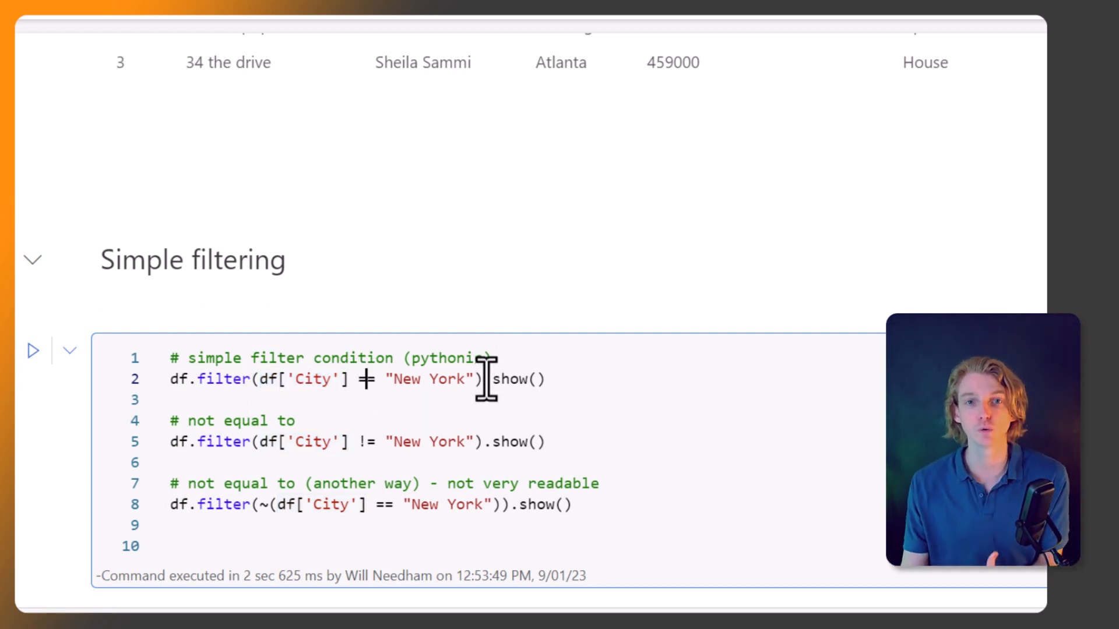
pyautogui.moveTo(634, 383)
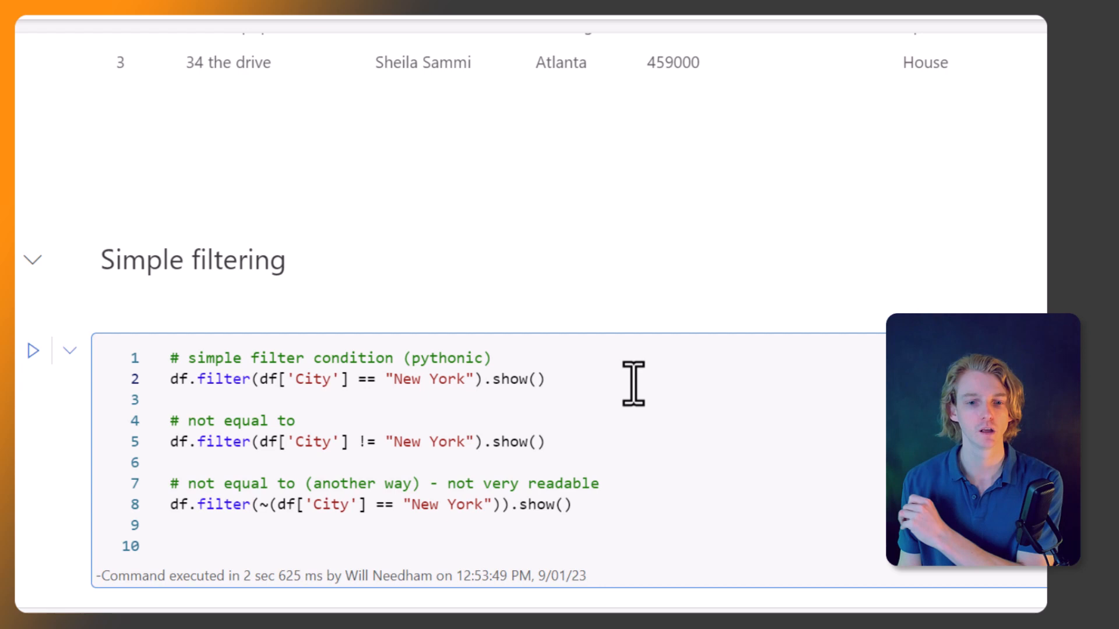
pyautogui.click(33, 350)
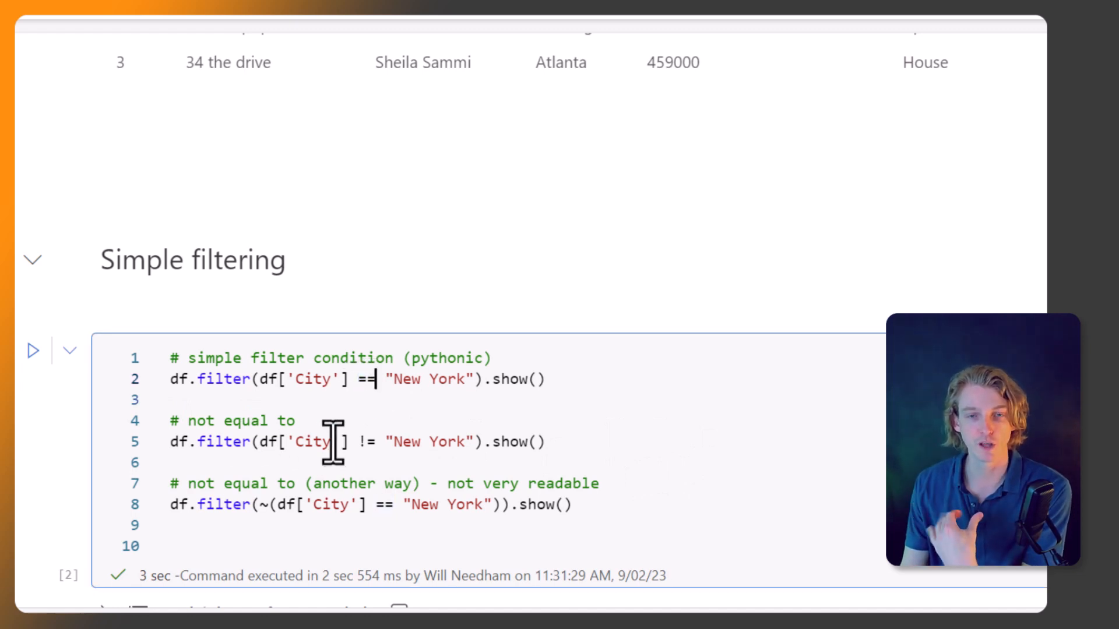
pyautogui.moveTo(382, 457)
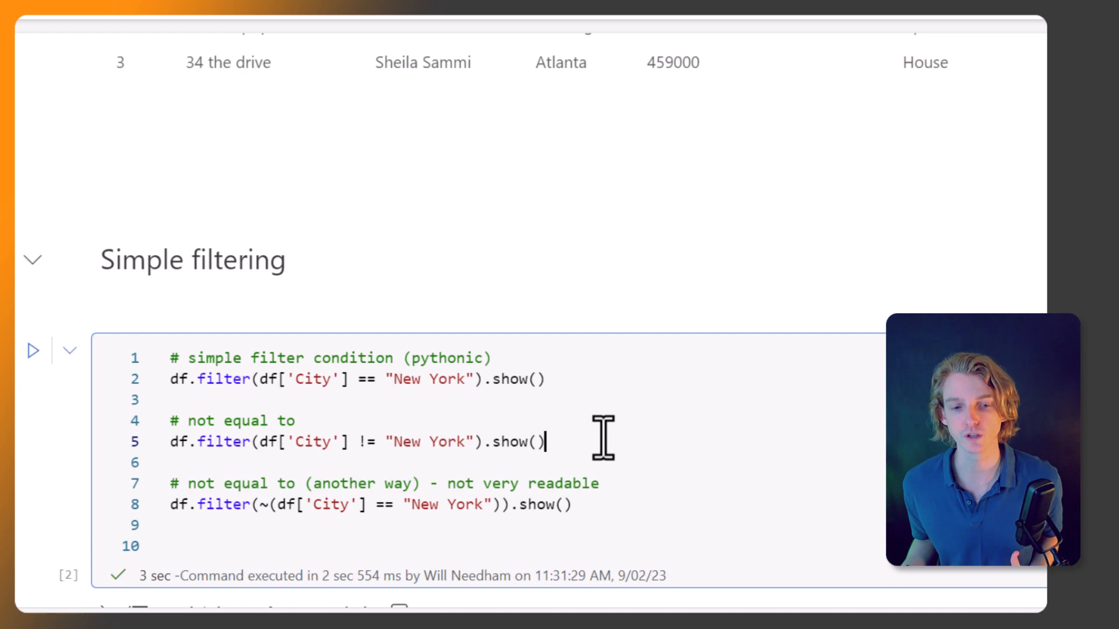
pyautogui.scroll(-3)
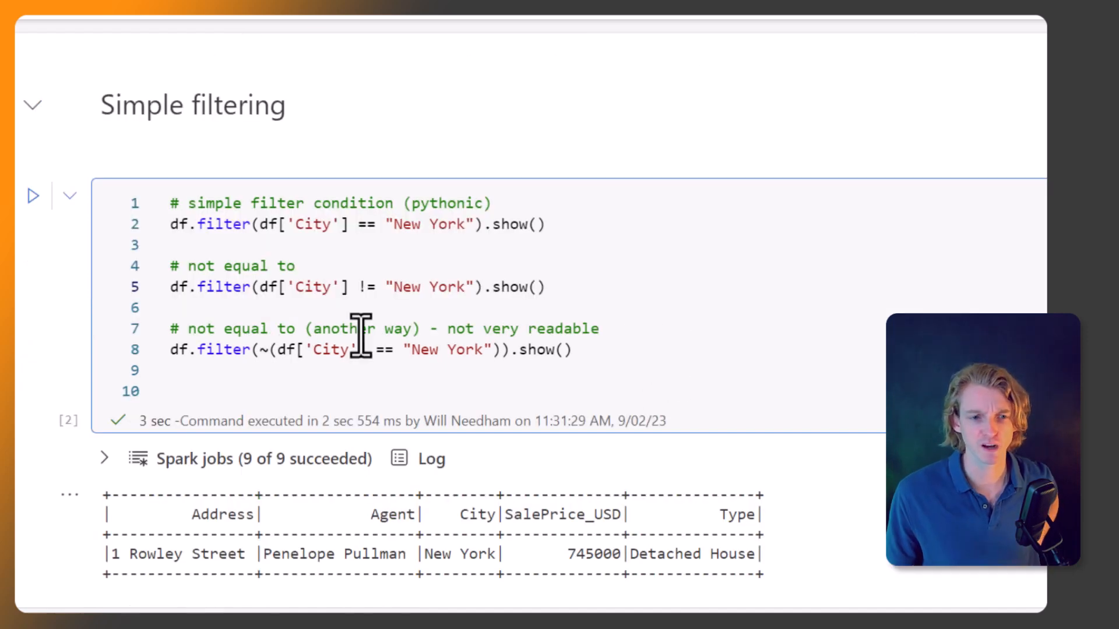
pyautogui.moveTo(259, 295)
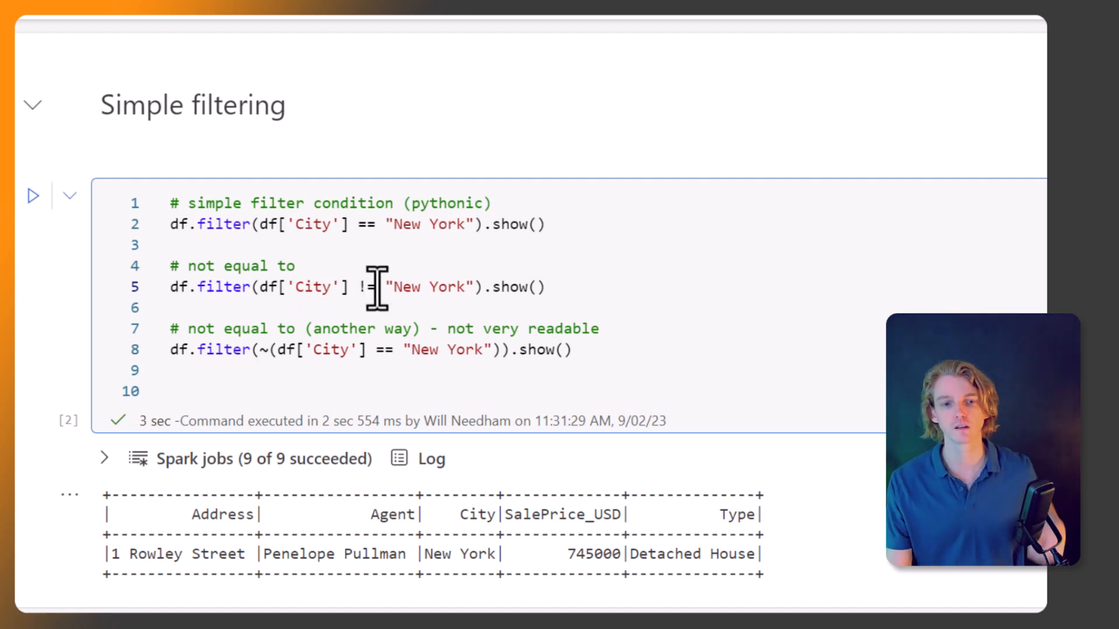
pyautogui.moveTo(460, 293)
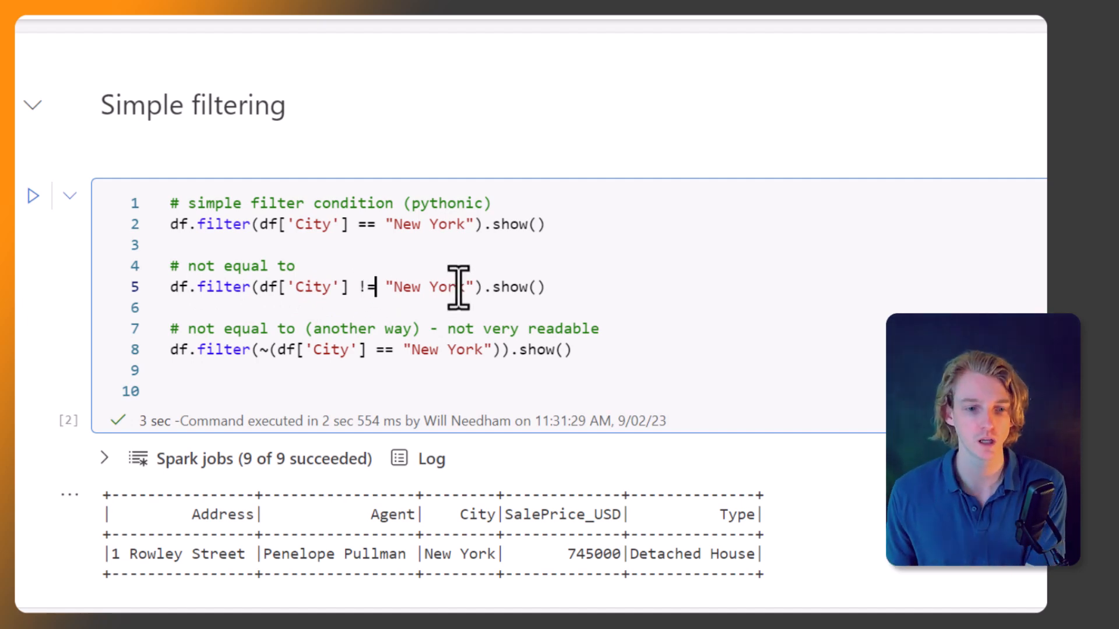
pyautogui.moveTo(341, 350)
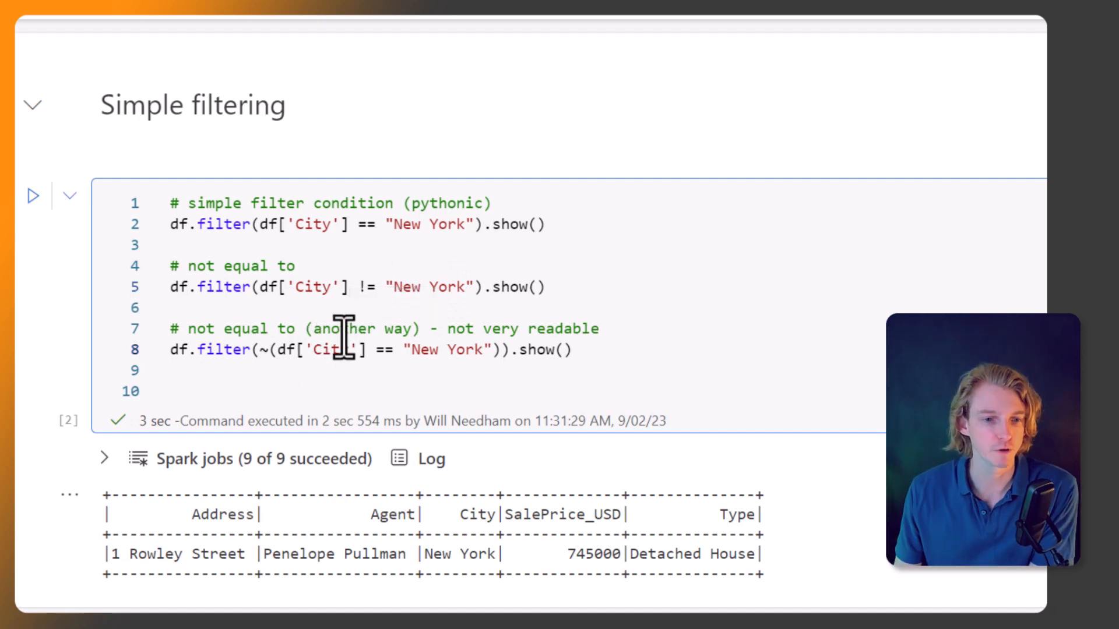
pyautogui.moveTo(510, 350)
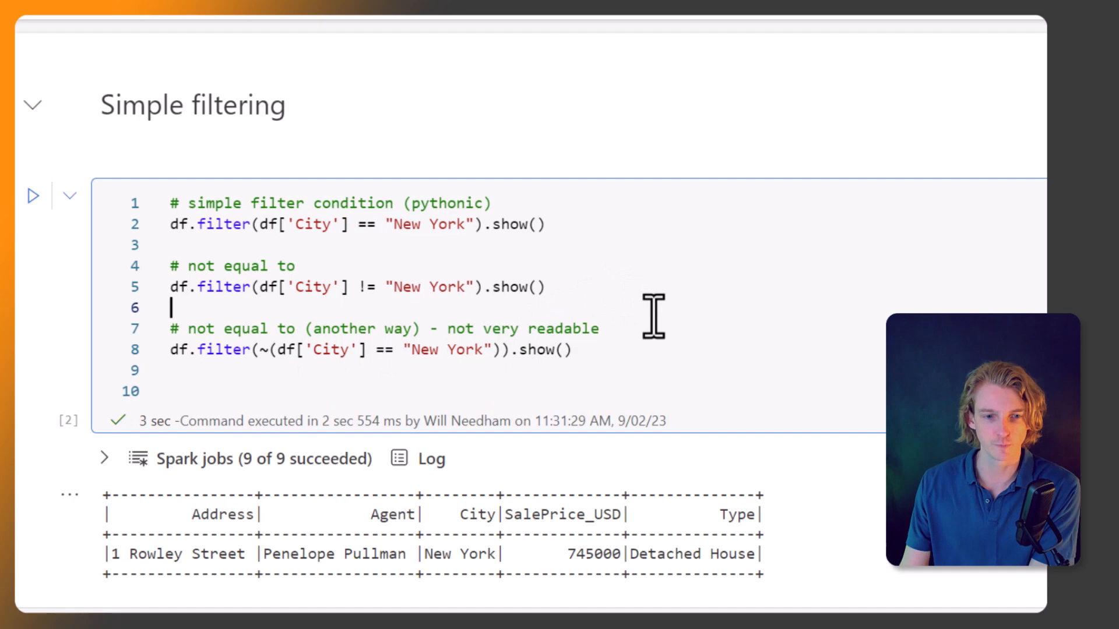
pyautogui.moveTo(397, 279)
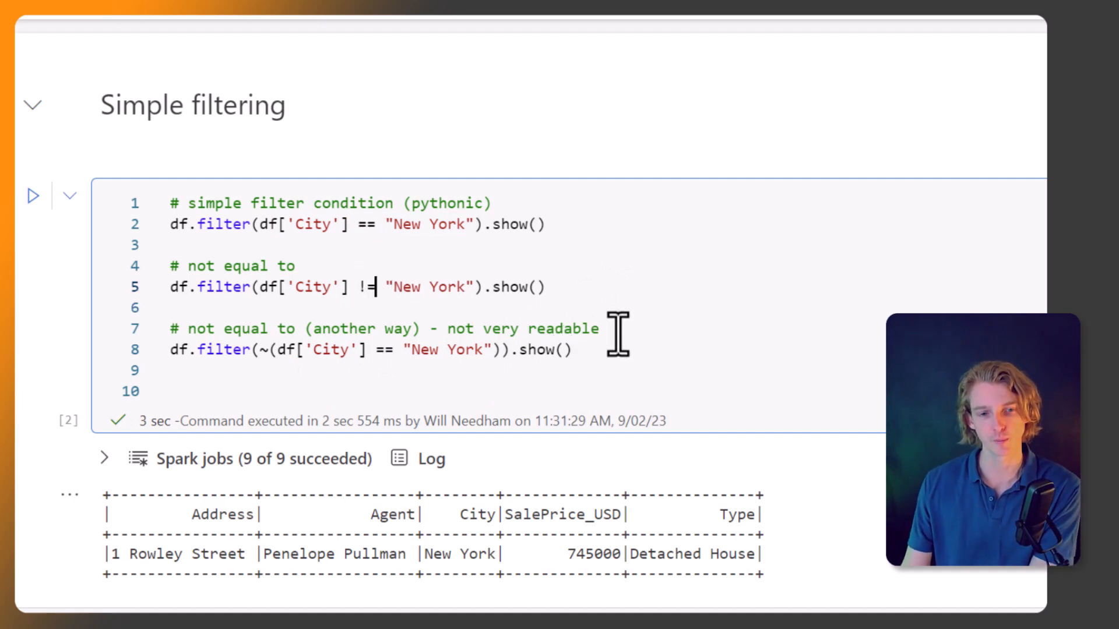
pyautogui.moveTo(589, 277)
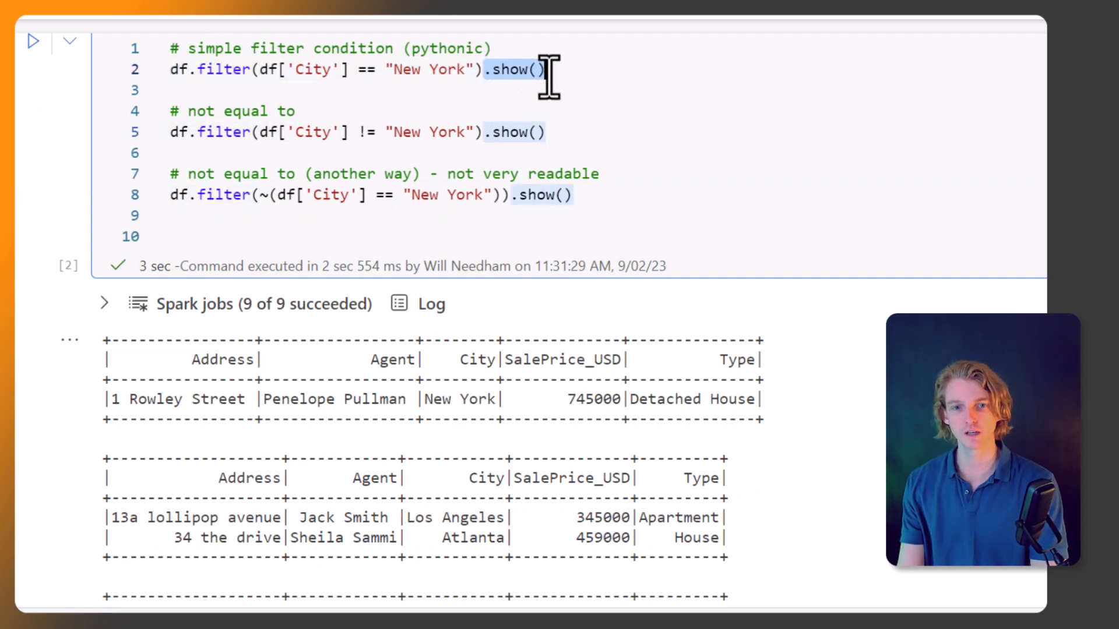
pyautogui.moveTo(428, 194)
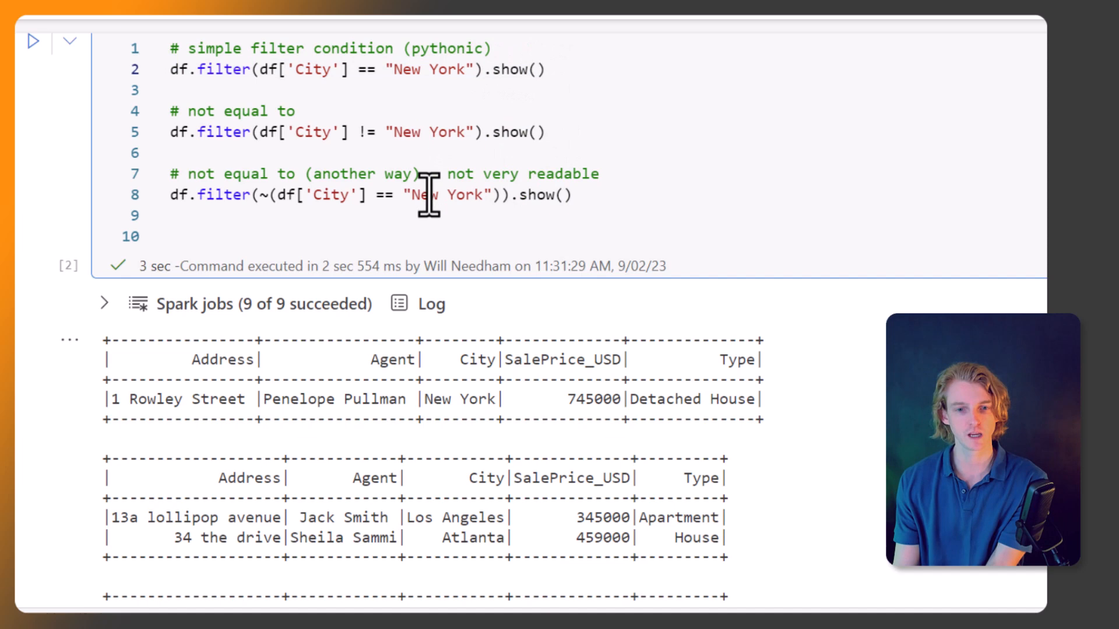
pyautogui.scroll(3)
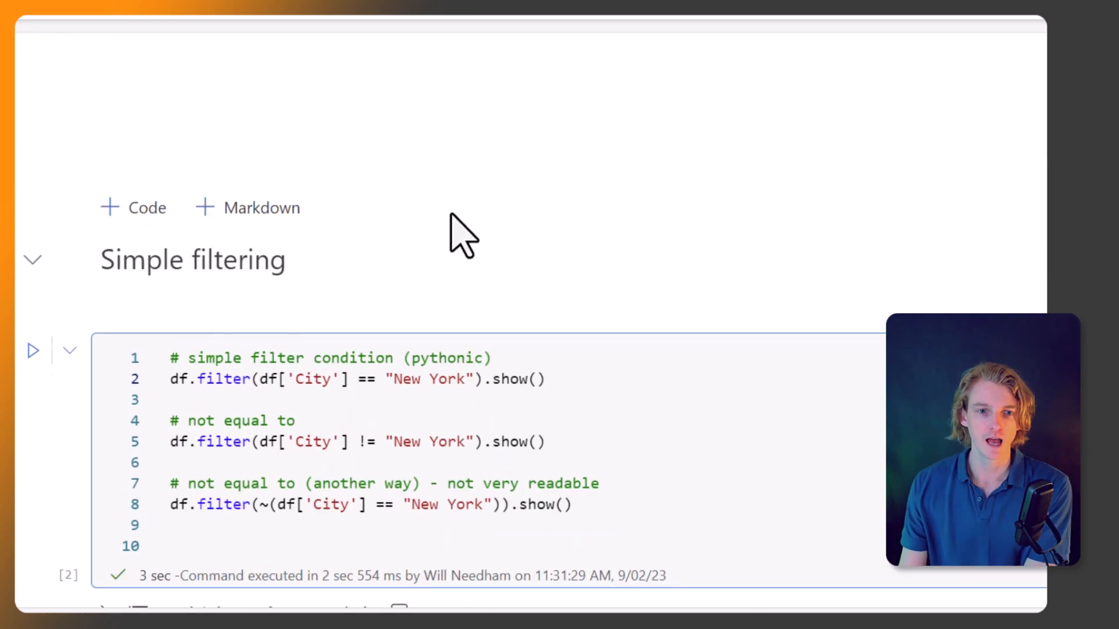
pyautogui.scroll(3)
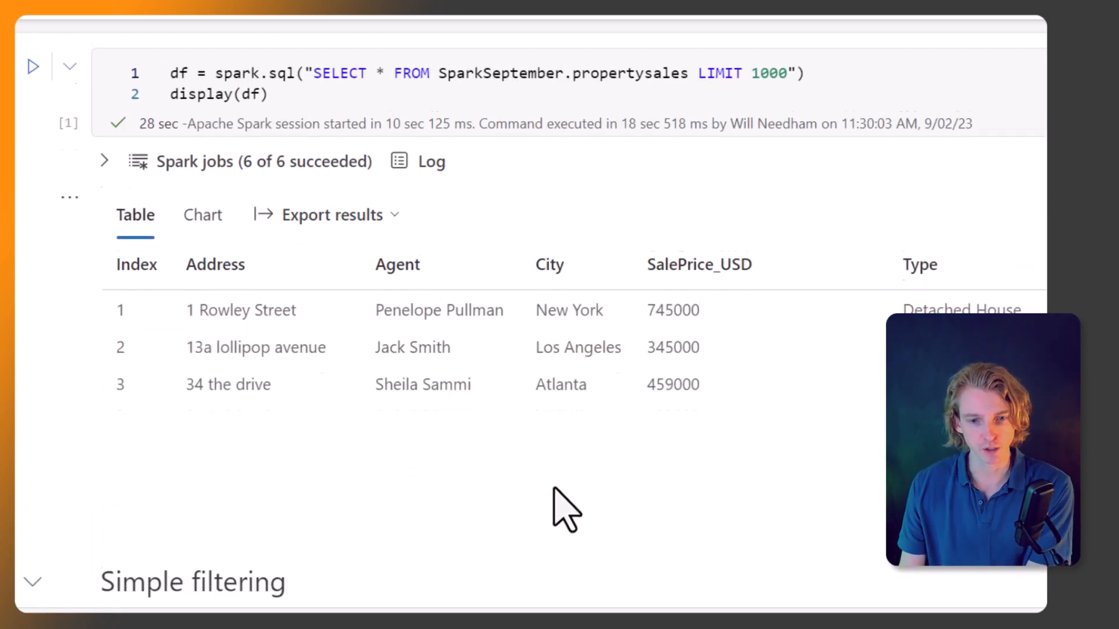
pyautogui.scroll(3)
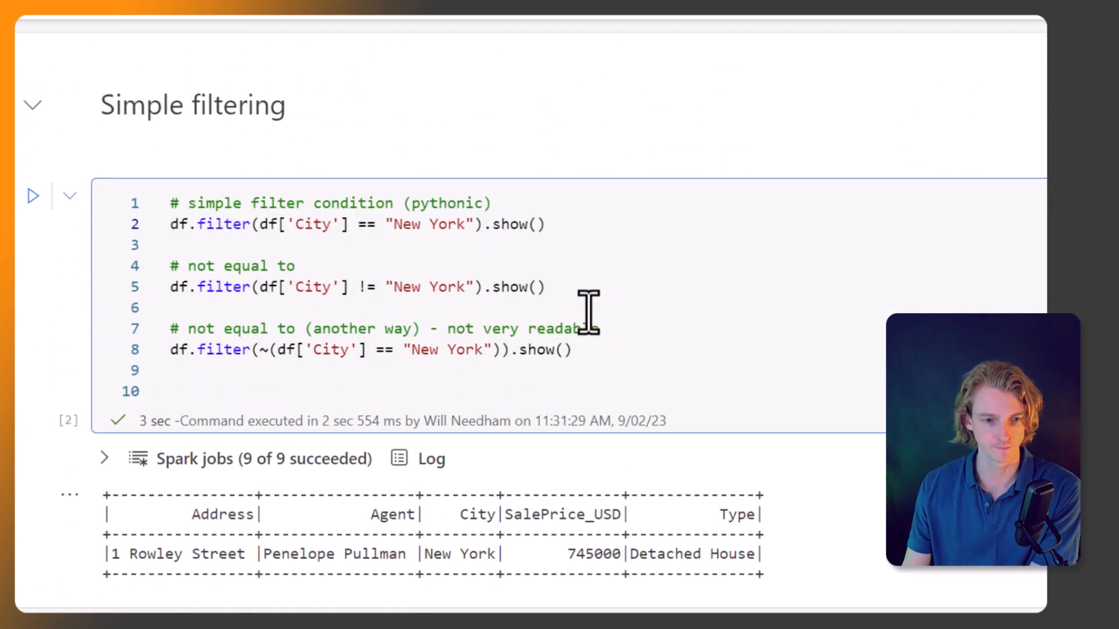
pyautogui.scroll(-3)
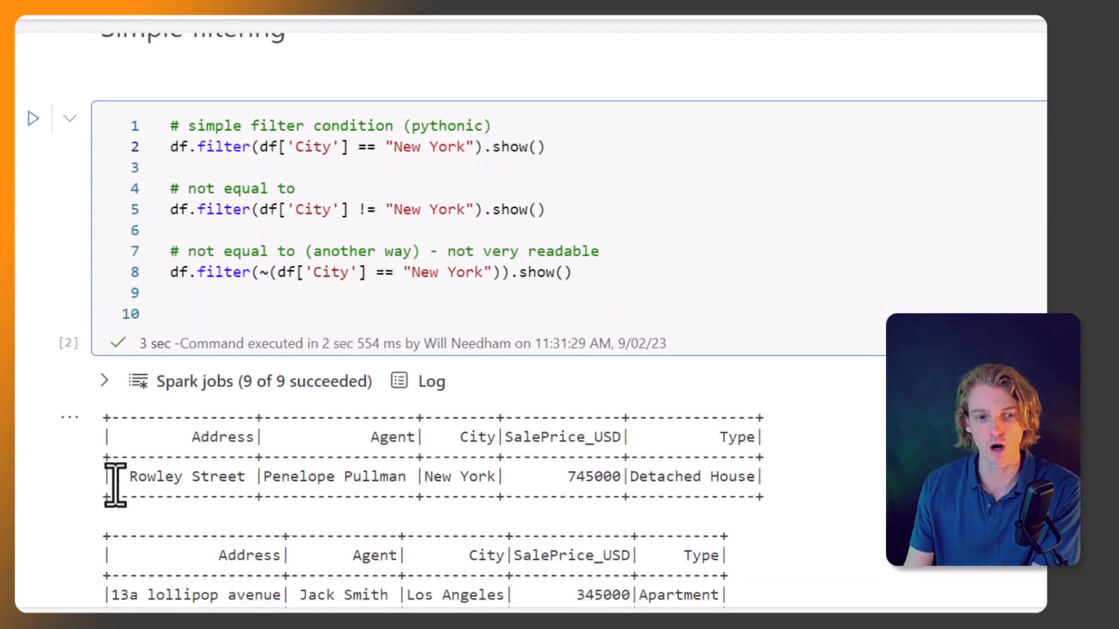
pyautogui.moveTo(764, 482)
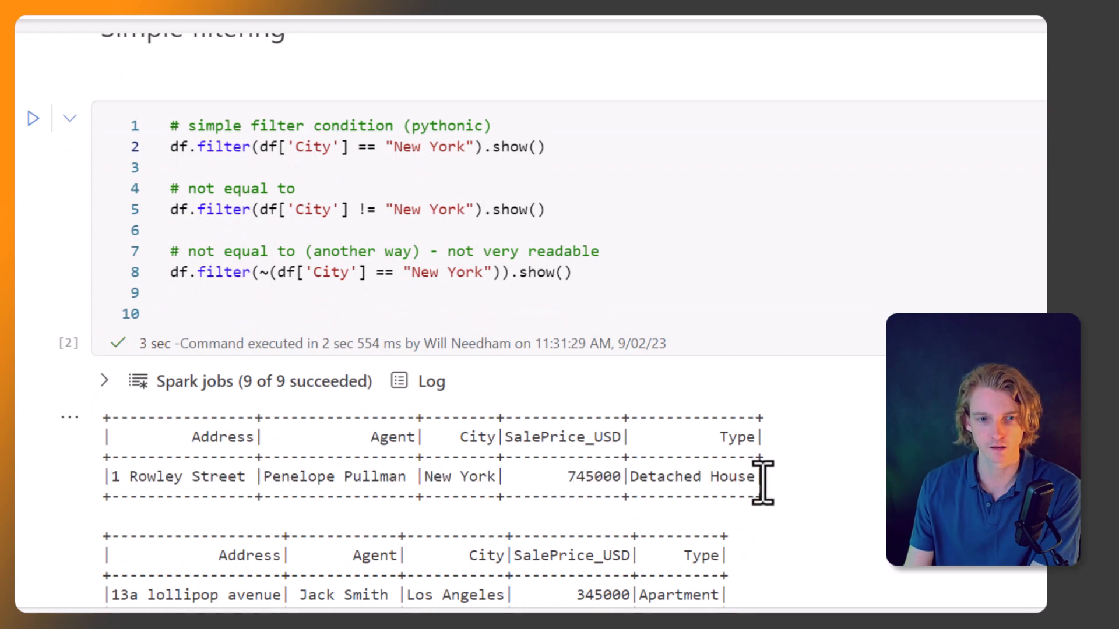
pyautogui.scroll(-3)
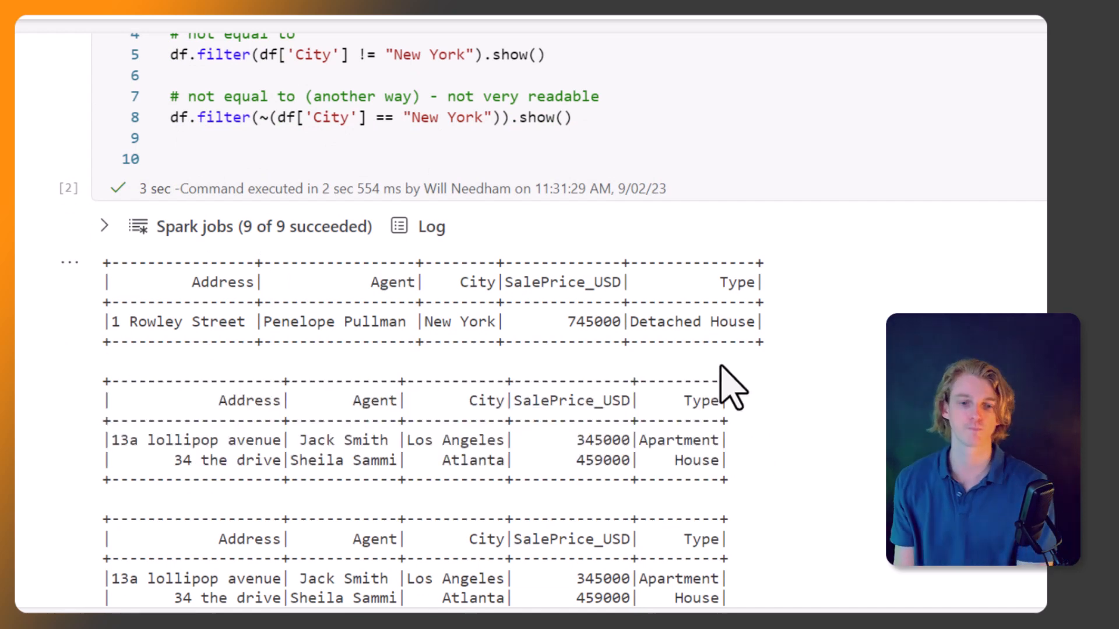
pyautogui.moveTo(732, 385)
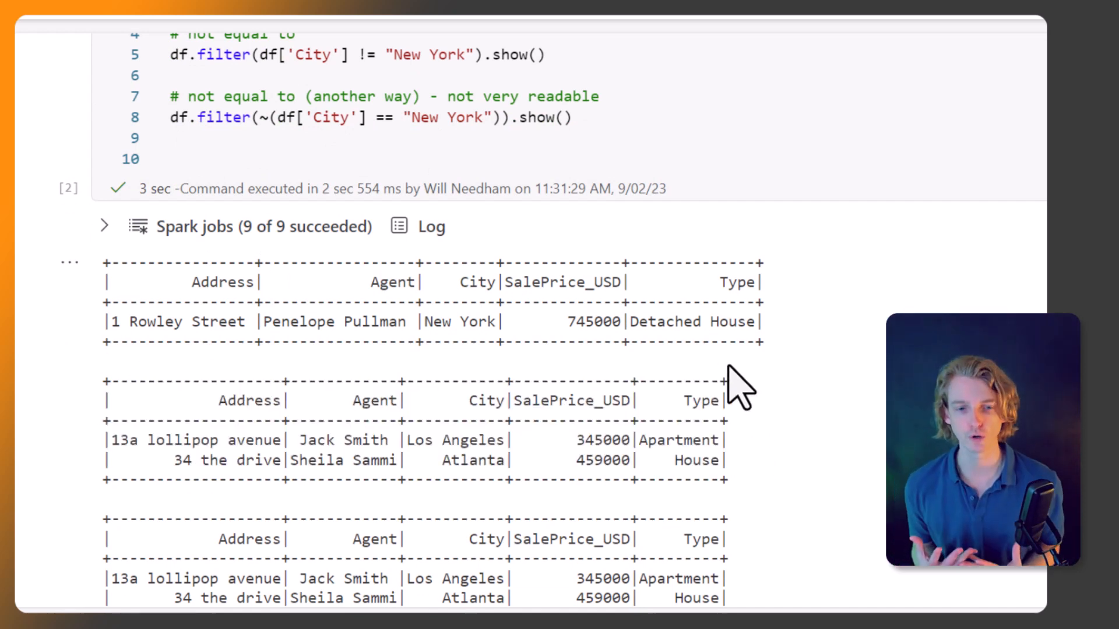
pyautogui.scroll(-3)
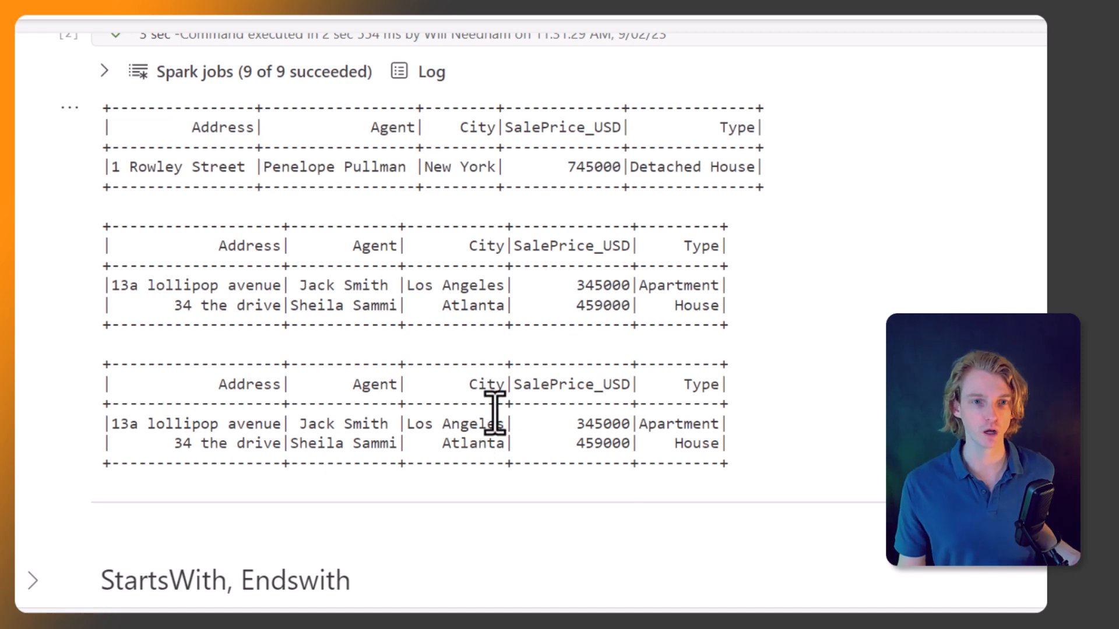
pyautogui.scroll(3)
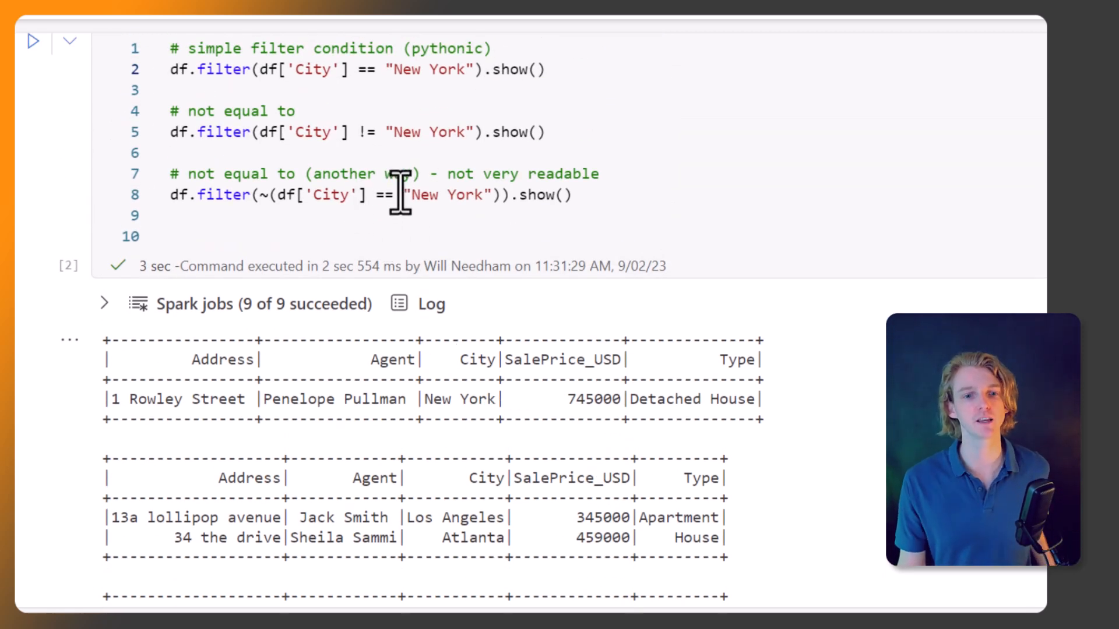
pyautogui.moveTo(499, 277)
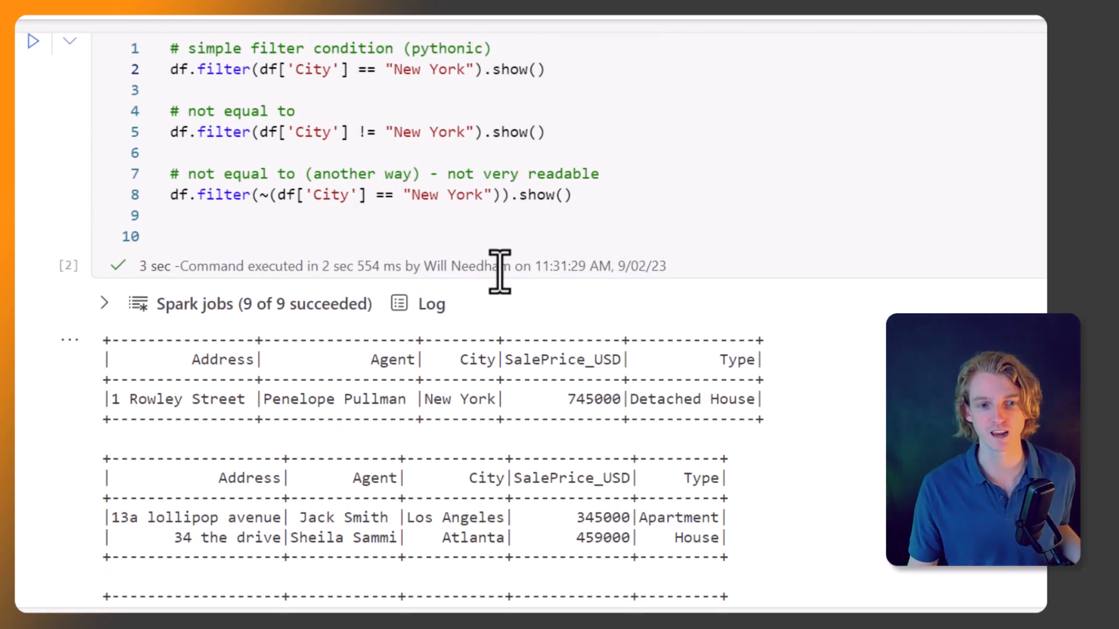
pyautogui.scroll(-3)
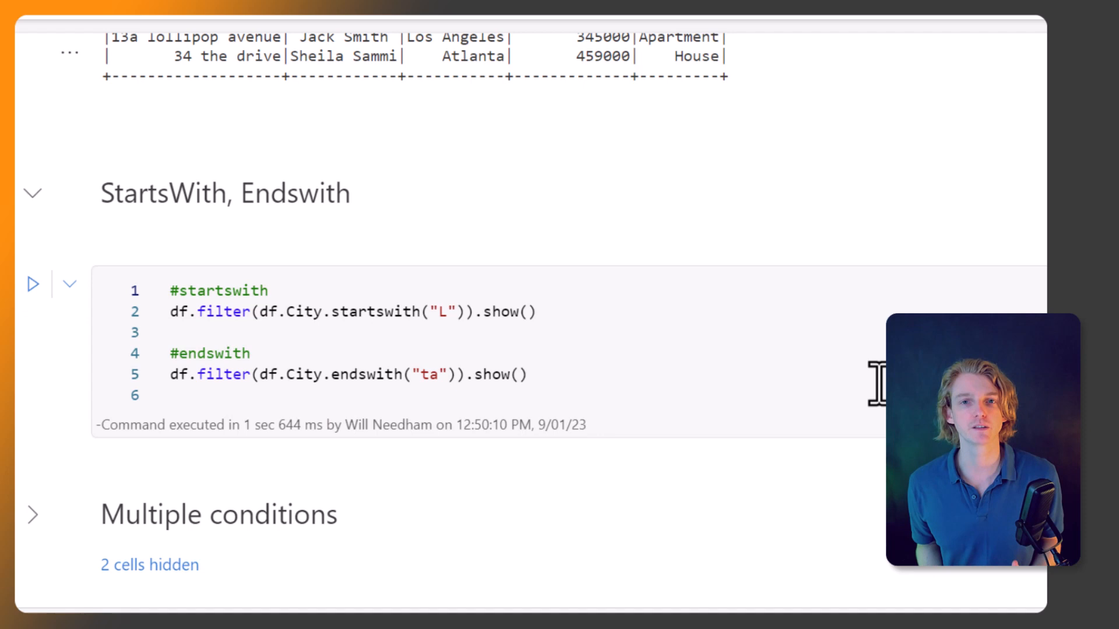
pyautogui.moveTo(853, 369)
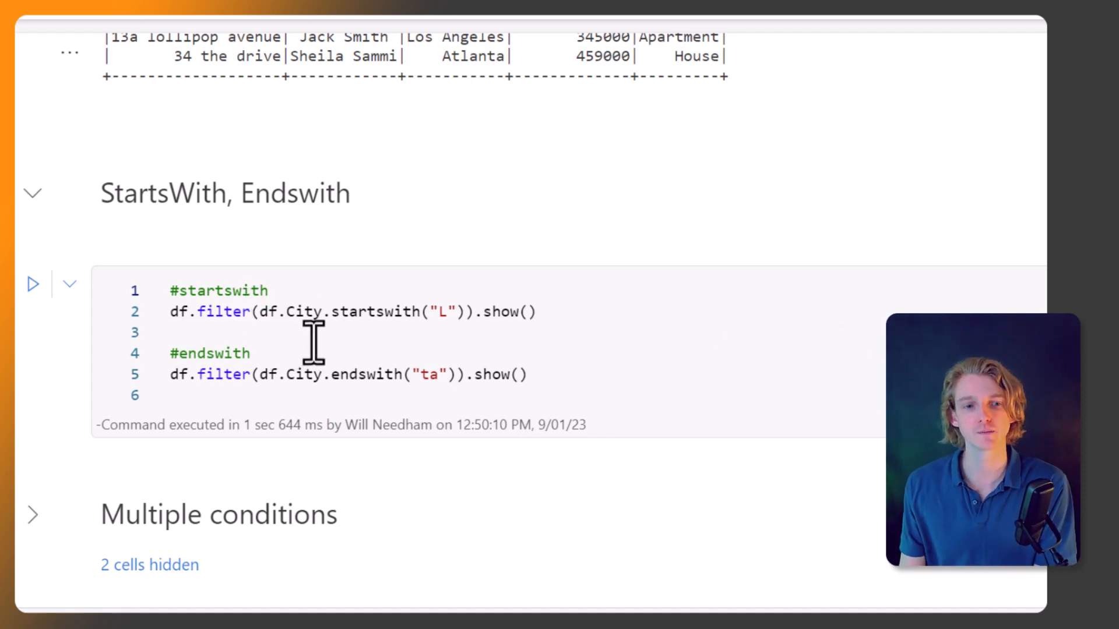
# Run the StartsWith/Endswith cell returning Los Angeles and Atlanta, and view both tables.
pyautogui.click(32, 283)
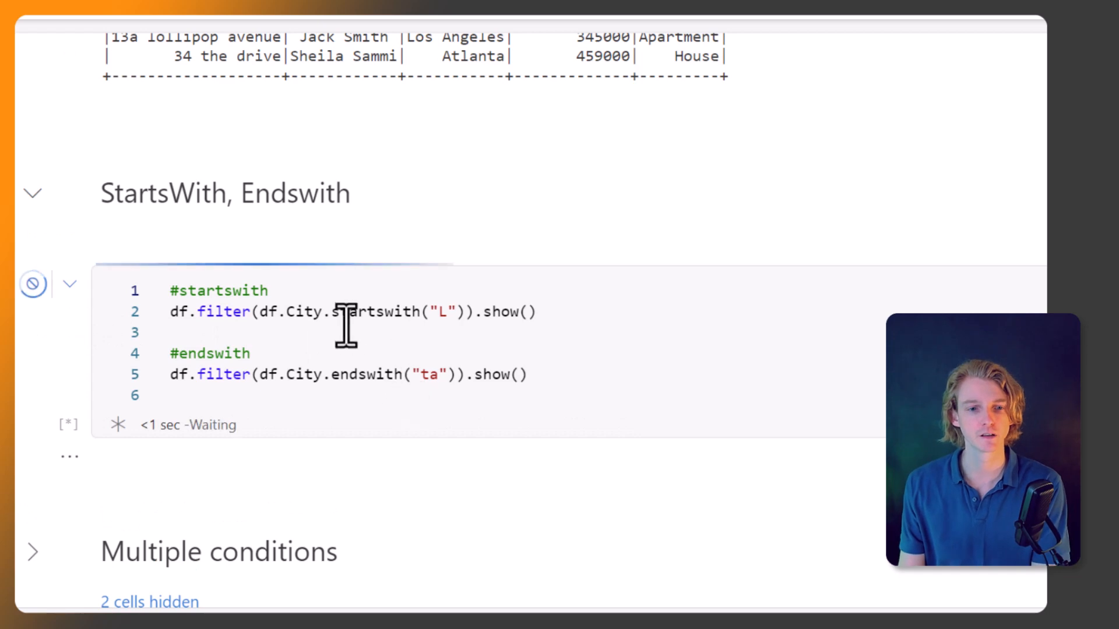
pyautogui.click(33, 284)
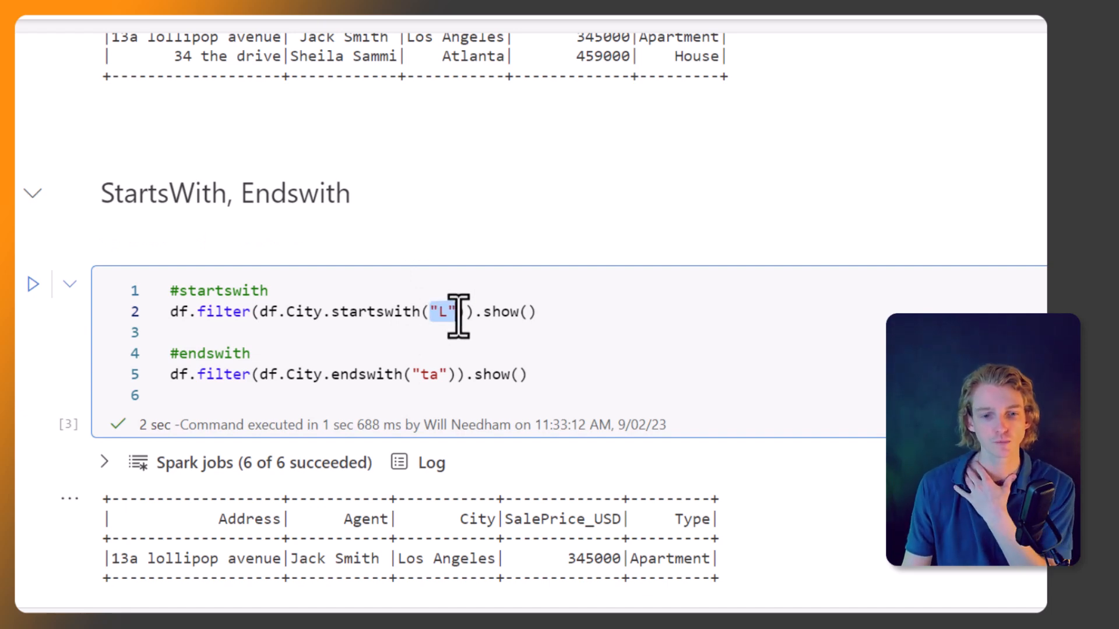
pyautogui.scroll(-3)
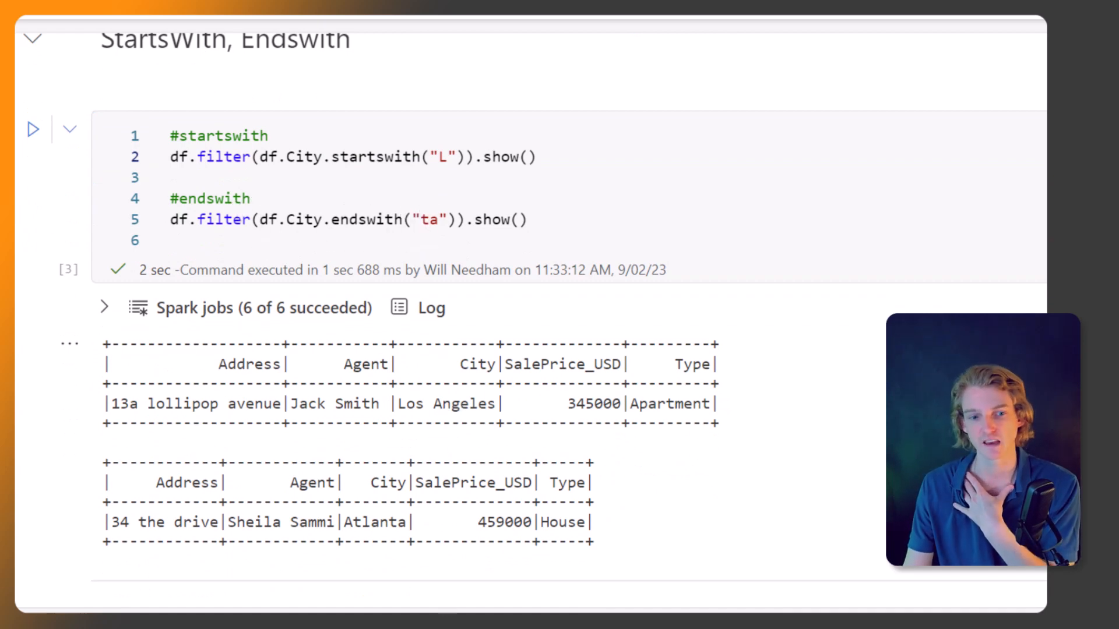
pyautogui.scroll(-3)
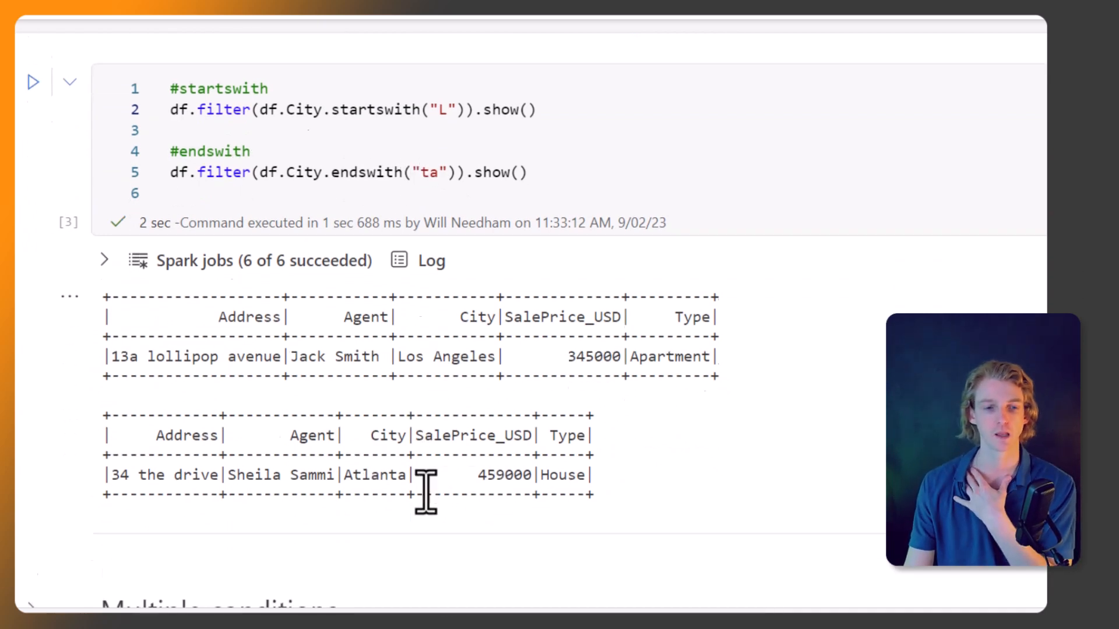
# Add '& (df.SalePrice_USD > 400000)' to the AND filter and run the cell.
pyautogui.scroll(-3)
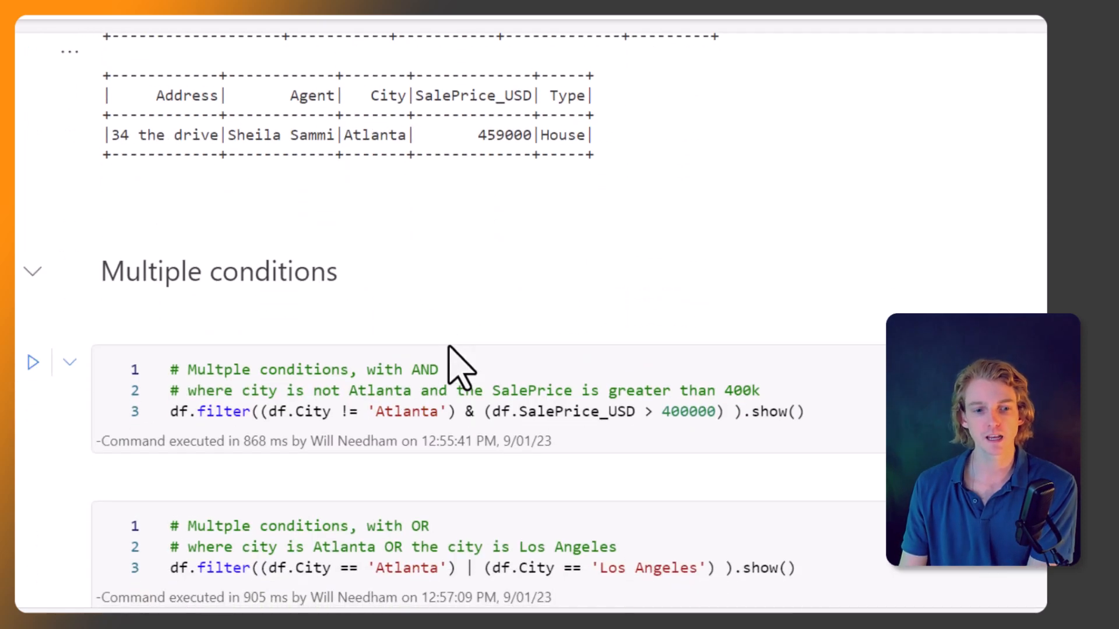
pyautogui.moveTo(207, 407)
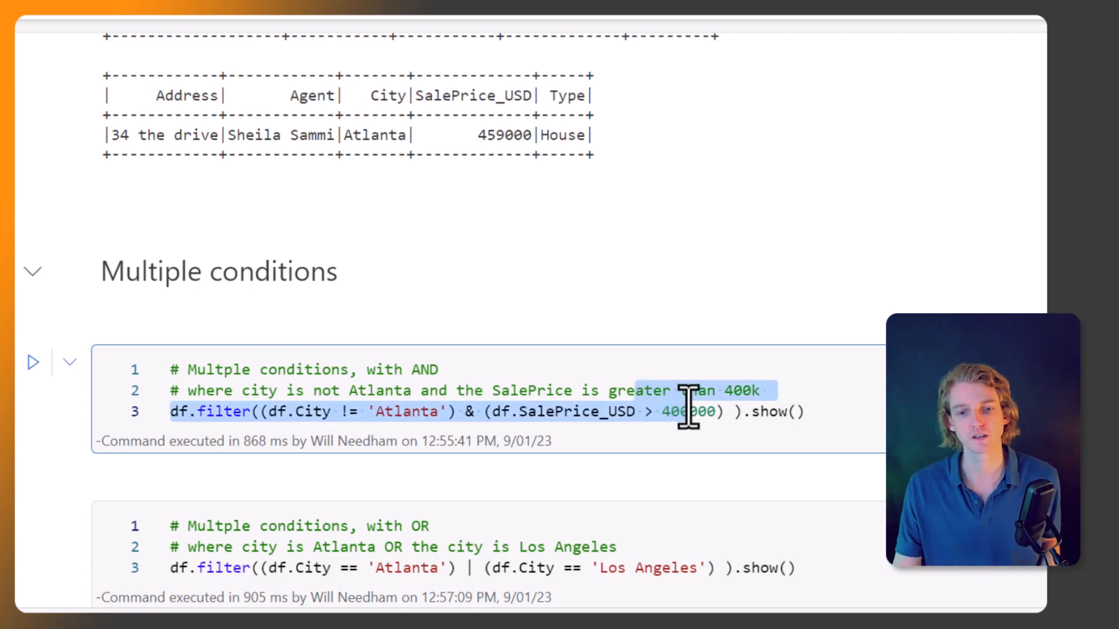
pyautogui.click(32, 362)
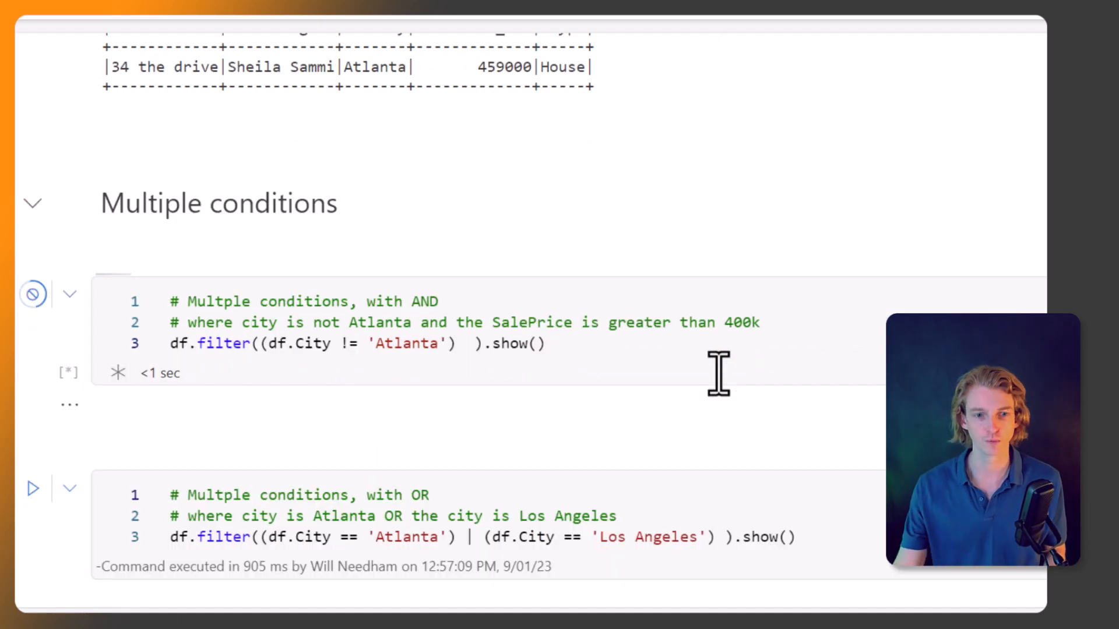
pyautogui.click(32, 293)
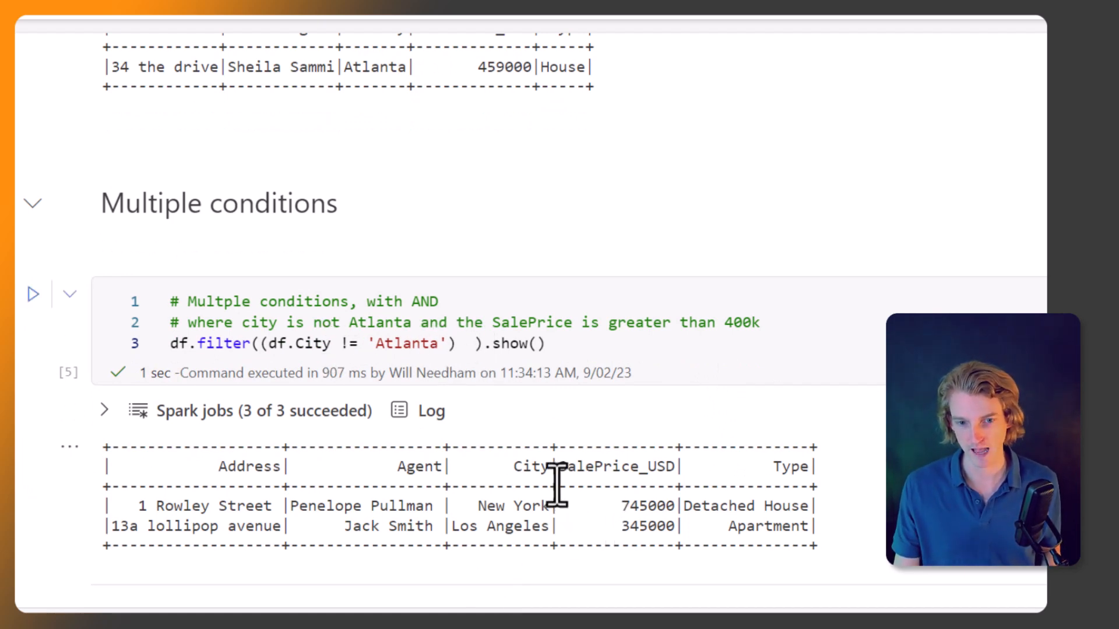
pyautogui.moveTo(671, 531)
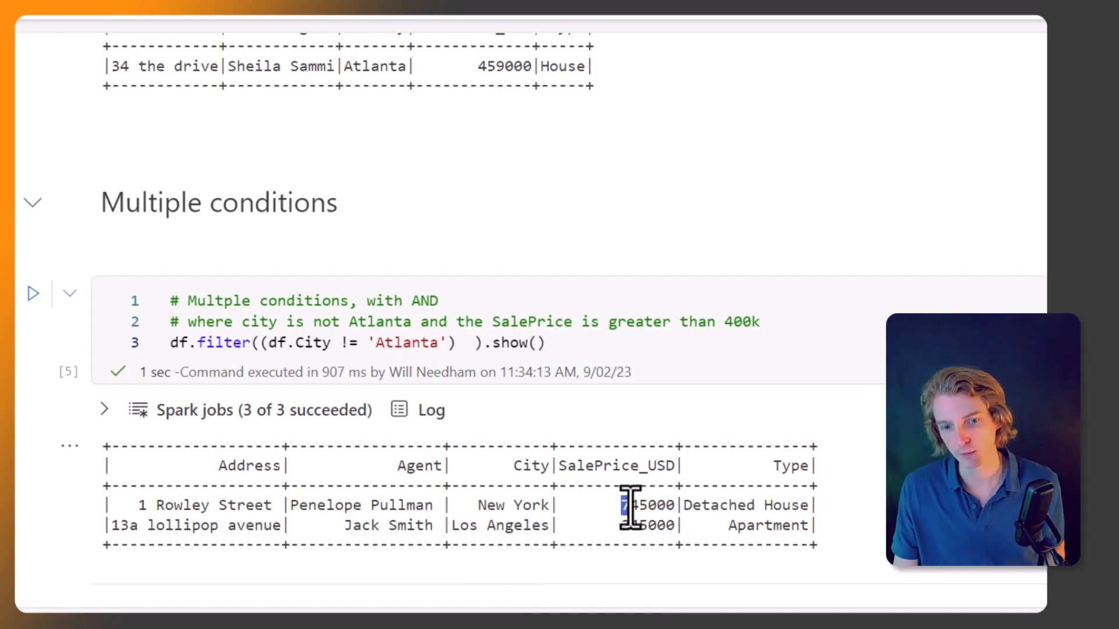
pyautogui.click(464, 342)
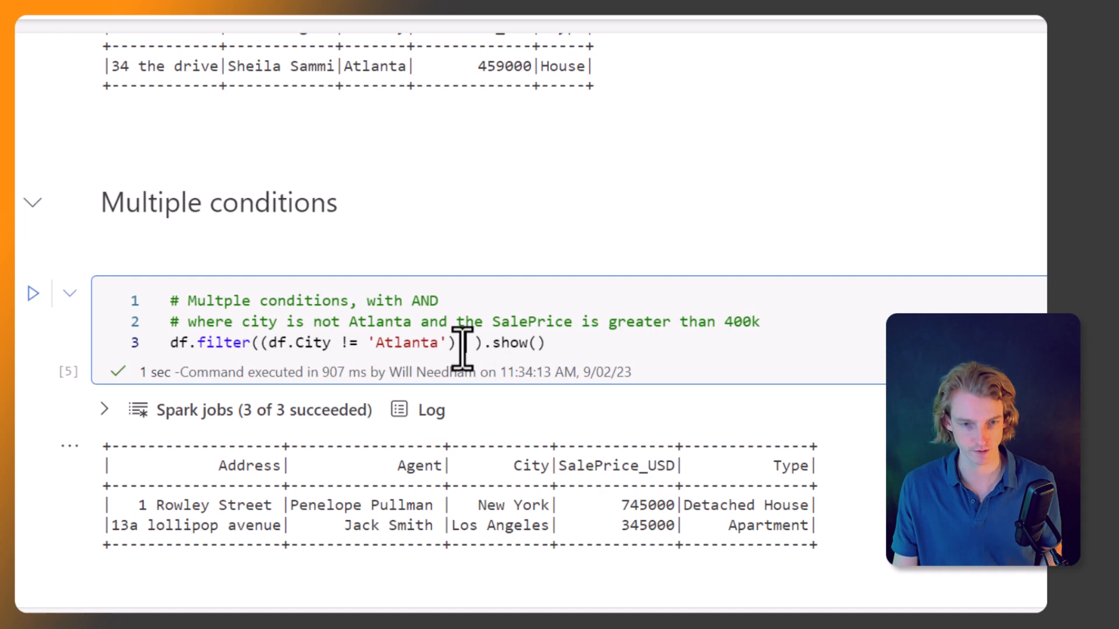
pyautogui.write('& (df.SalePrice_USD > 400000)')
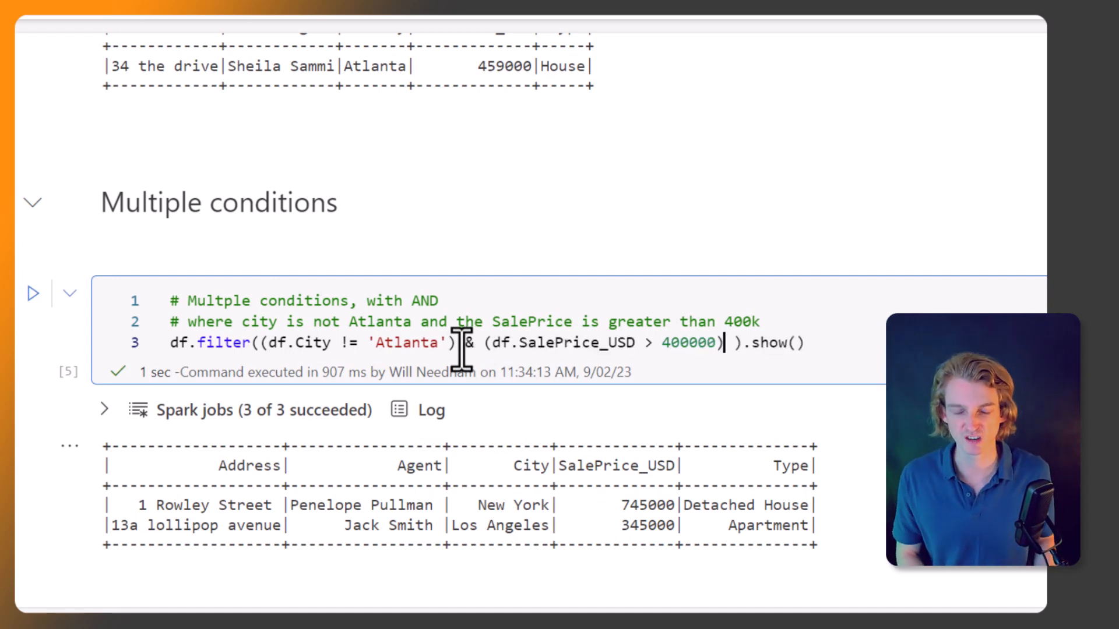
pyautogui.click(31, 293)
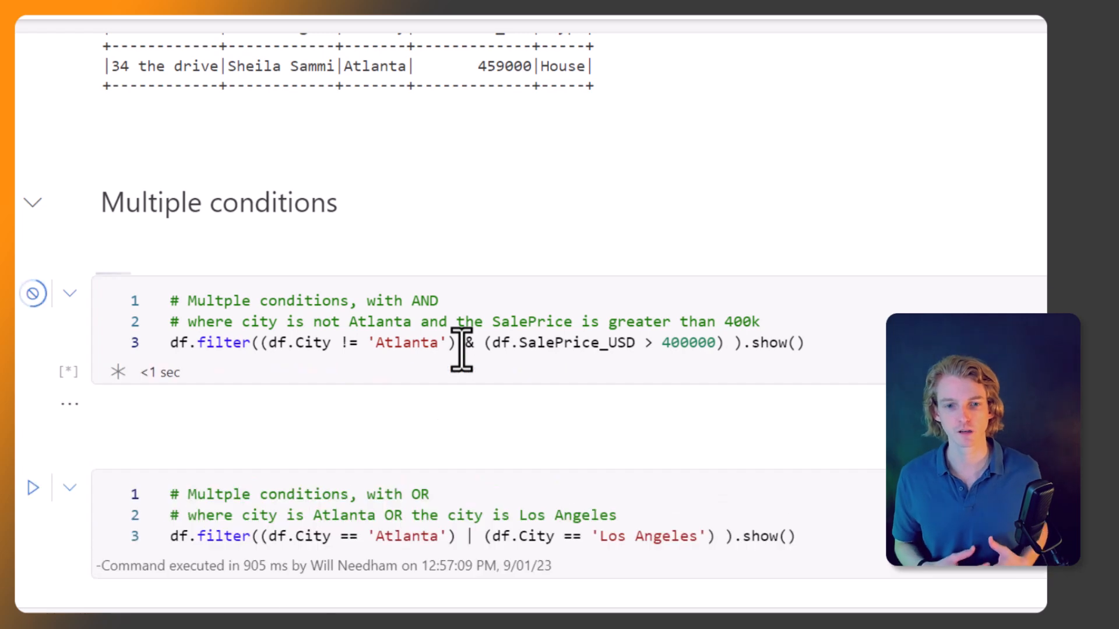
pyautogui.click(32, 293)
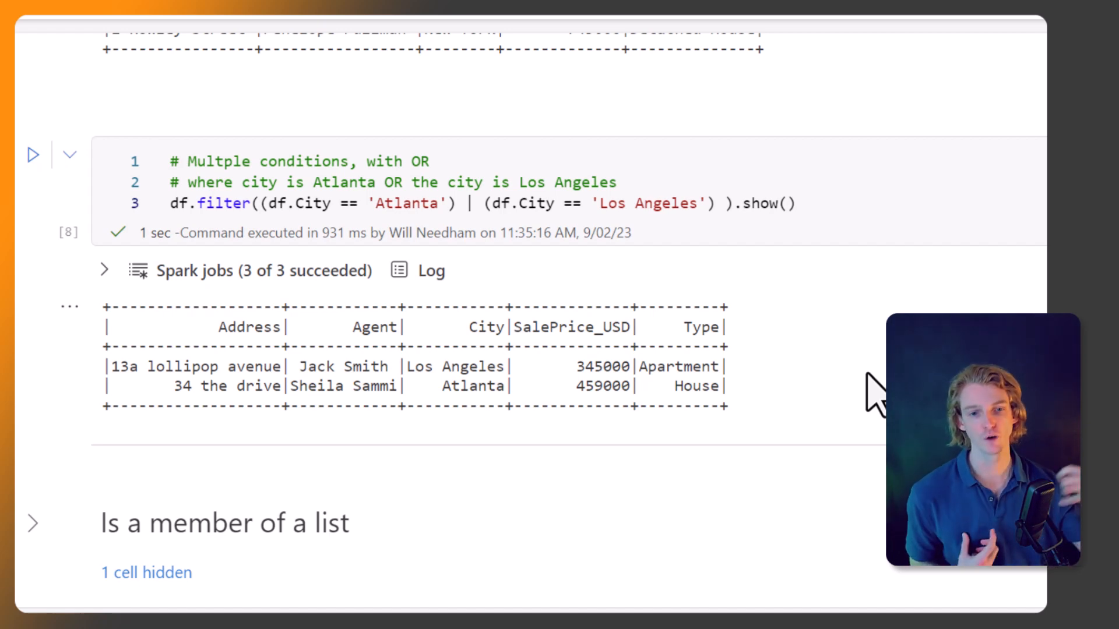
pyautogui.moveTo(572, 285)
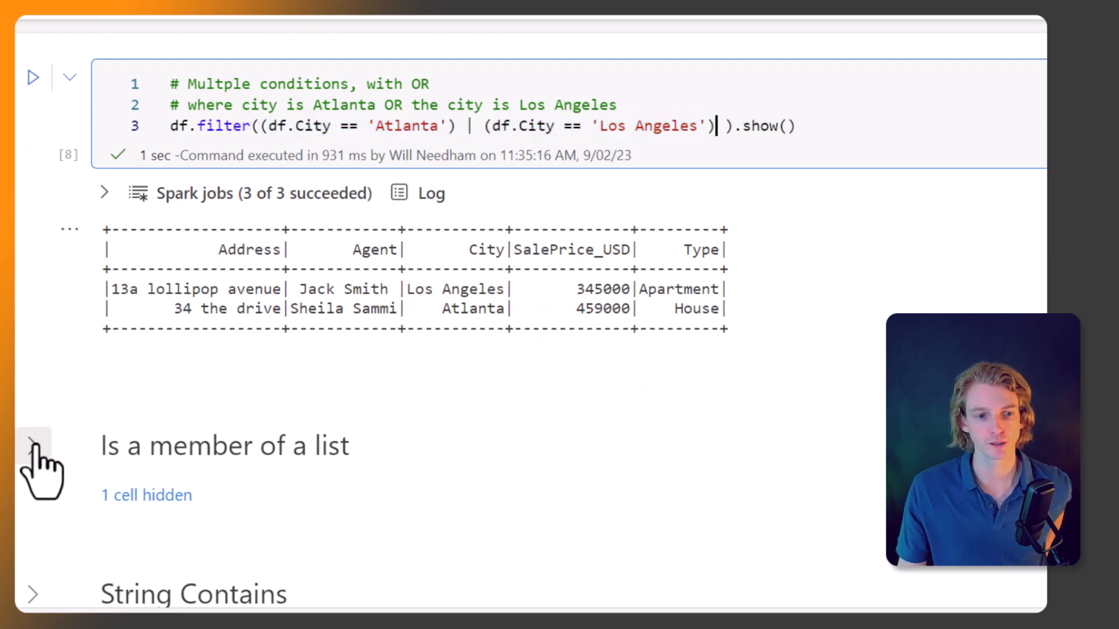
# Expand 'Is a member of a list' and review the isin results for Los Angeles and Atlanta.
pyautogui.click(32, 446)
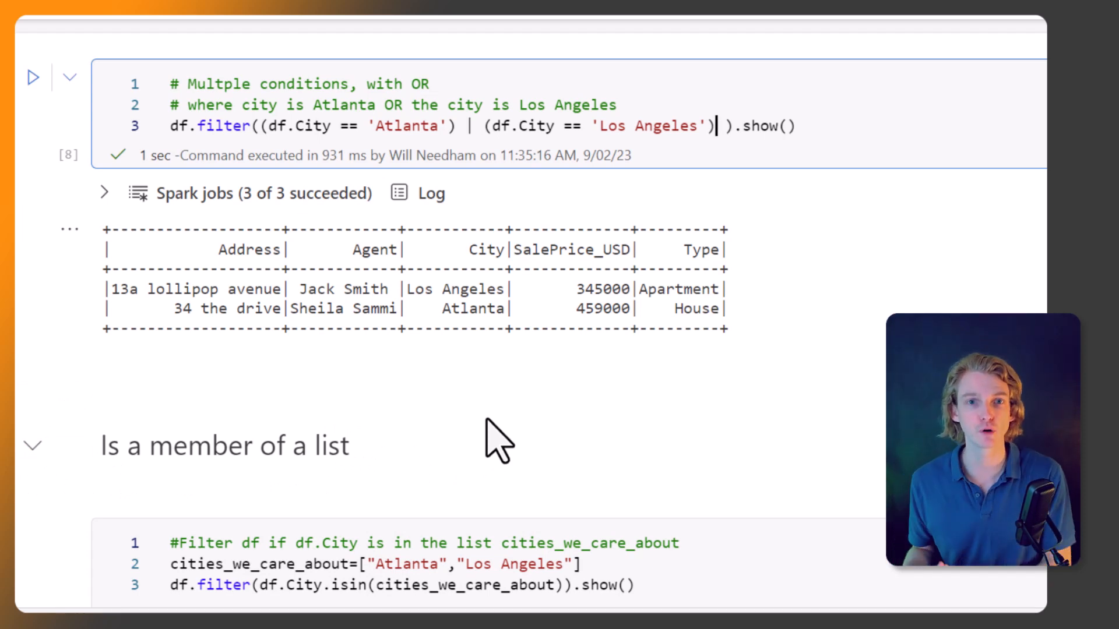
pyautogui.moveTo(528, 429)
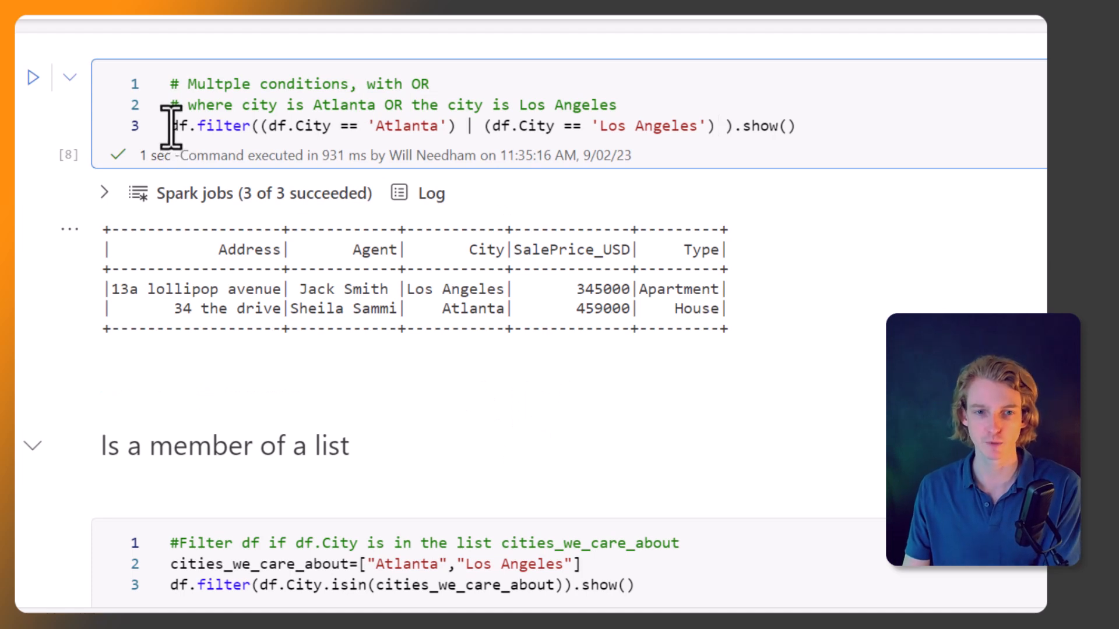
pyautogui.scroll(-3)
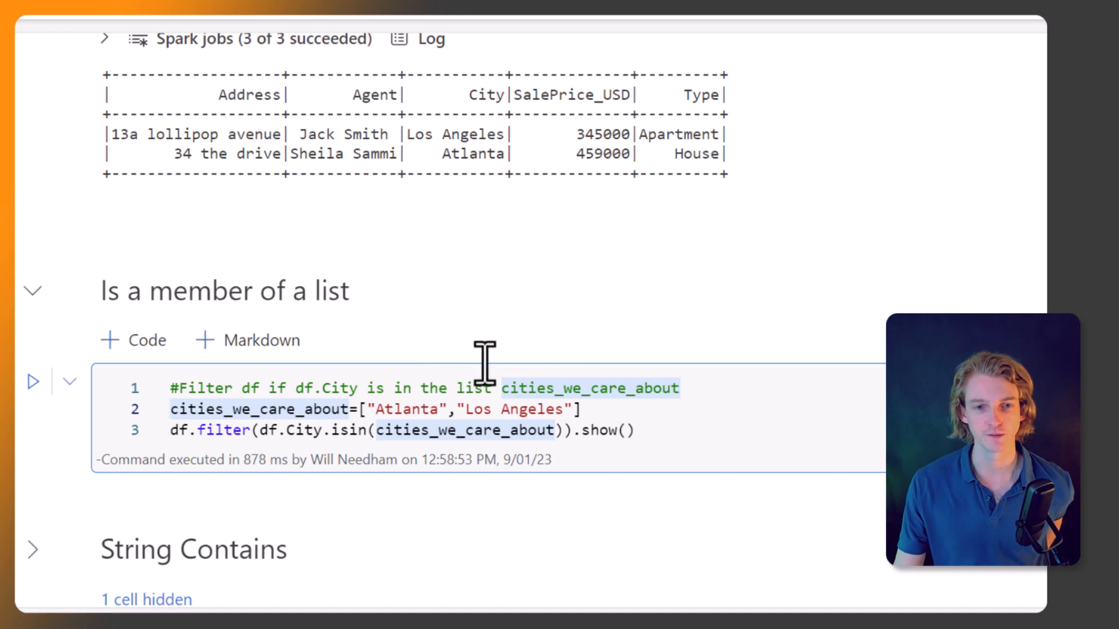
pyautogui.moveTo(398, 414)
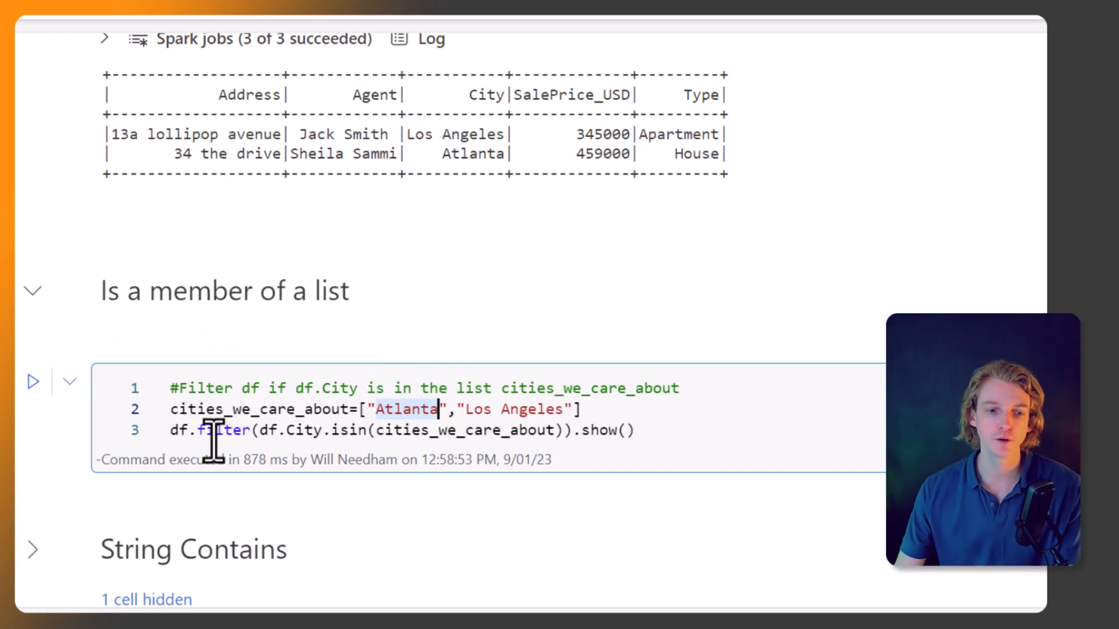
pyautogui.moveTo(264, 435)
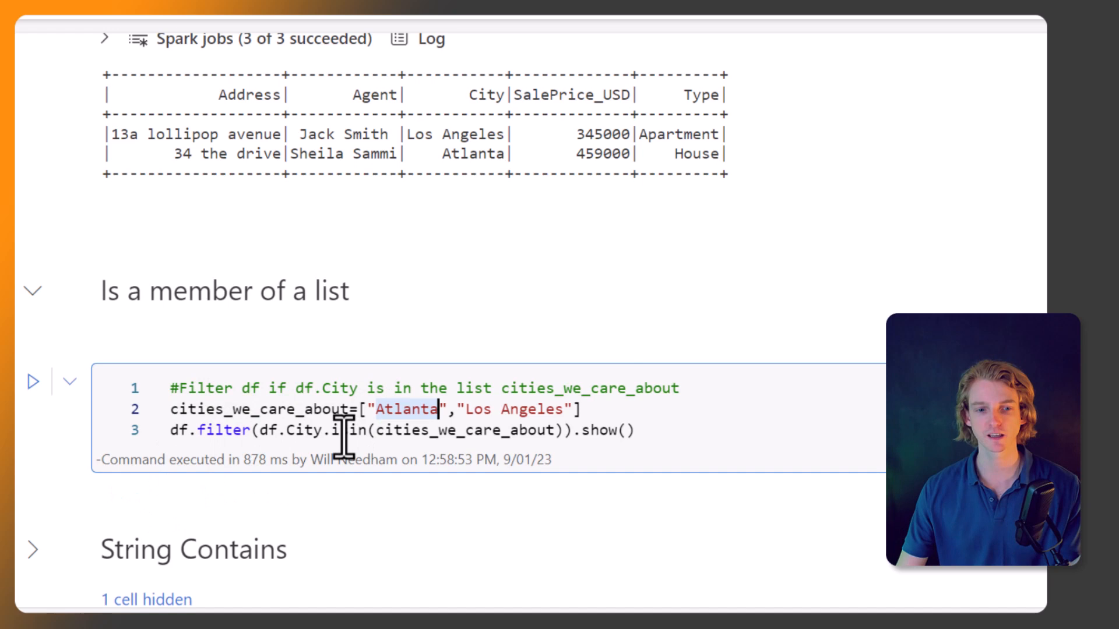
pyautogui.moveTo(734, 544)
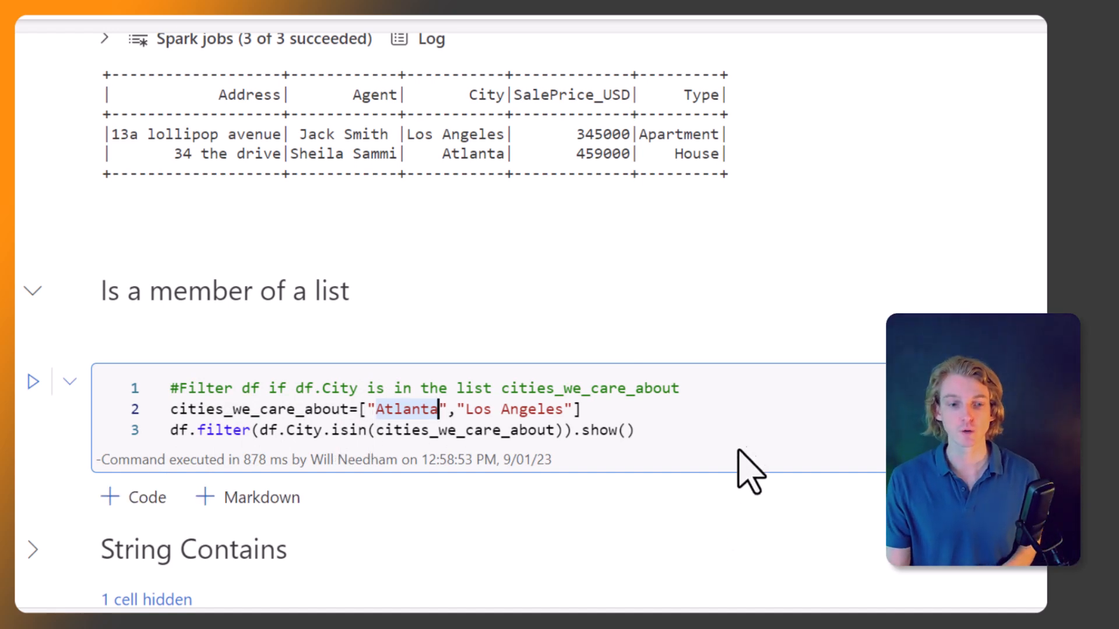
pyautogui.moveTo(735, 435)
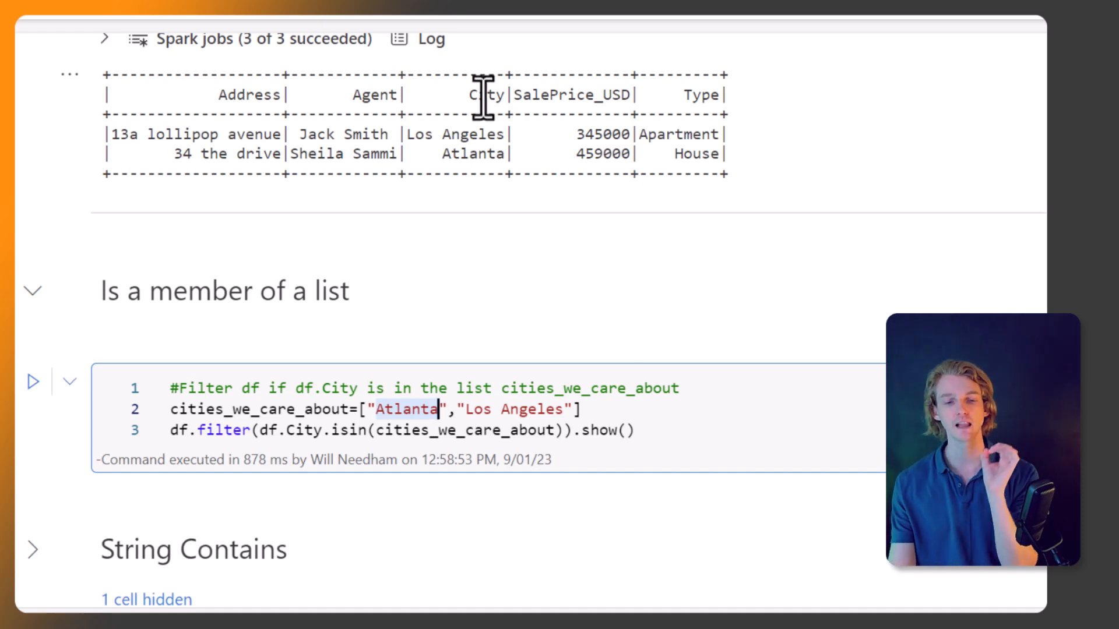
pyautogui.moveTo(510, 470)
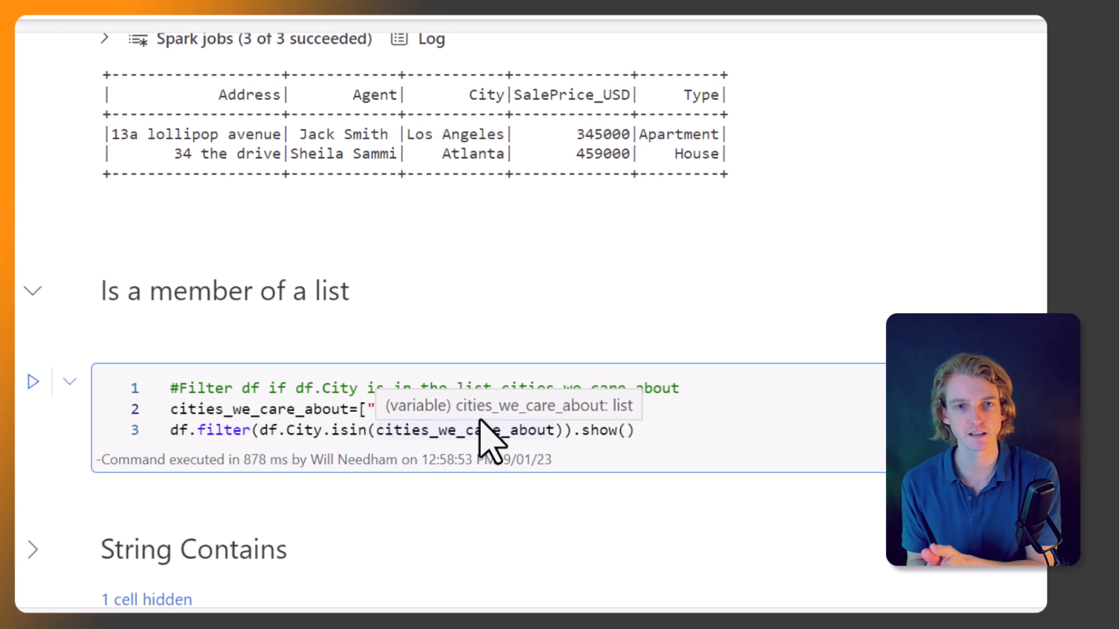
pyautogui.moveTo(411, 446)
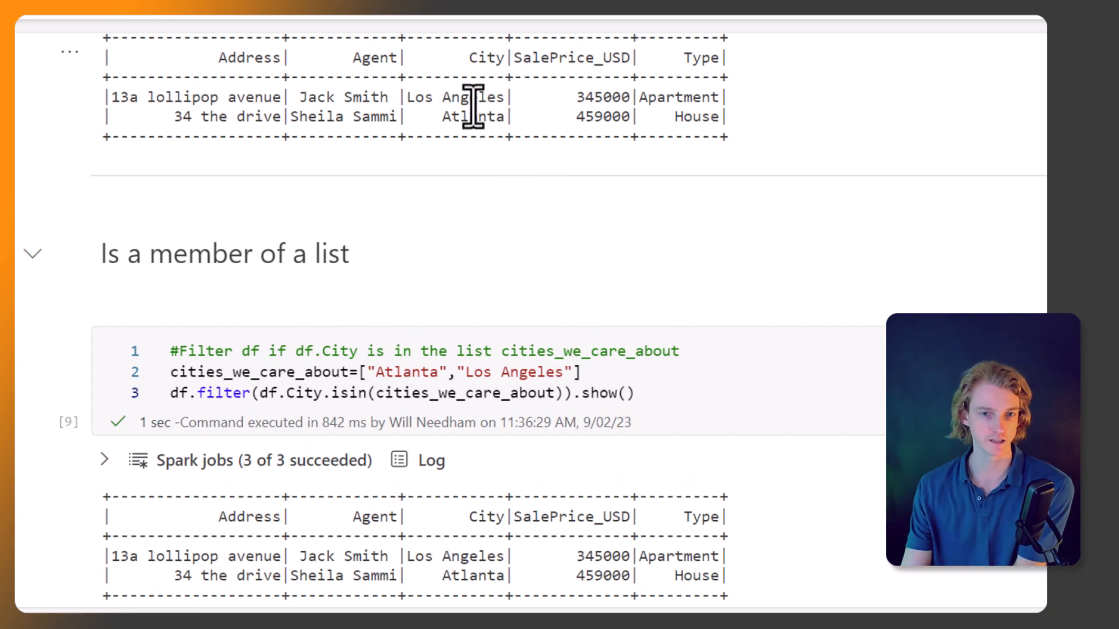
pyautogui.scroll(-3)
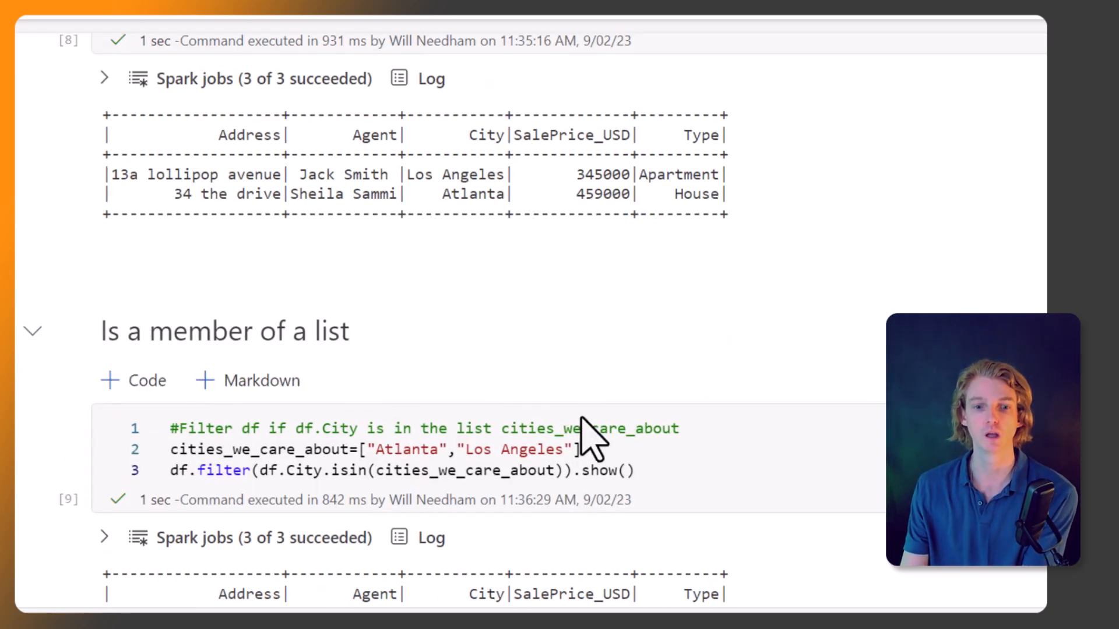
pyautogui.scroll(-3)
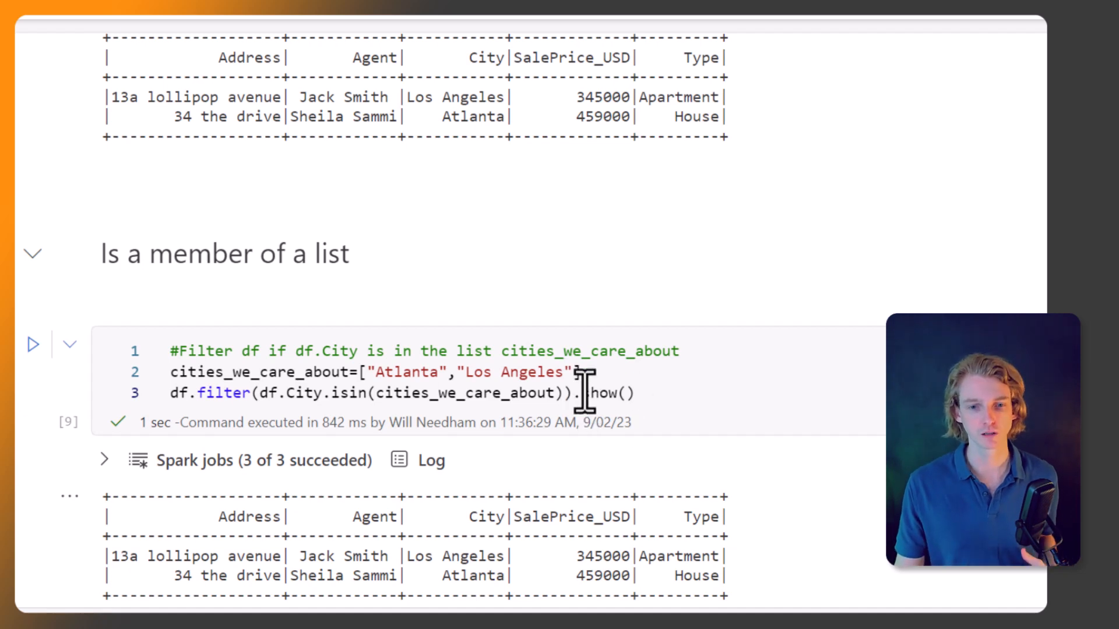
pyautogui.scroll(3)
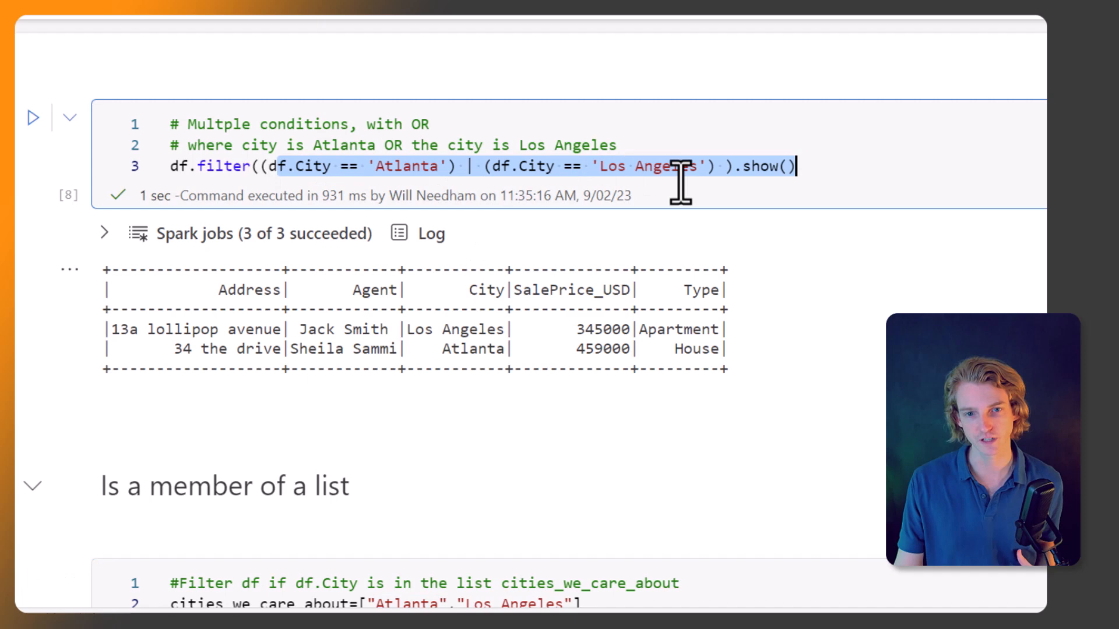
pyautogui.scroll(-3)
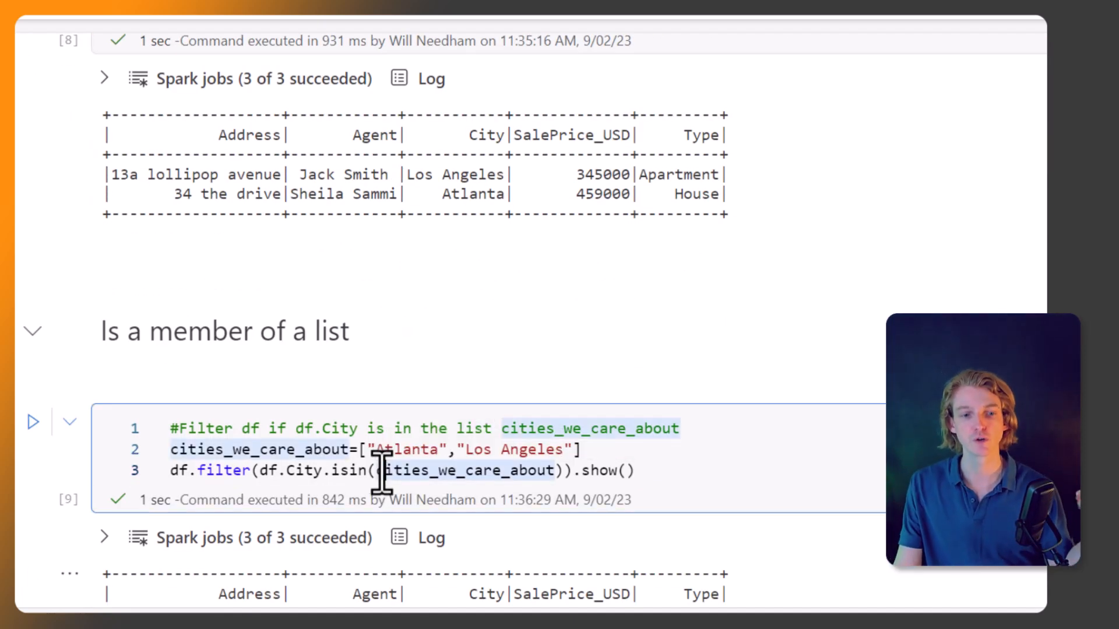
pyautogui.moveTo(400, 471)
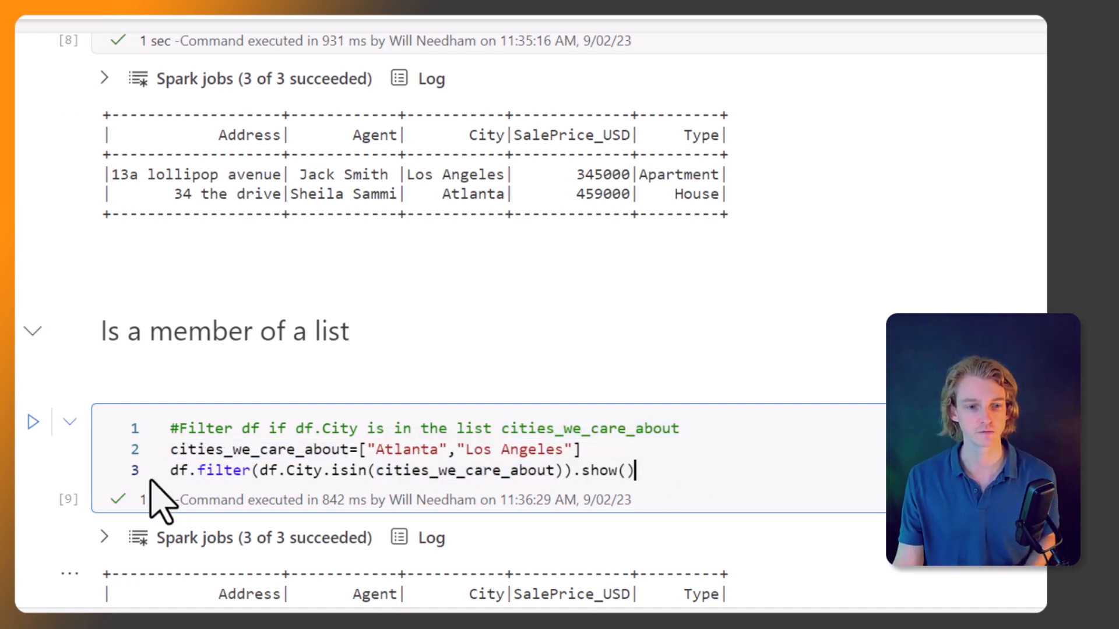
pyautogui.moveTo(372, 428)
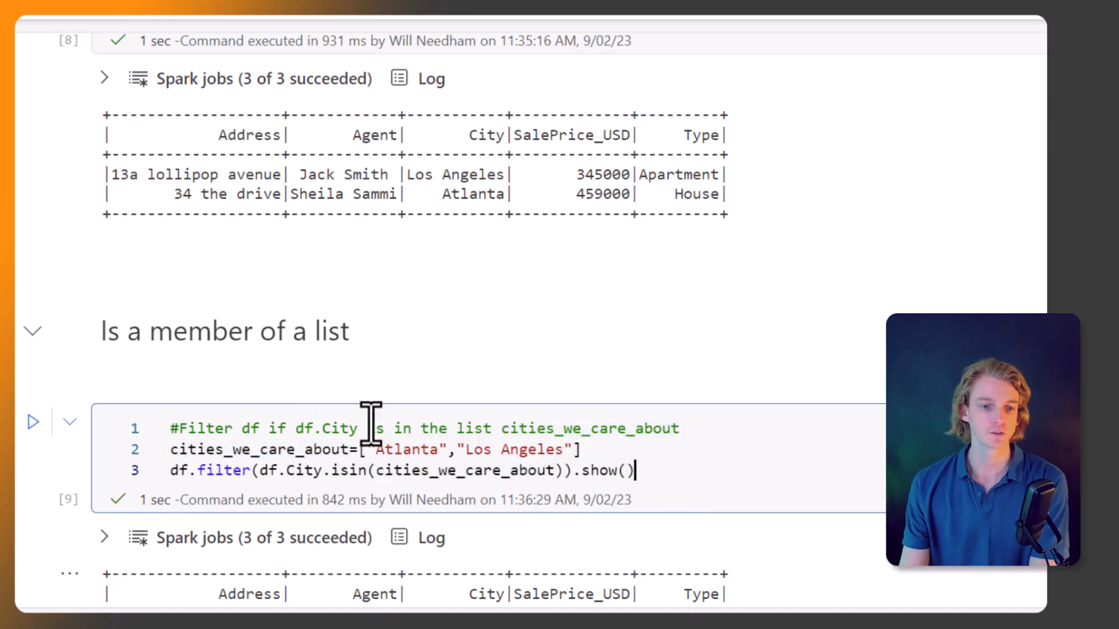
pyautogui.scroll(-3)
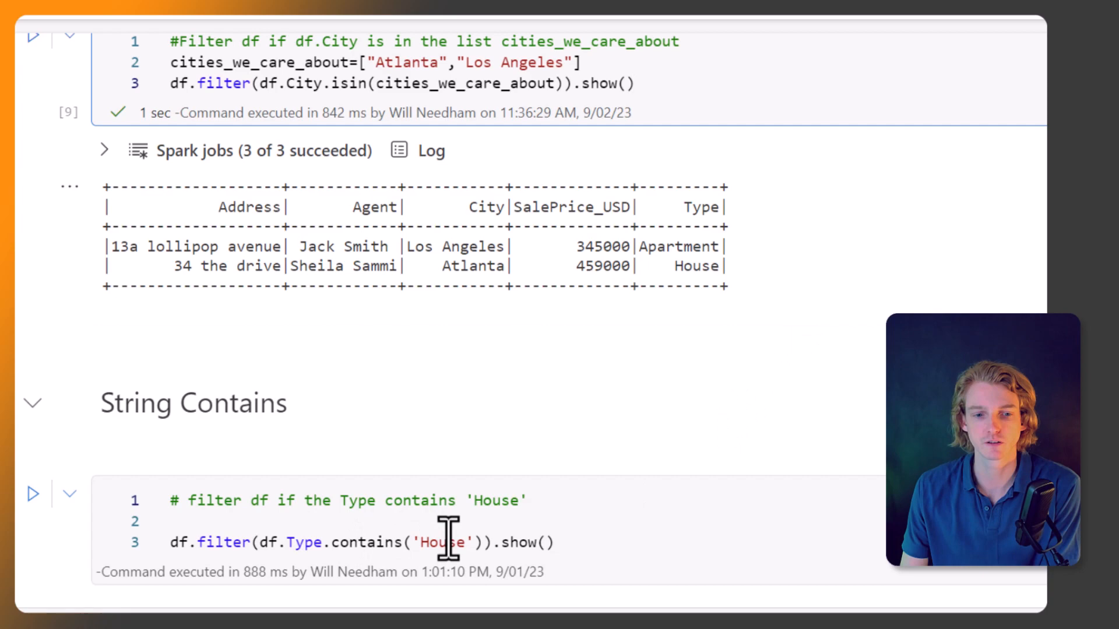
# Run df.filter(df.Type.contains('House')) returning the Detached House and House rows.
pyautogui.scroll(-3)
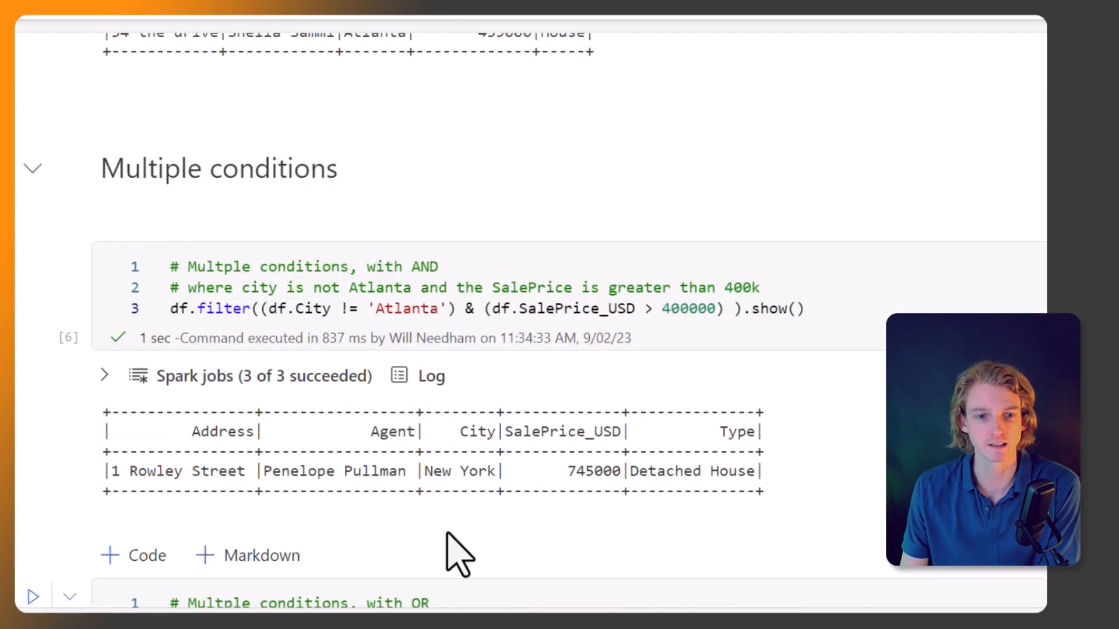
pyautogui.scroll(3)
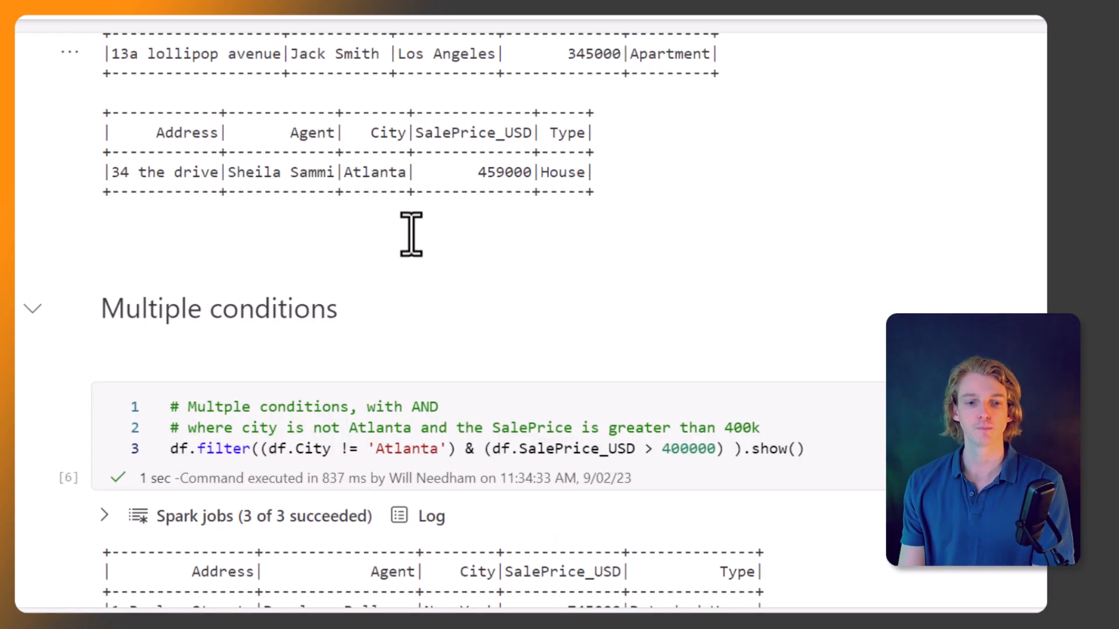
pyautogui.scroll(-3)
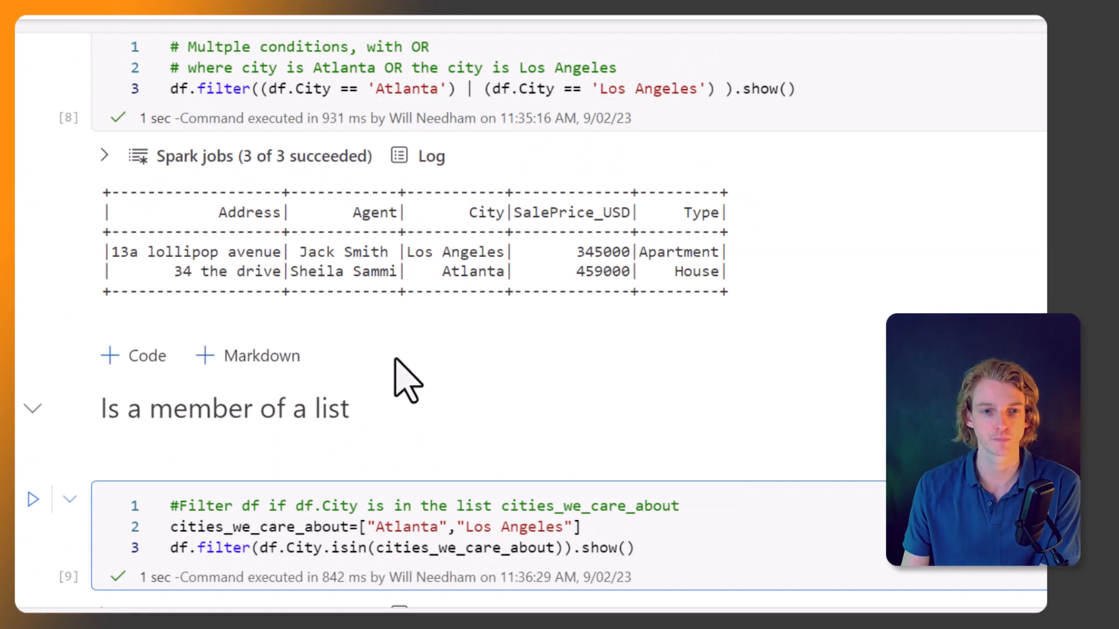
pyautogui.scroll(-3)
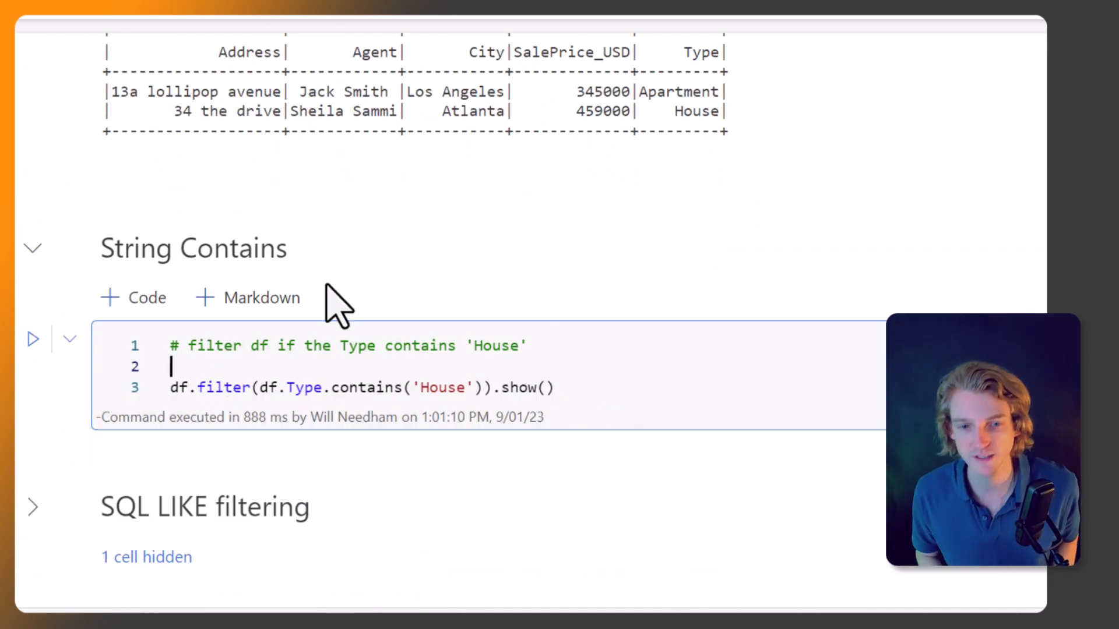
pyautogui.click(32, 339)
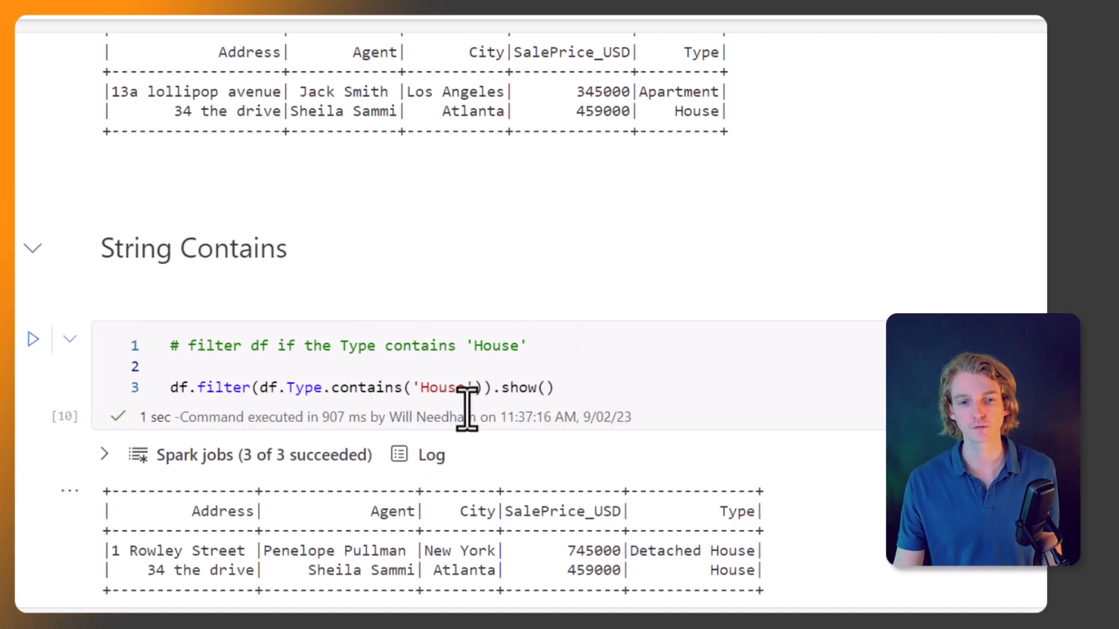
pyautogui.scroll(3)
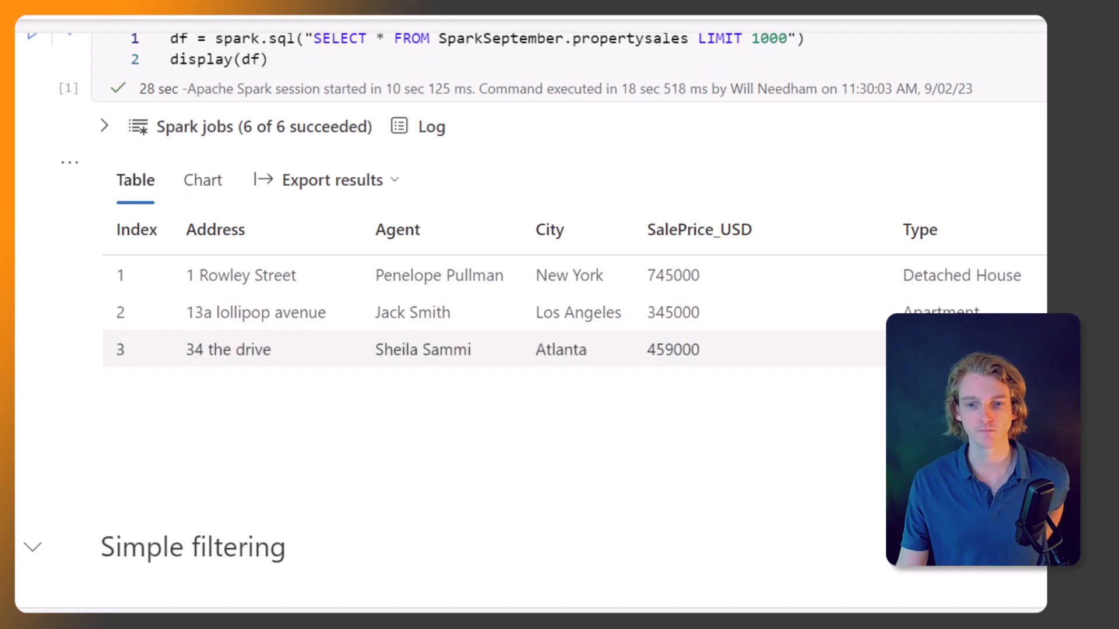
pyautogui.moveTo(1021, 289)
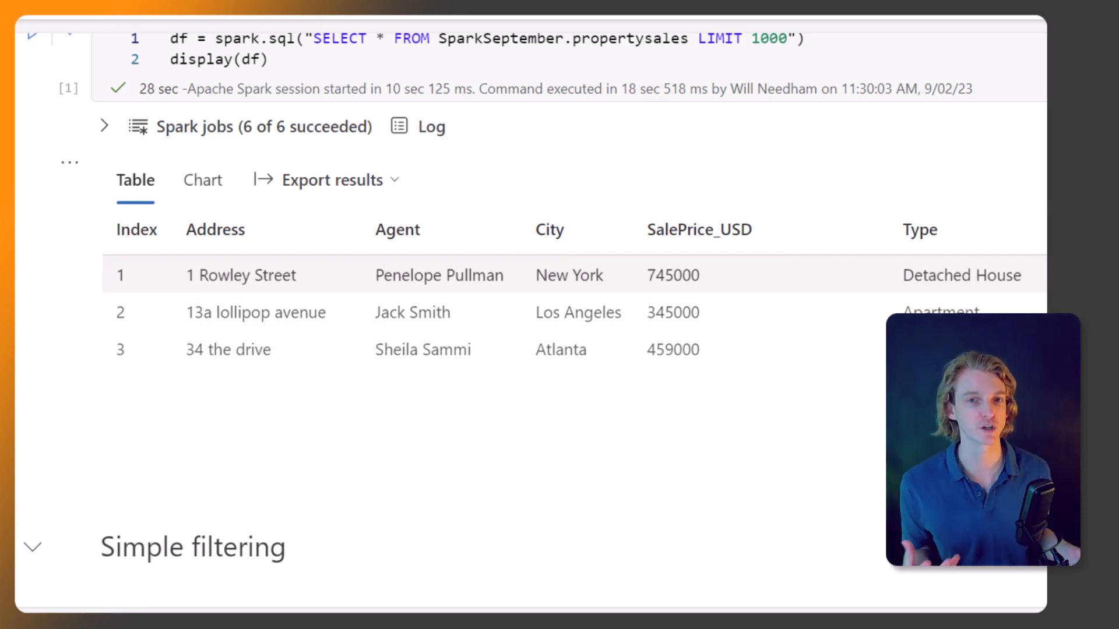
pyautogui.scroll(-3)
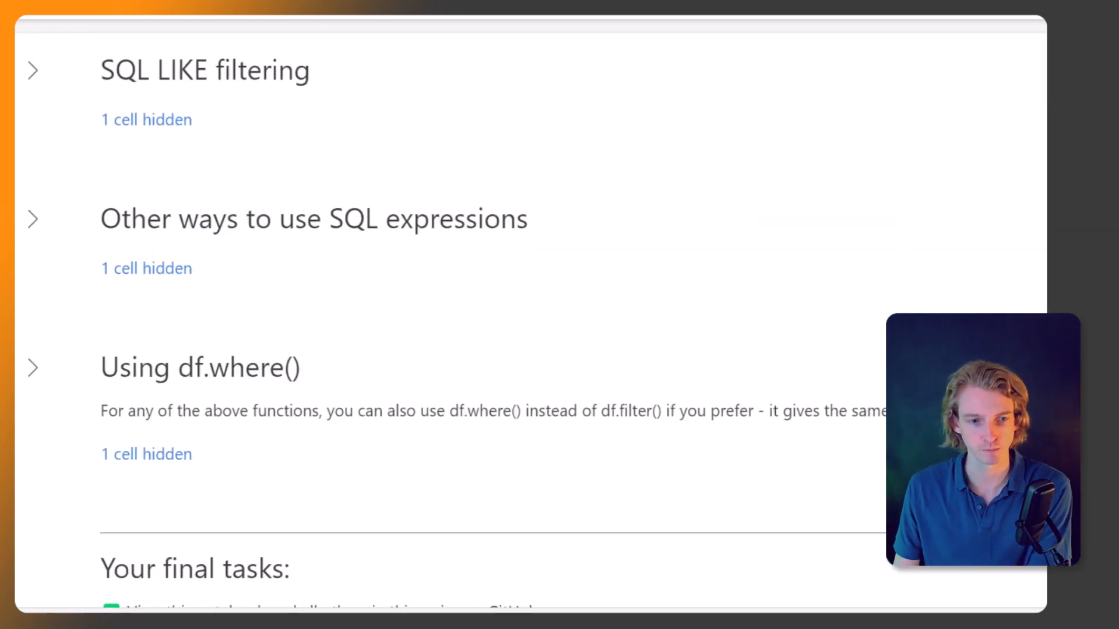
pyautogui.scroll(3)
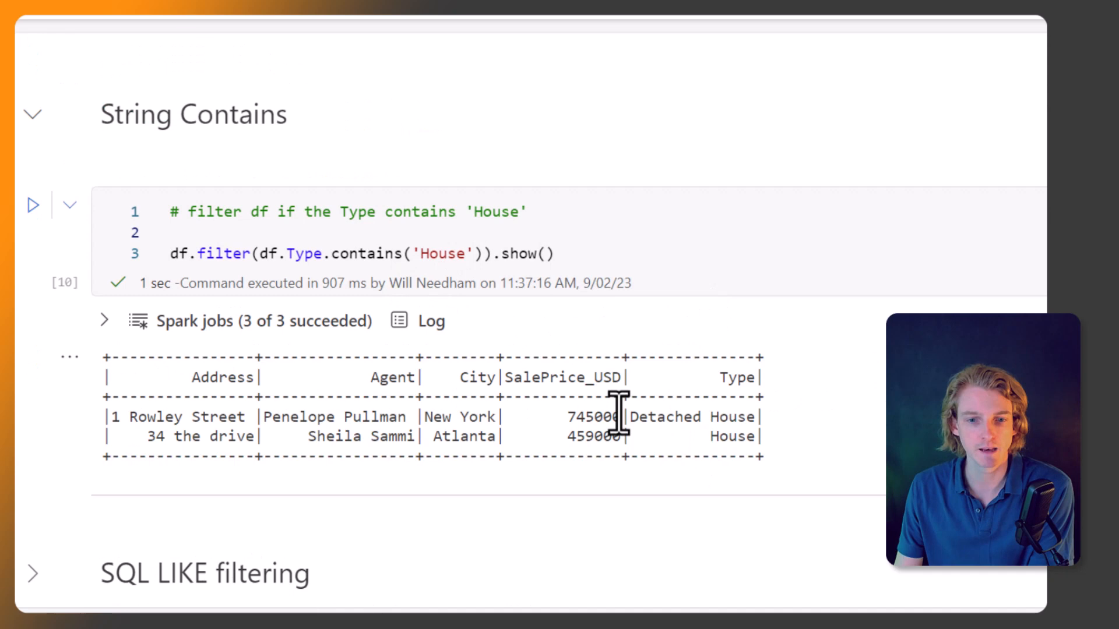
pyautogui.moveTo(703, 435)
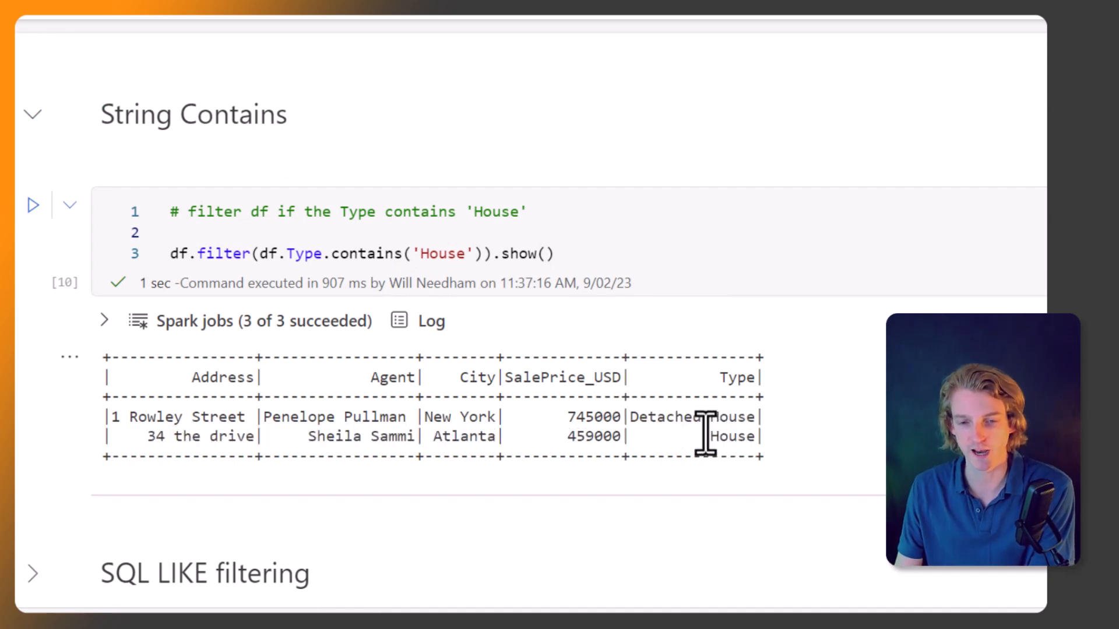
pyautogui.moveTo(735, 439)
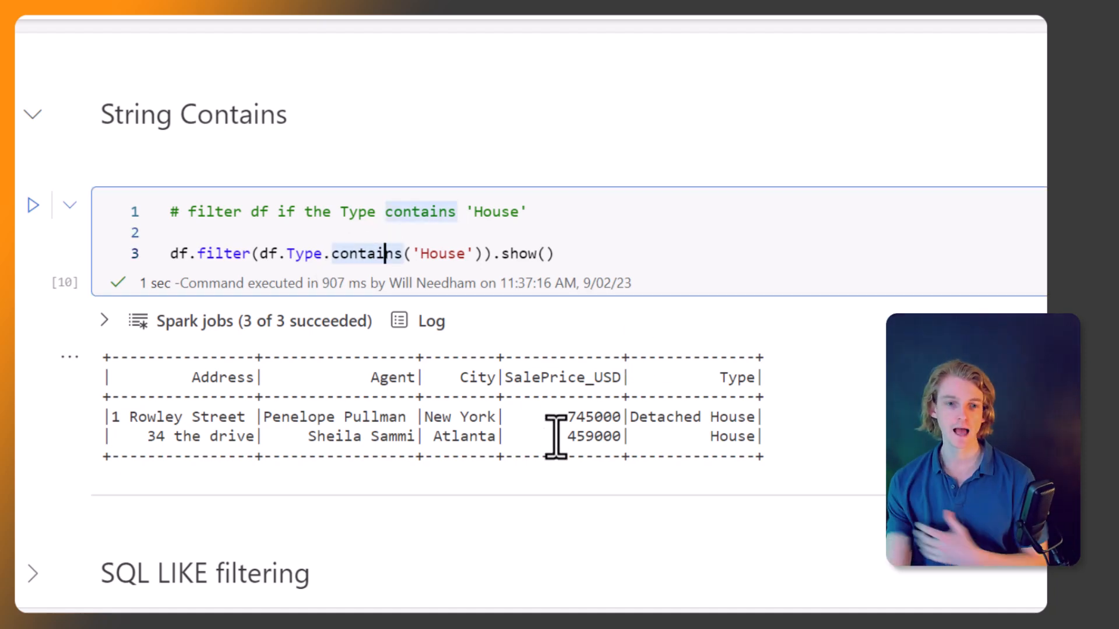
pyautogui.moveTo(343, 553)
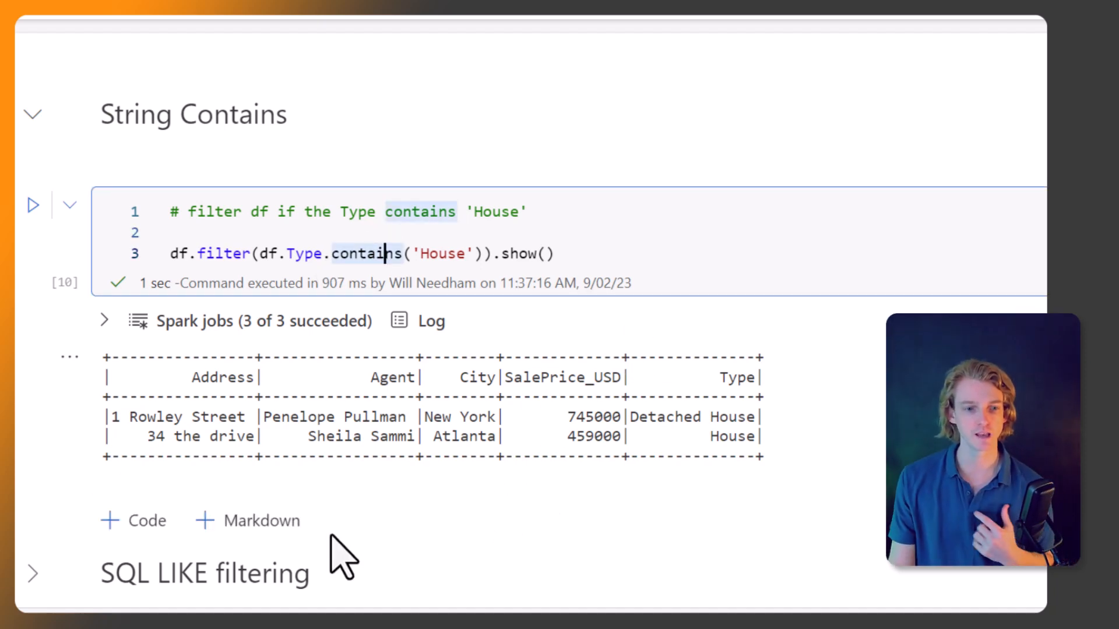
pyautogui.scroll(3)
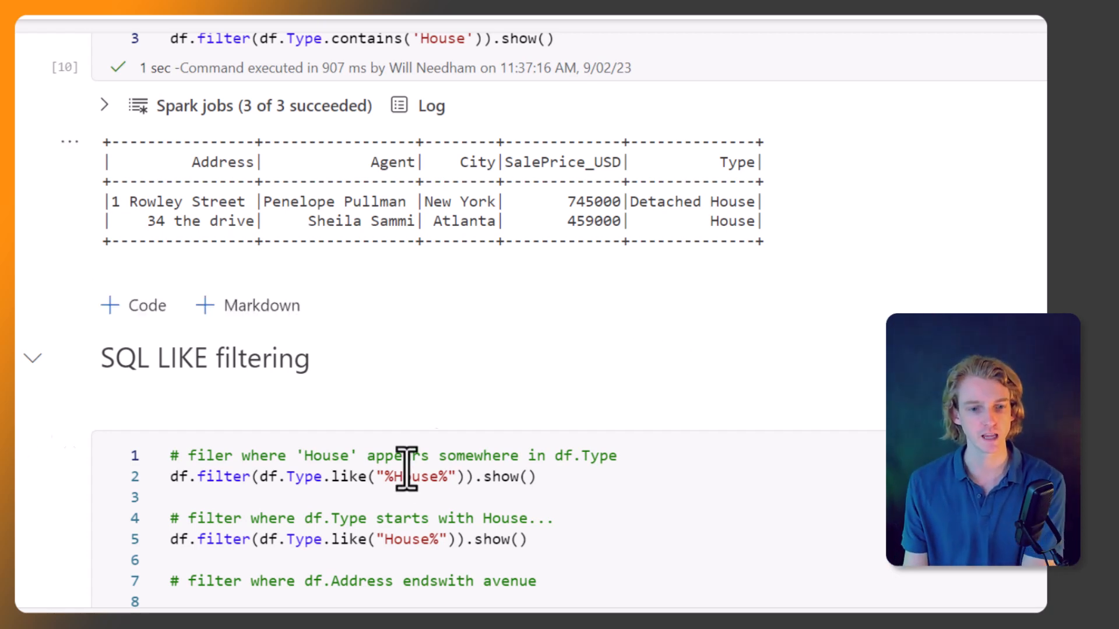
# Walk through the three like() patterns and run the SQL LIKE filtering cell.
pyautogui.click(386, 477)
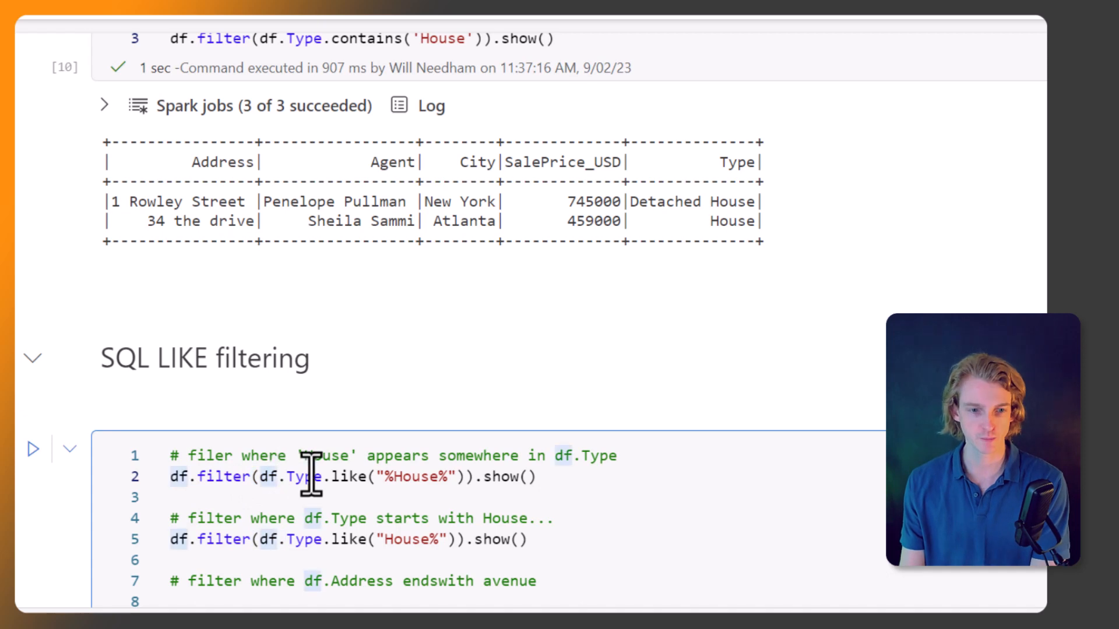
pyautogui.moveTo(350, 492)
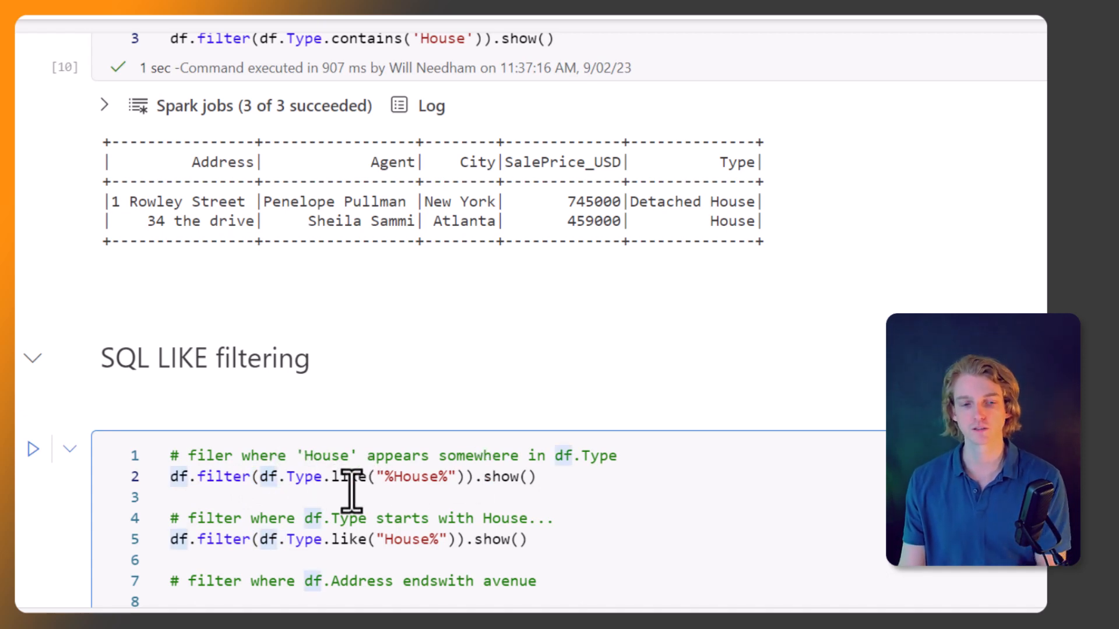
pyautogui.moveTo(486, 518)
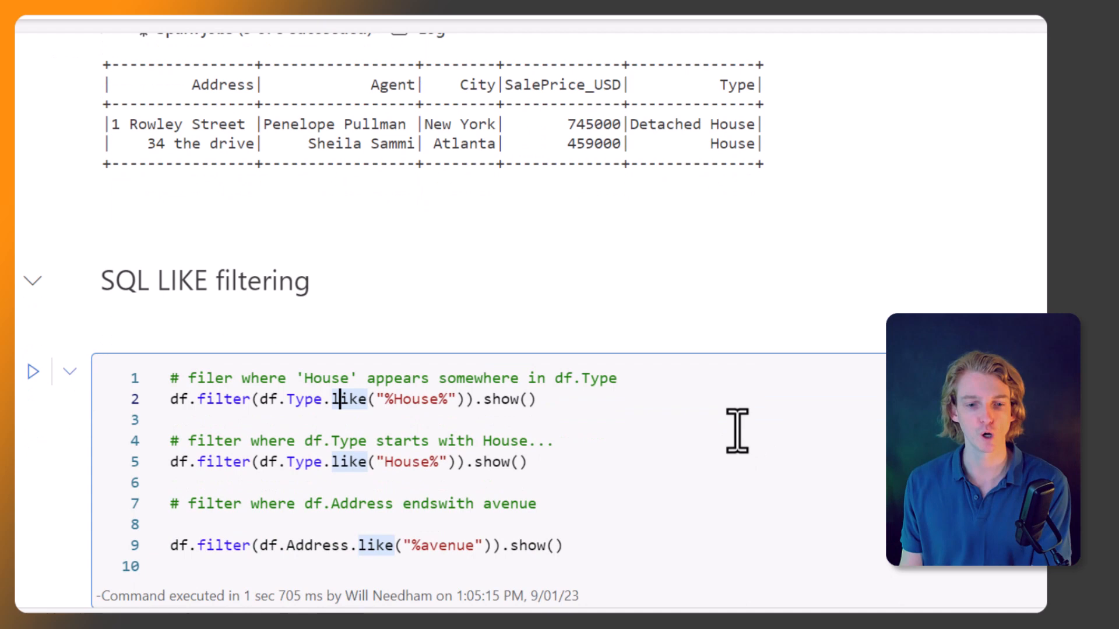
pyautogui.moveTo(504, 440)
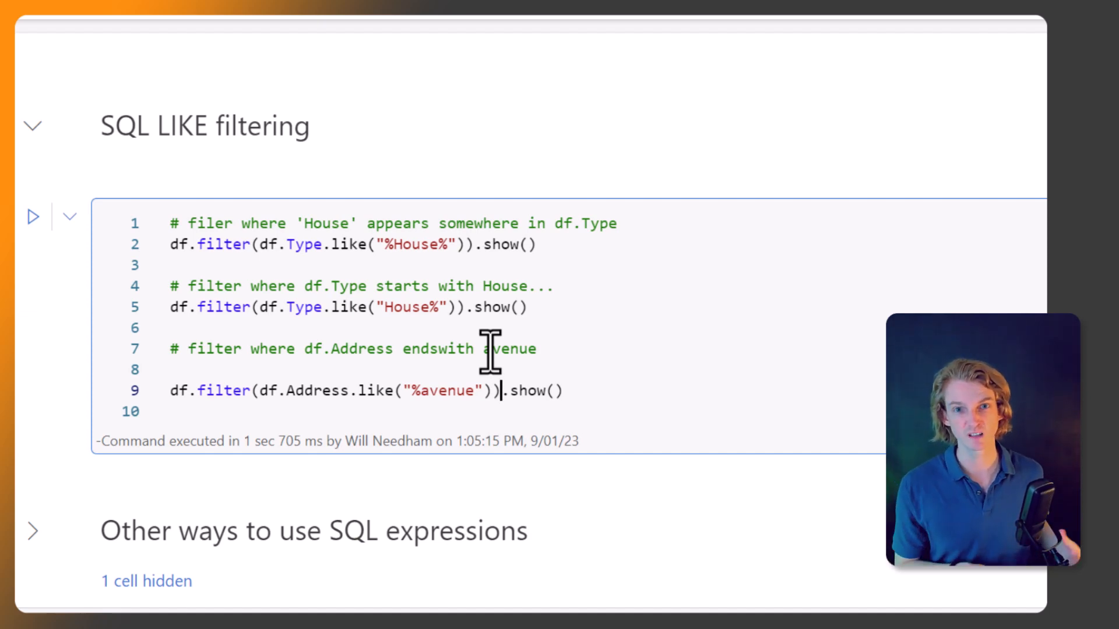
pyautogui.click(32, 218)
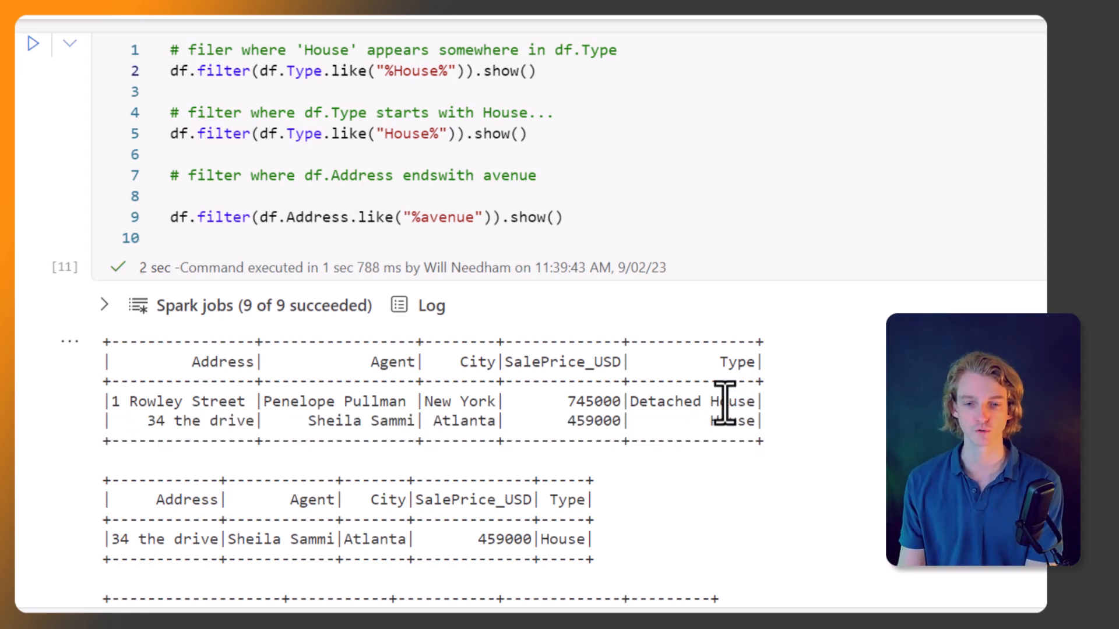
pyautogui.moveTo(348, 135)
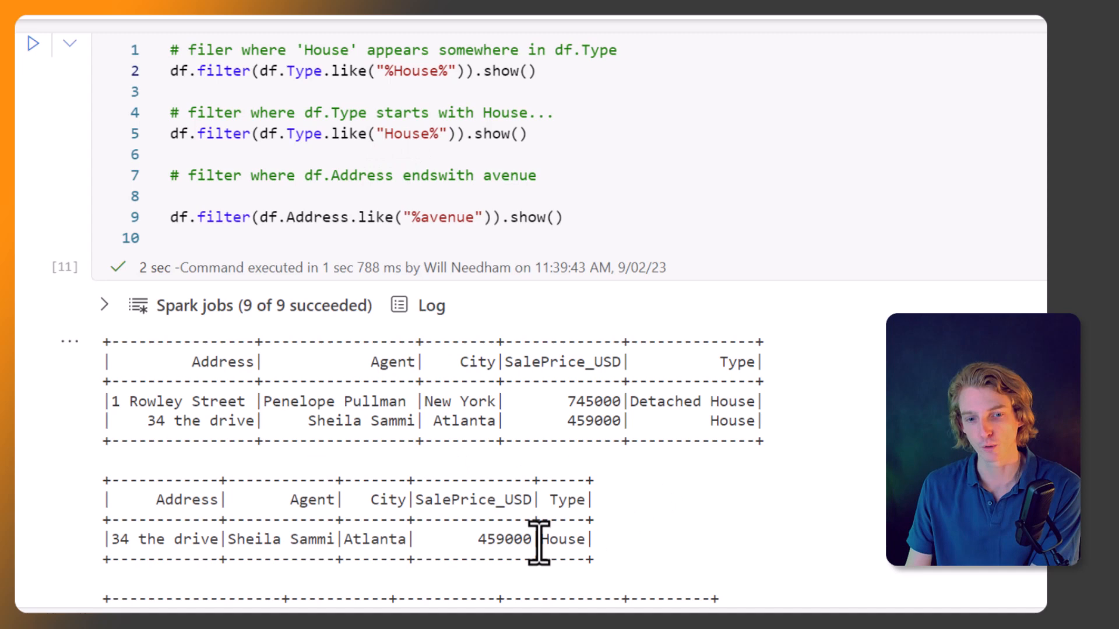
pyautogui.moveTo(746, 392)
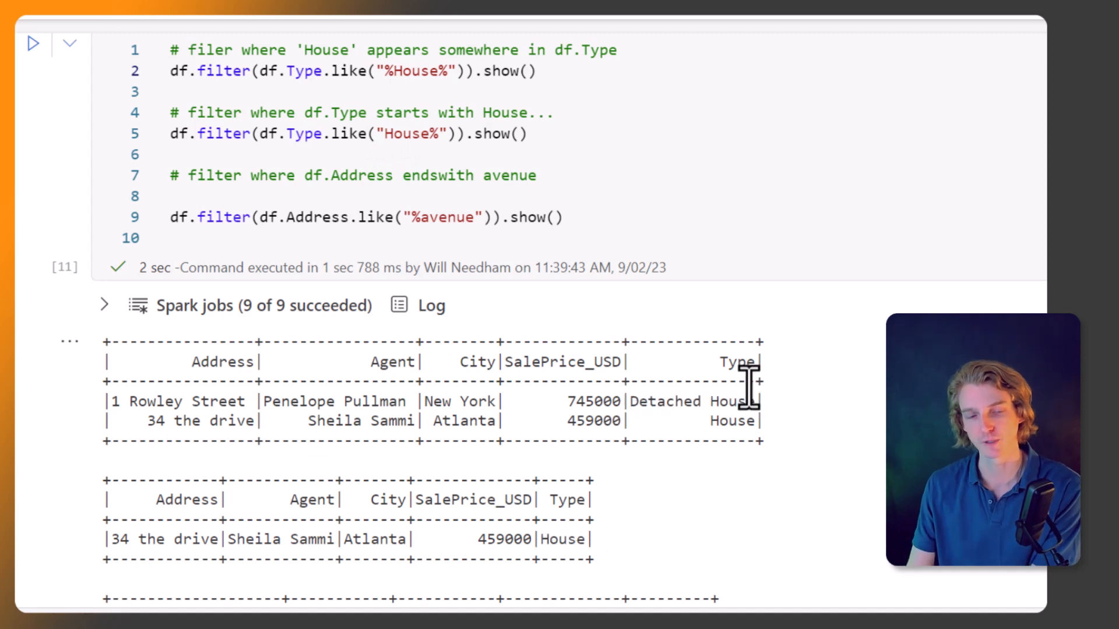
# Review the LIKE outputs, highlighting 'avenue' in the lone '%avenue' match 13a lollipop avenue.
pyautogui.scroll(-3)
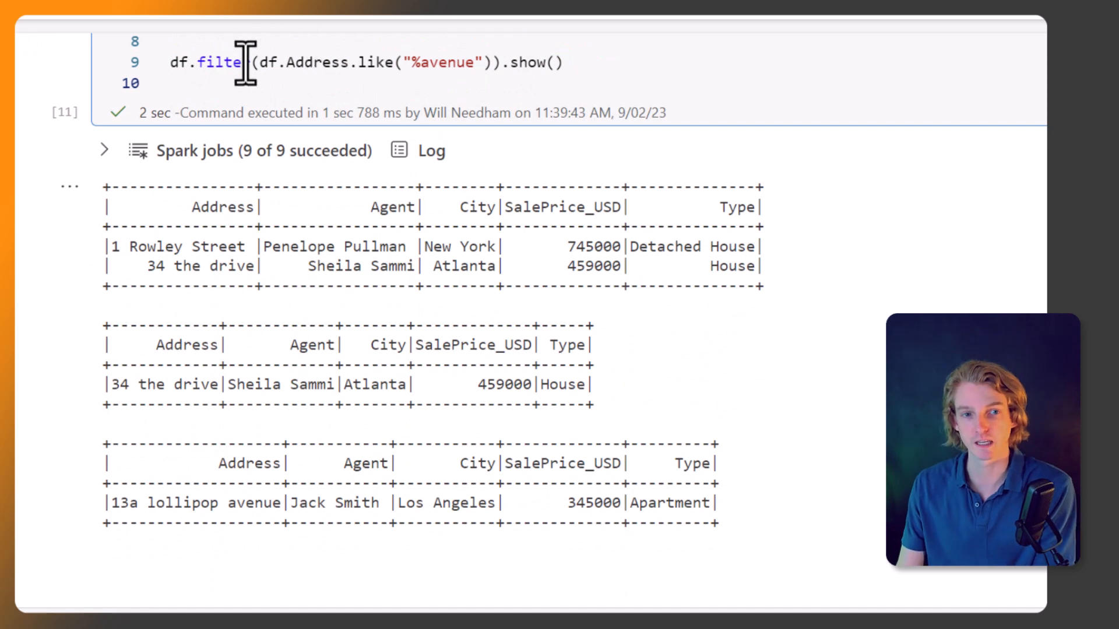
pyautogui.doubleClick(254, 503)
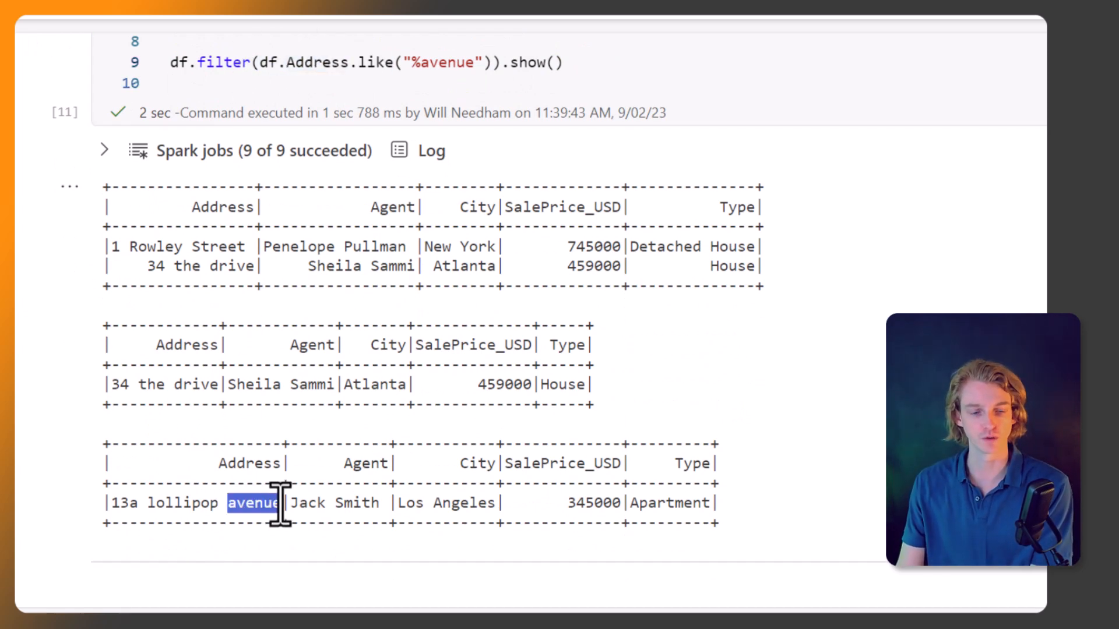
pyautogui.scroll(-3)
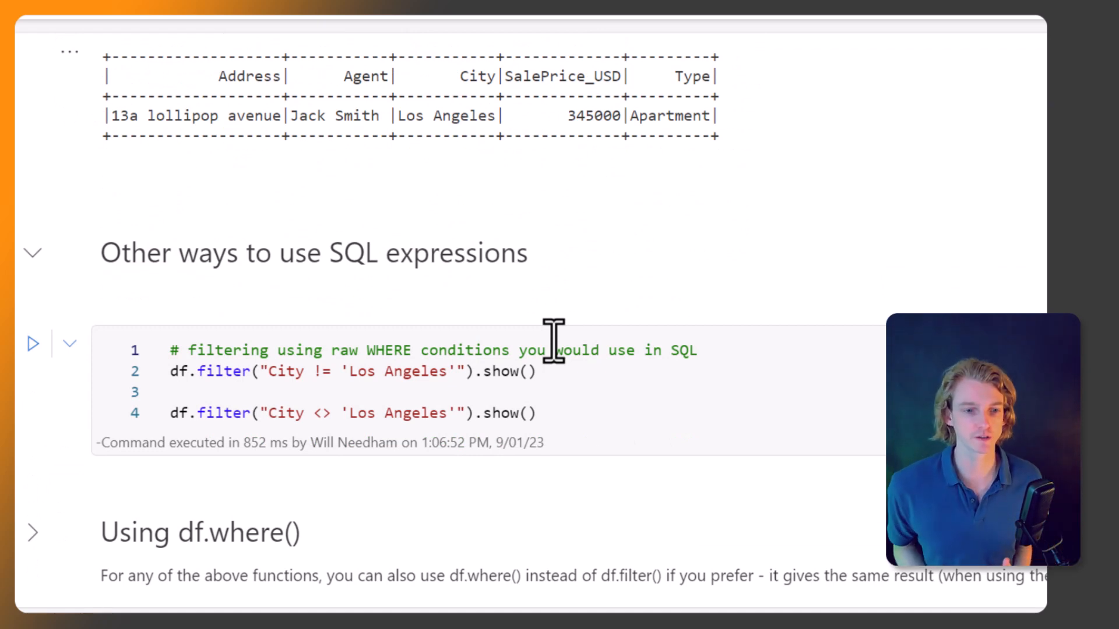
pyautogui.moveTo(571, 324)
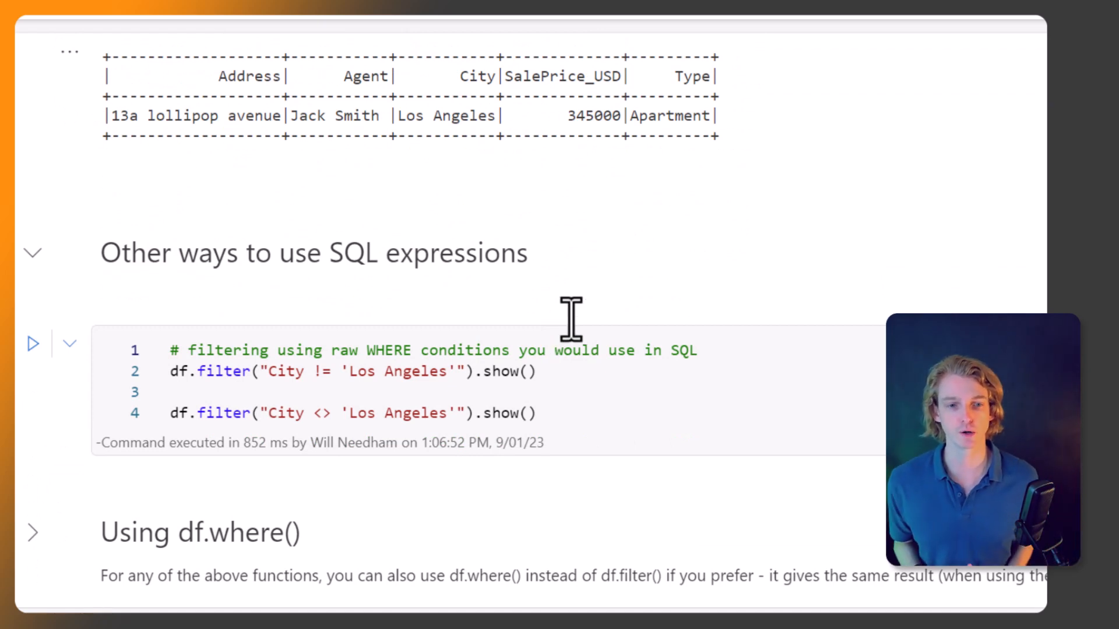
pyautogui.moveTo(623, 350)
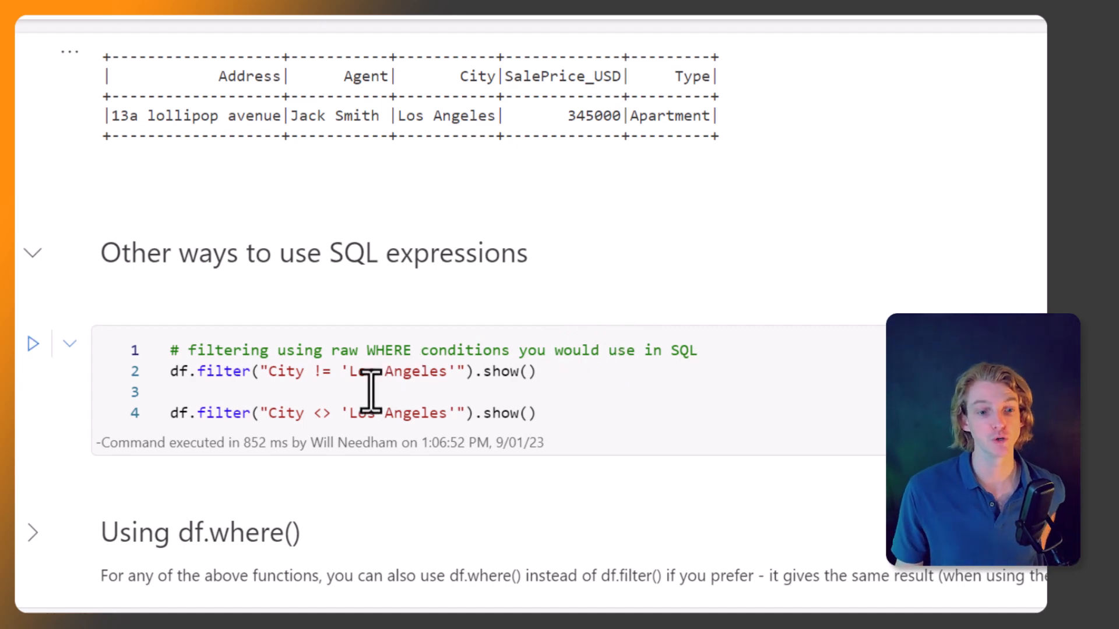
pyautogui.moveTo(270, 350)
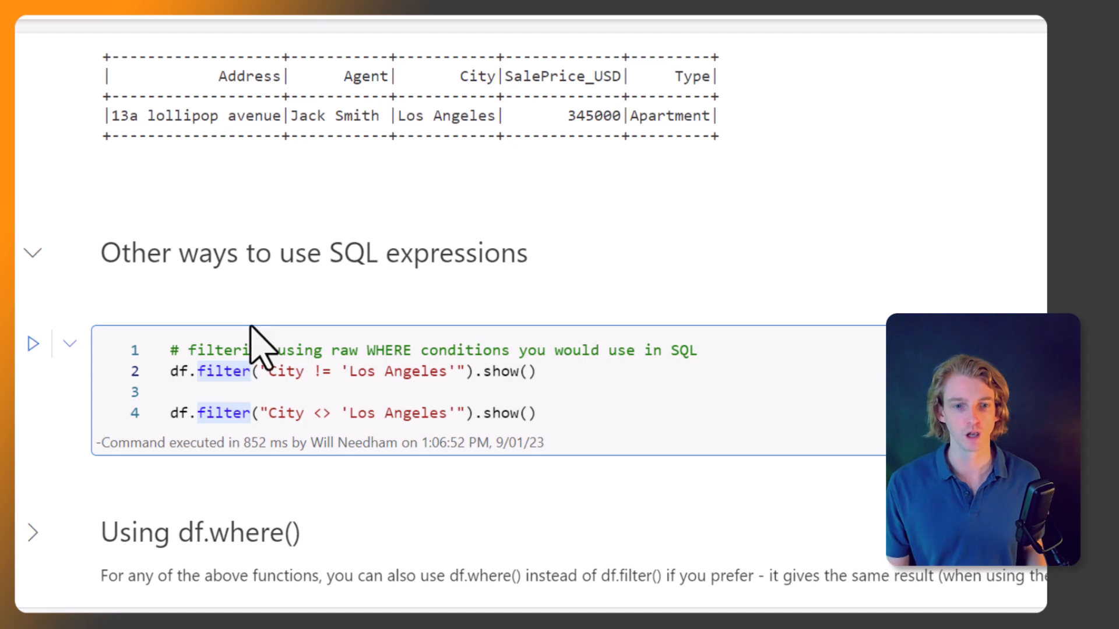
pyautogui.moveTo(339, 372)
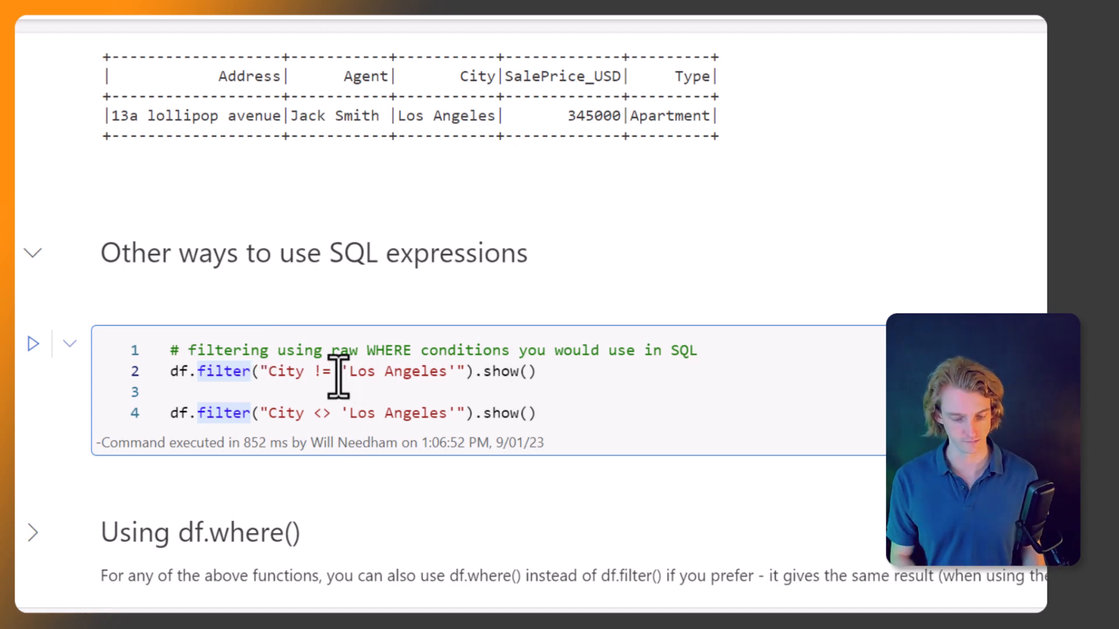
# Run the raw SQL condition cell, both != and <> returning New York and Atlanta rows.
pyautogui.click(32, 287)
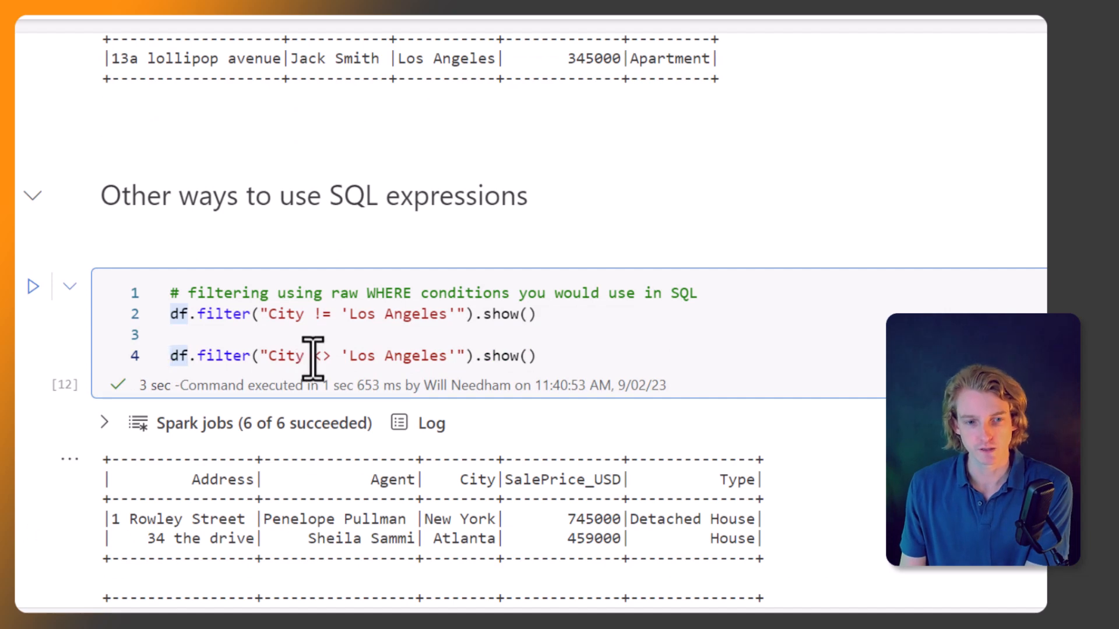
pyautogui.moveTo(378, 293)
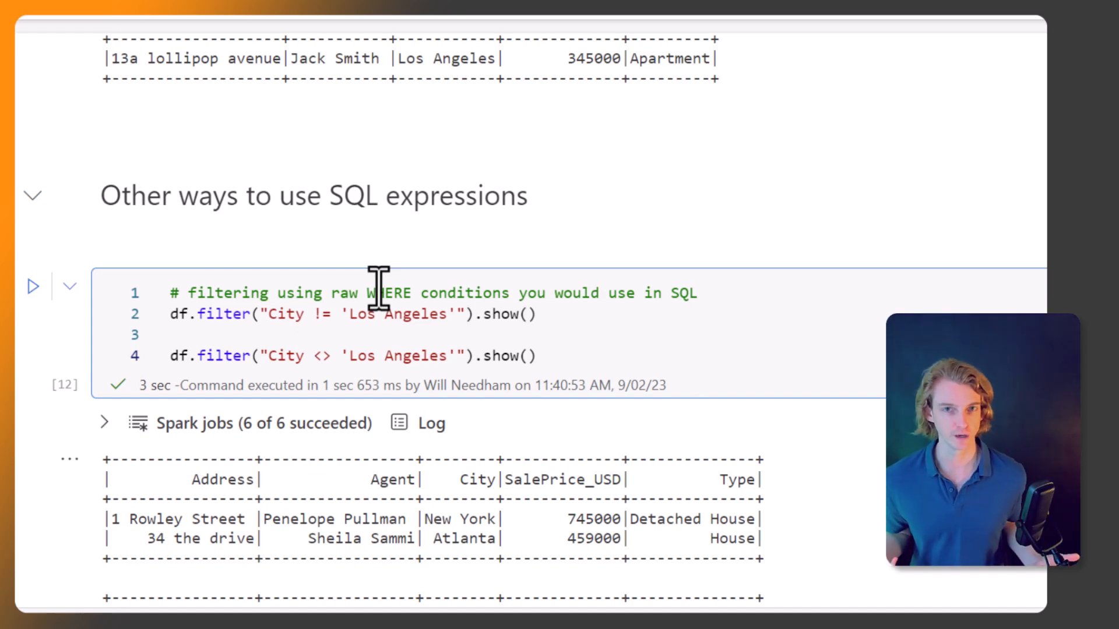
pyautogui.scroll(3)
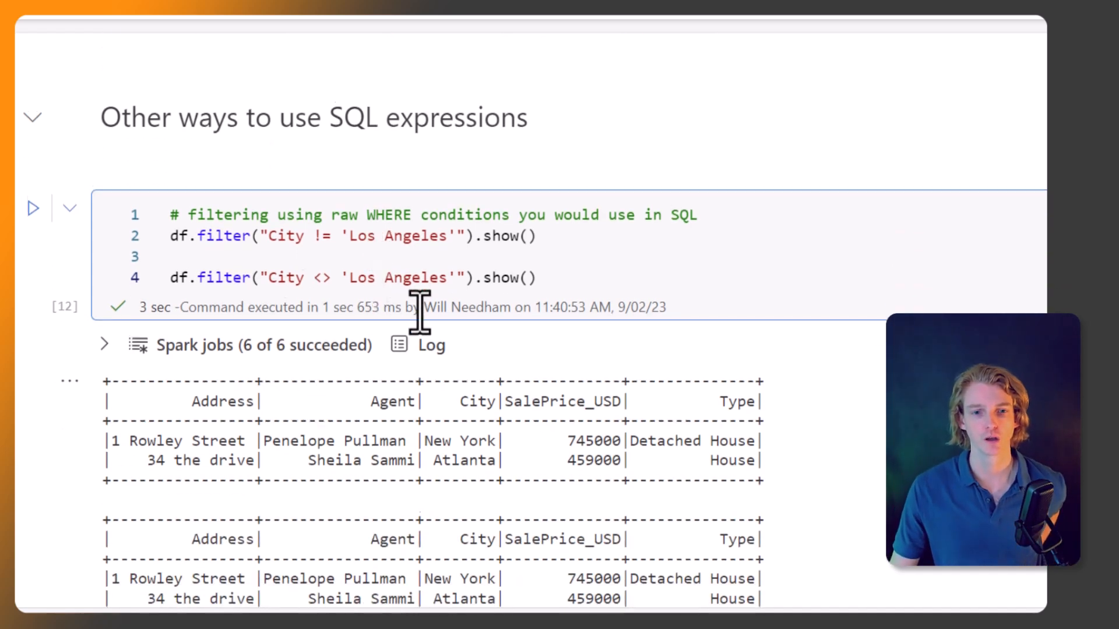
pyautogui.scroll(-3)
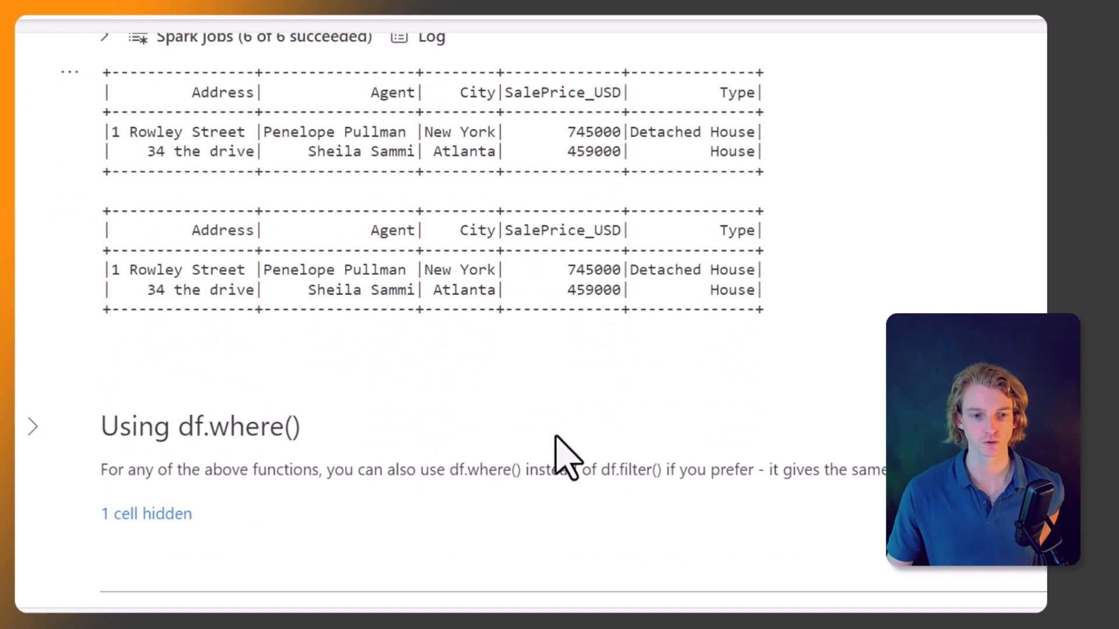
# Expand the Using df.where() section, run its cell to get the Los Angeles row, and reach the final tasks list.
pyautogui.click(32, 426)
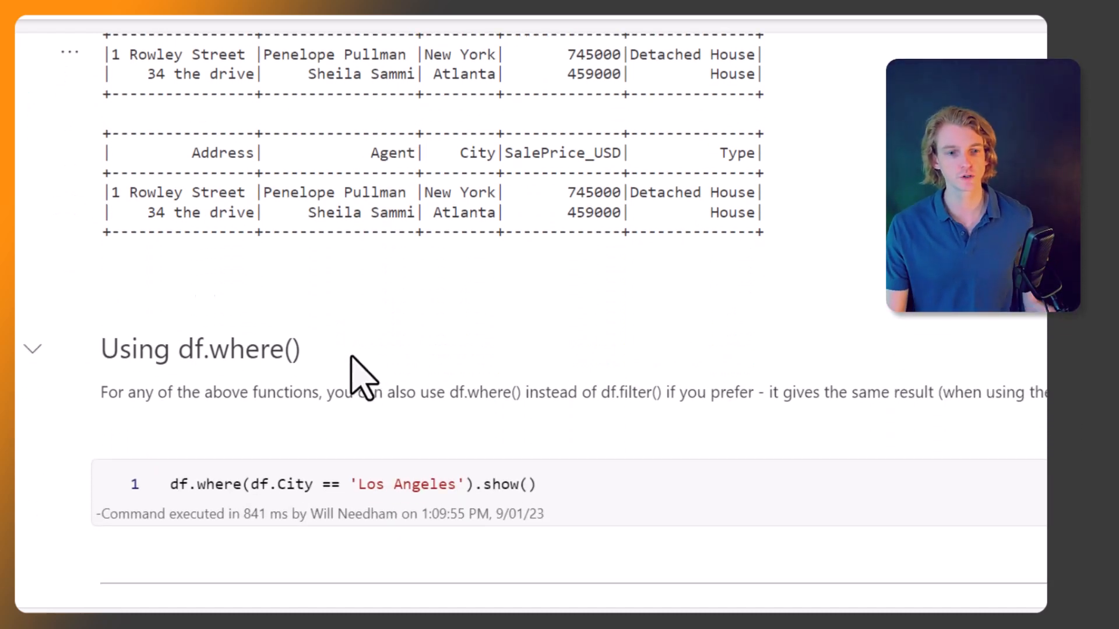
pyautogui.moveTo(279, 400)
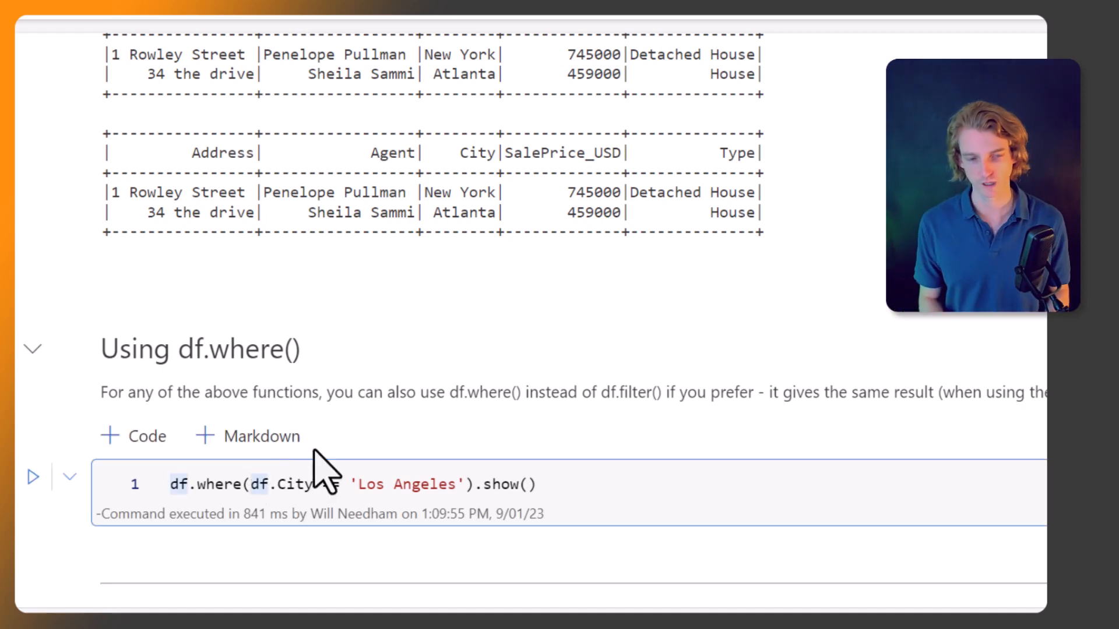
pyautogui.scroll(-3)
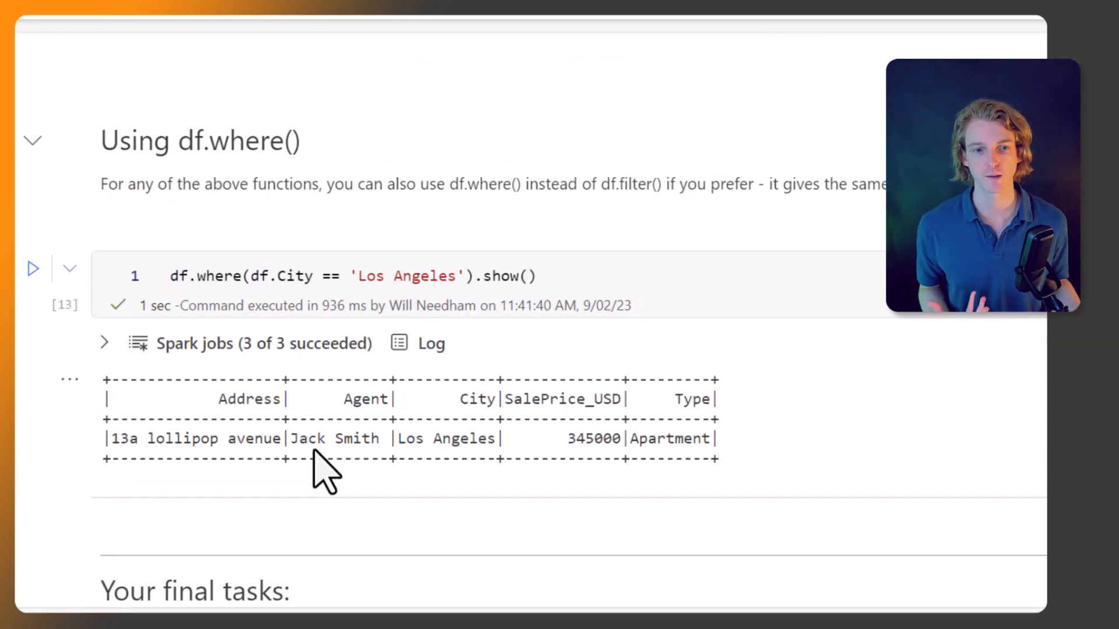
pyautogui.moveTo(321, 454)
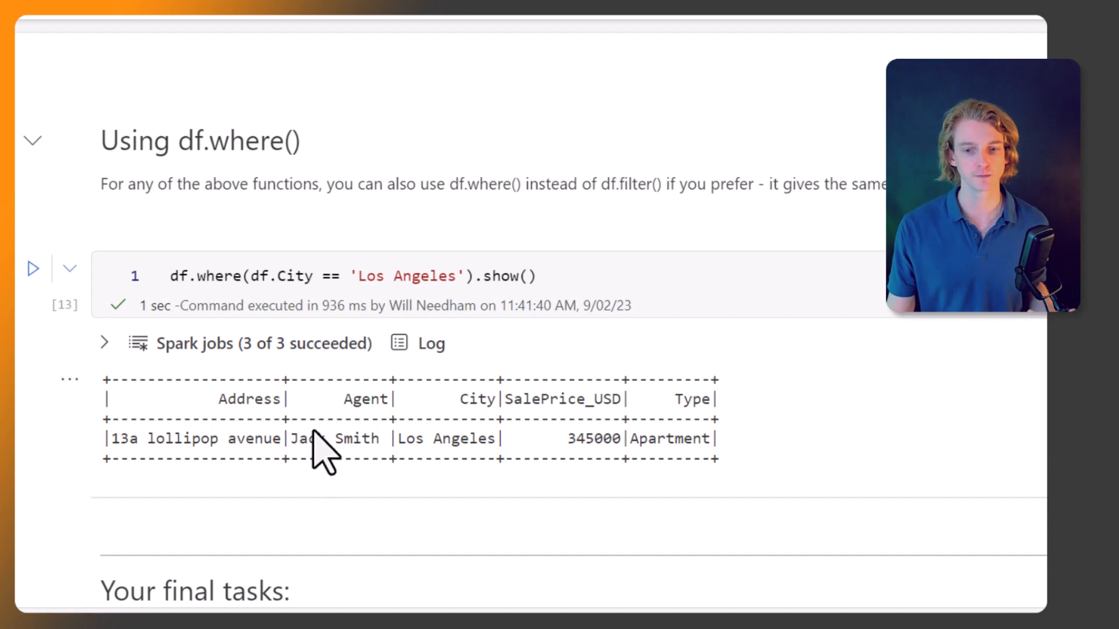
pyautogui.scroll(-3)
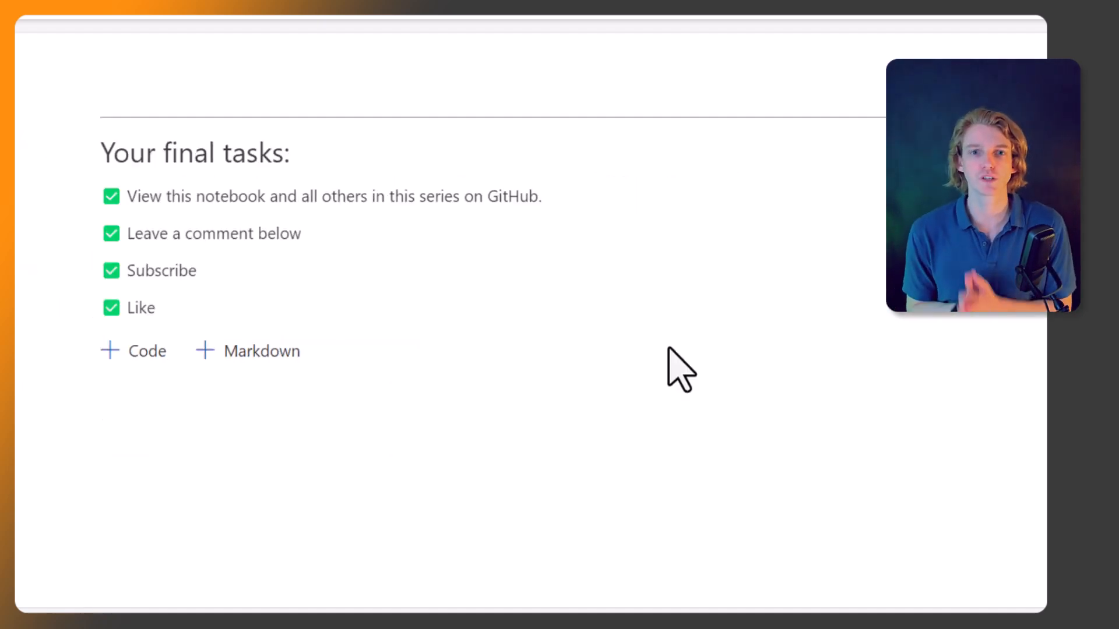